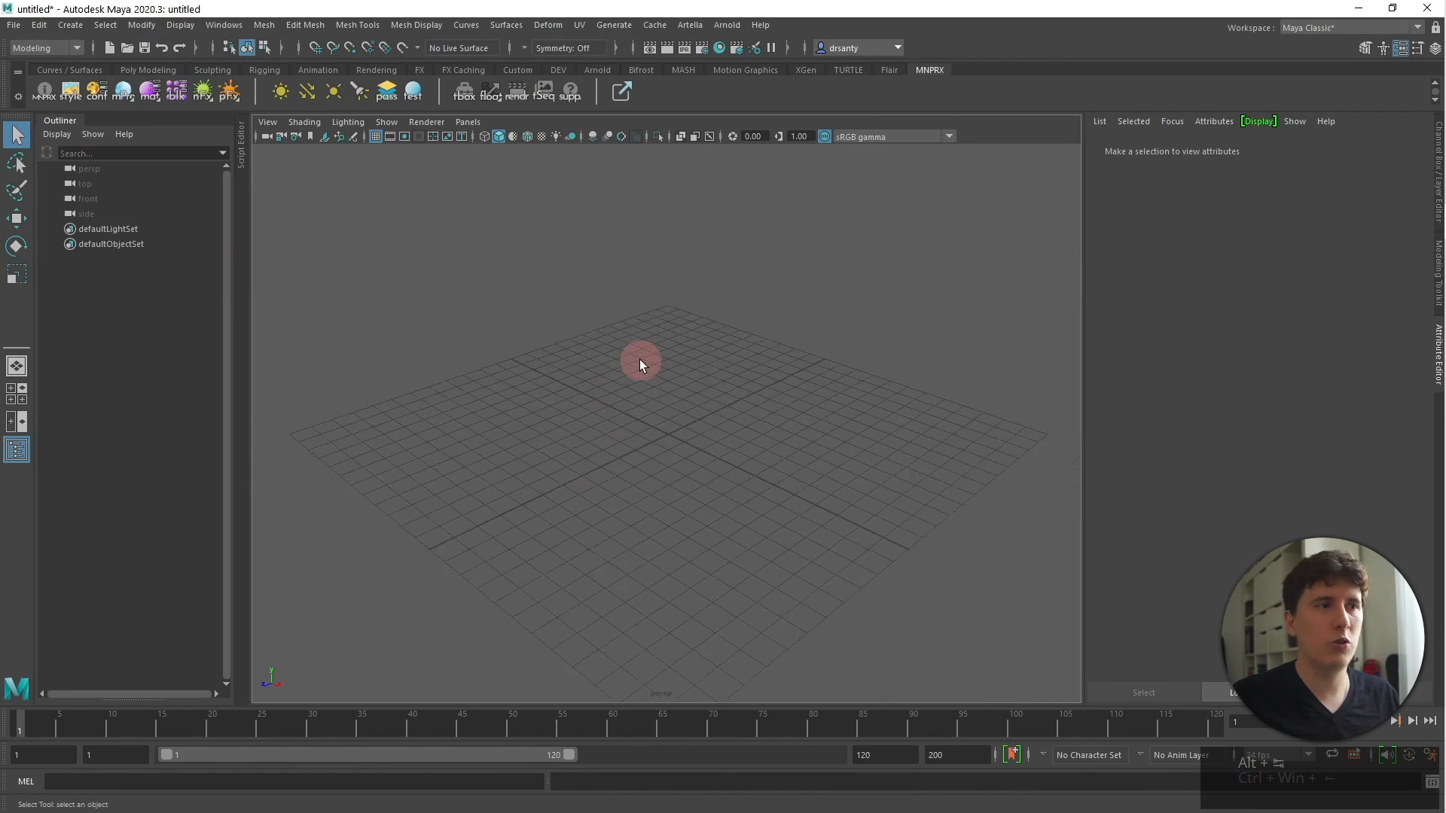
Step: Import the Littlest Tokyo scene file from its folder in scenes
click(13, 25)
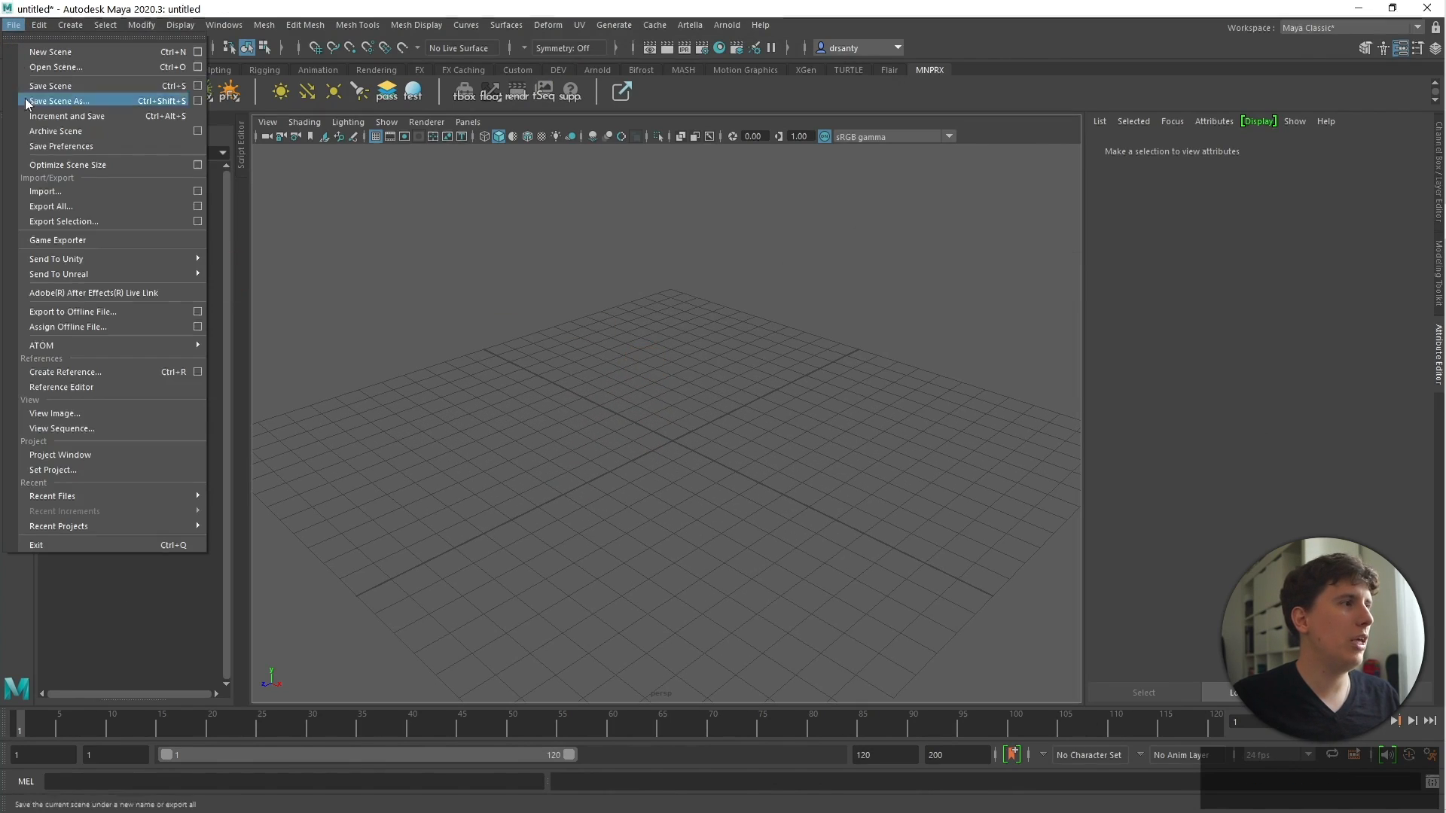
click(44, 190)
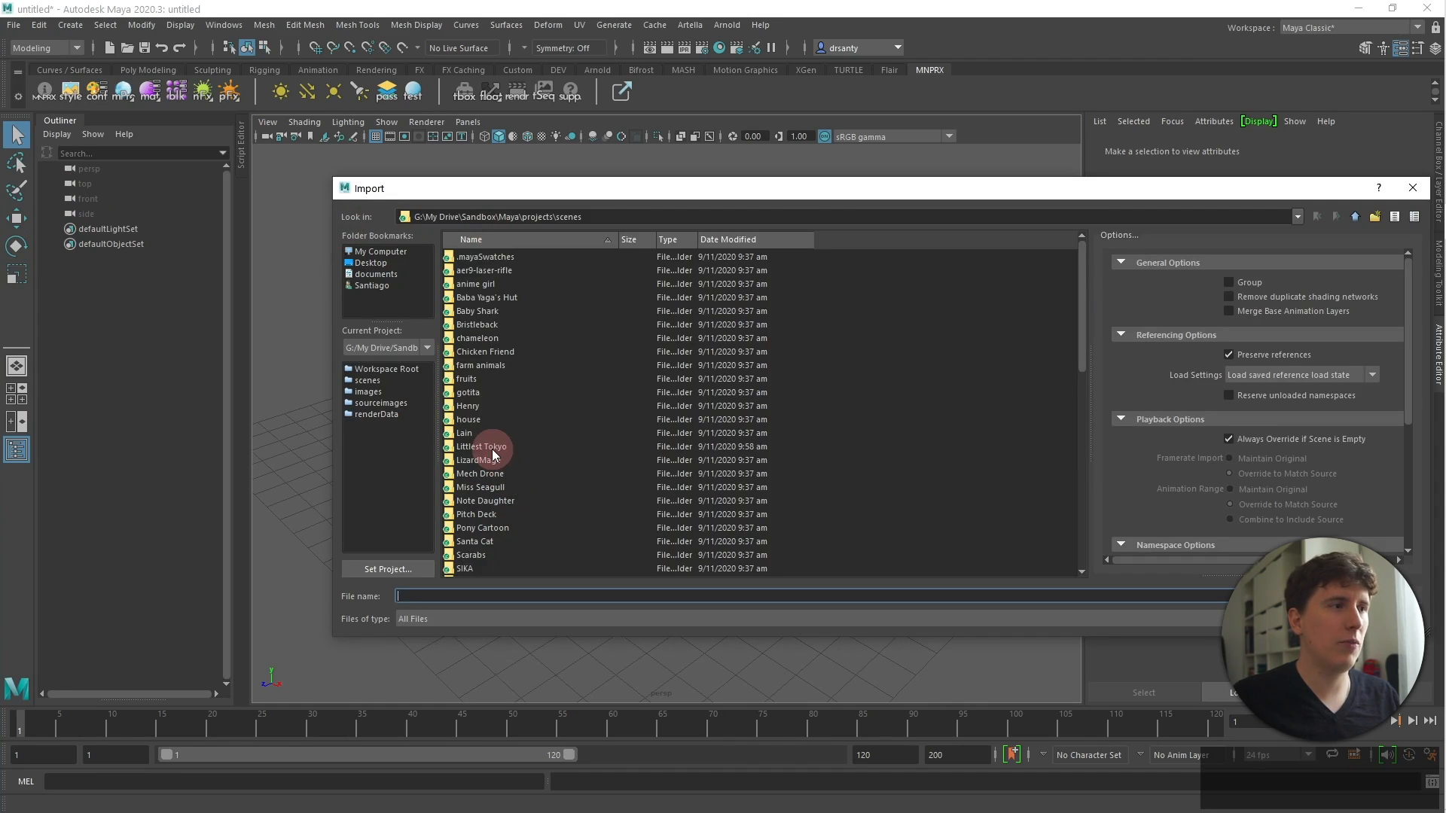
double_click(482, 447)
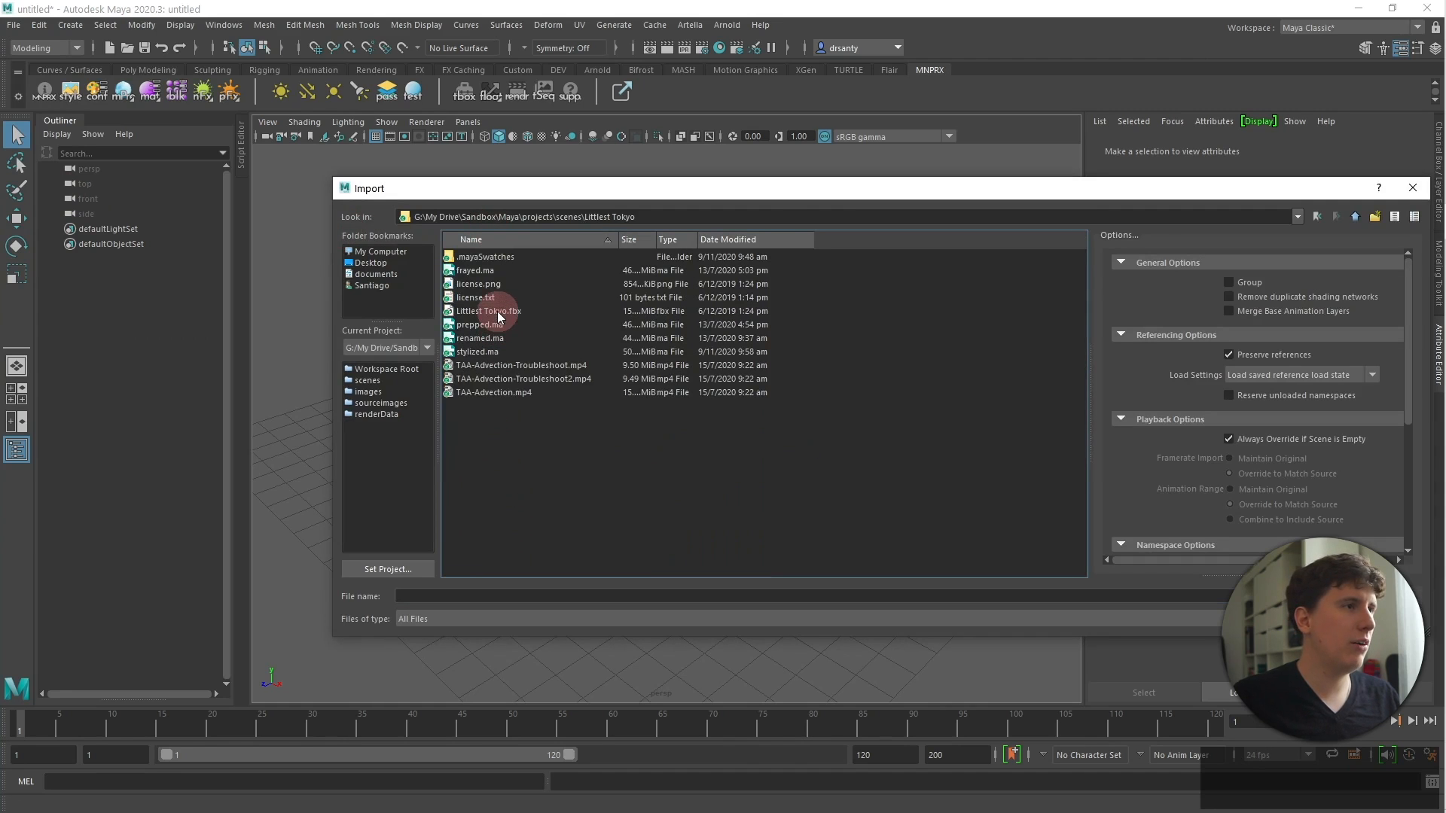
double_click(489, 311)
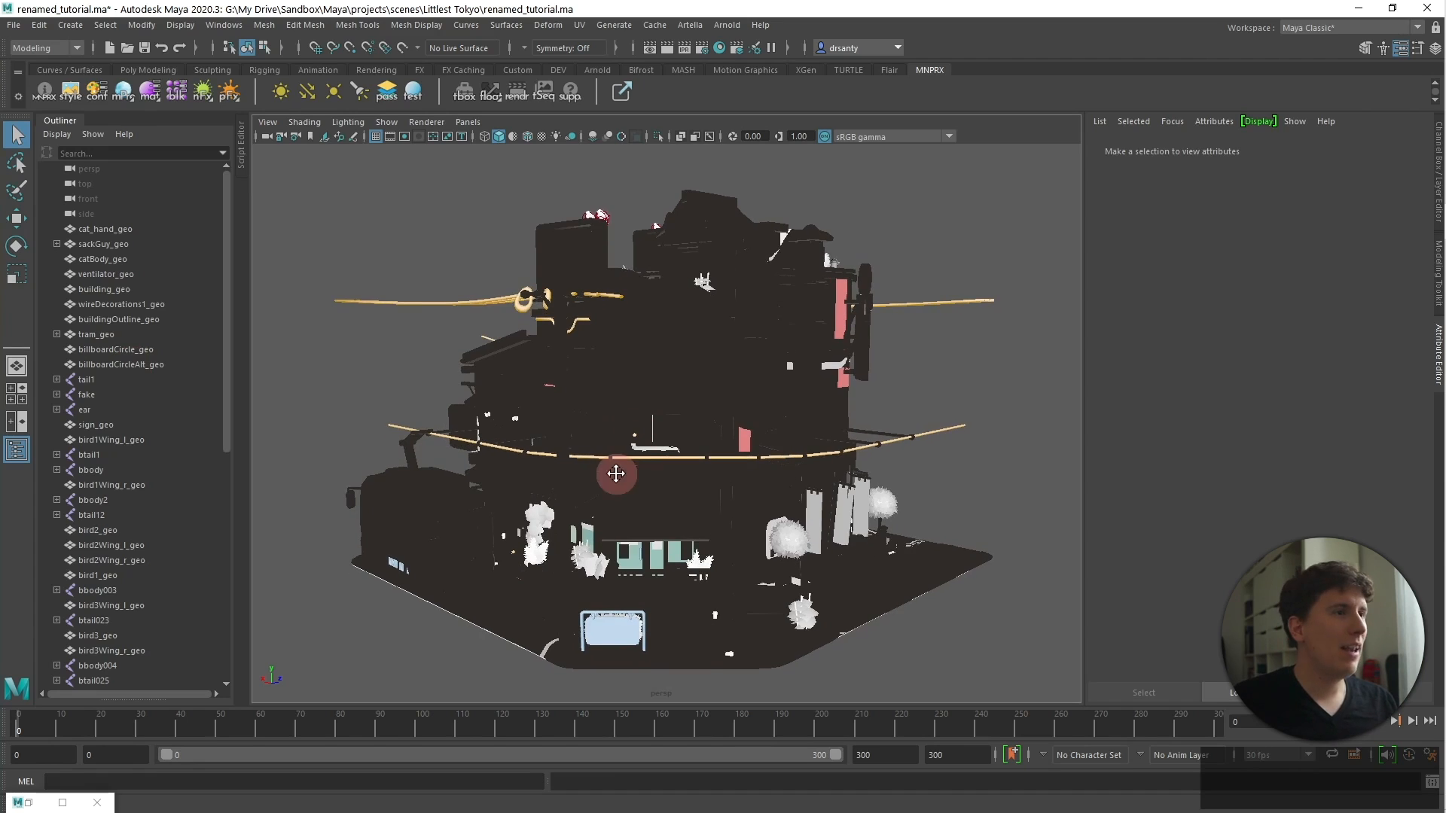
mouse_move(634, 397)
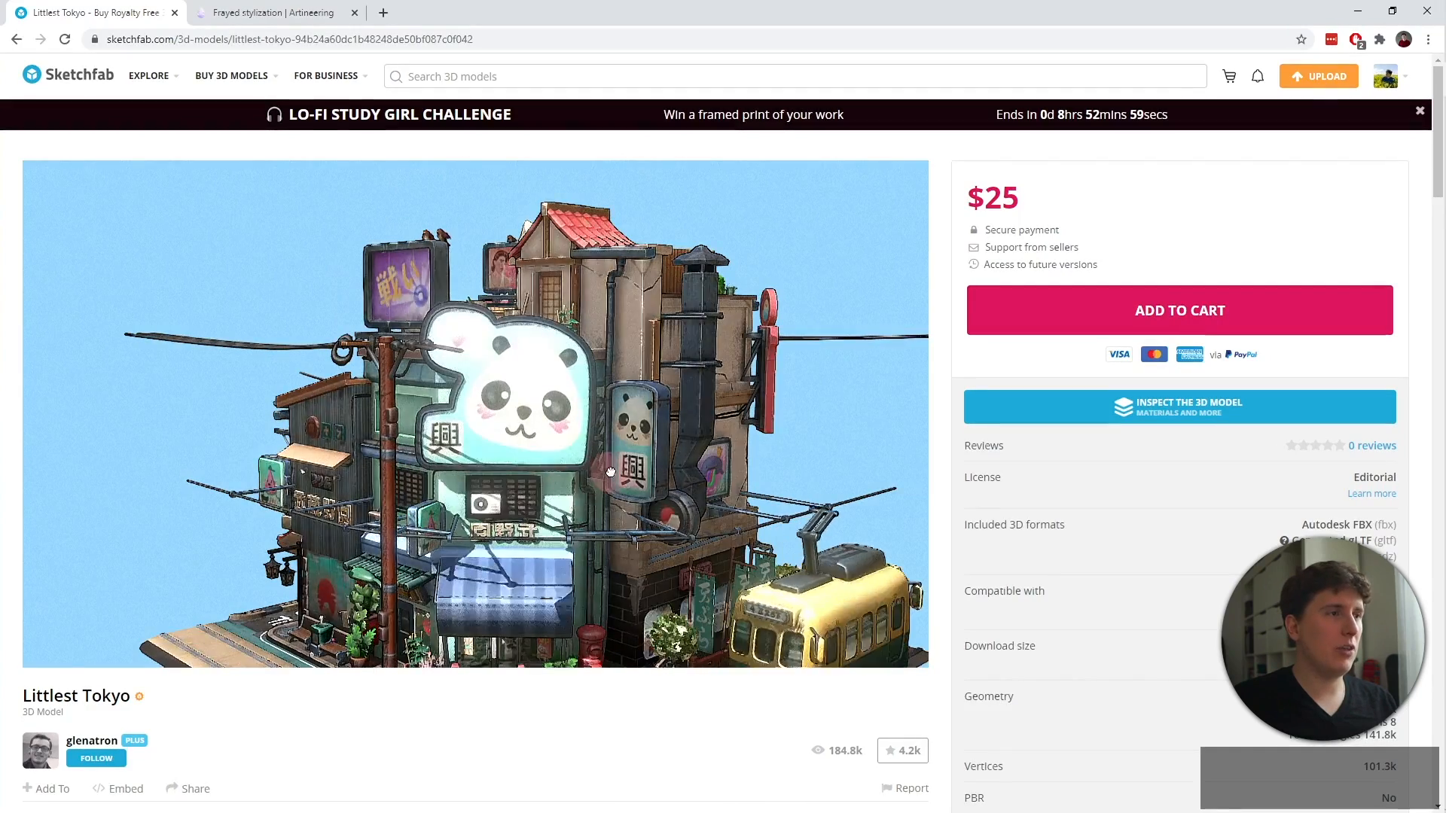
Step: Rotate the Littlest Tokyo model preview on its Sketchfab page
drag(608, 469, 617, 401)
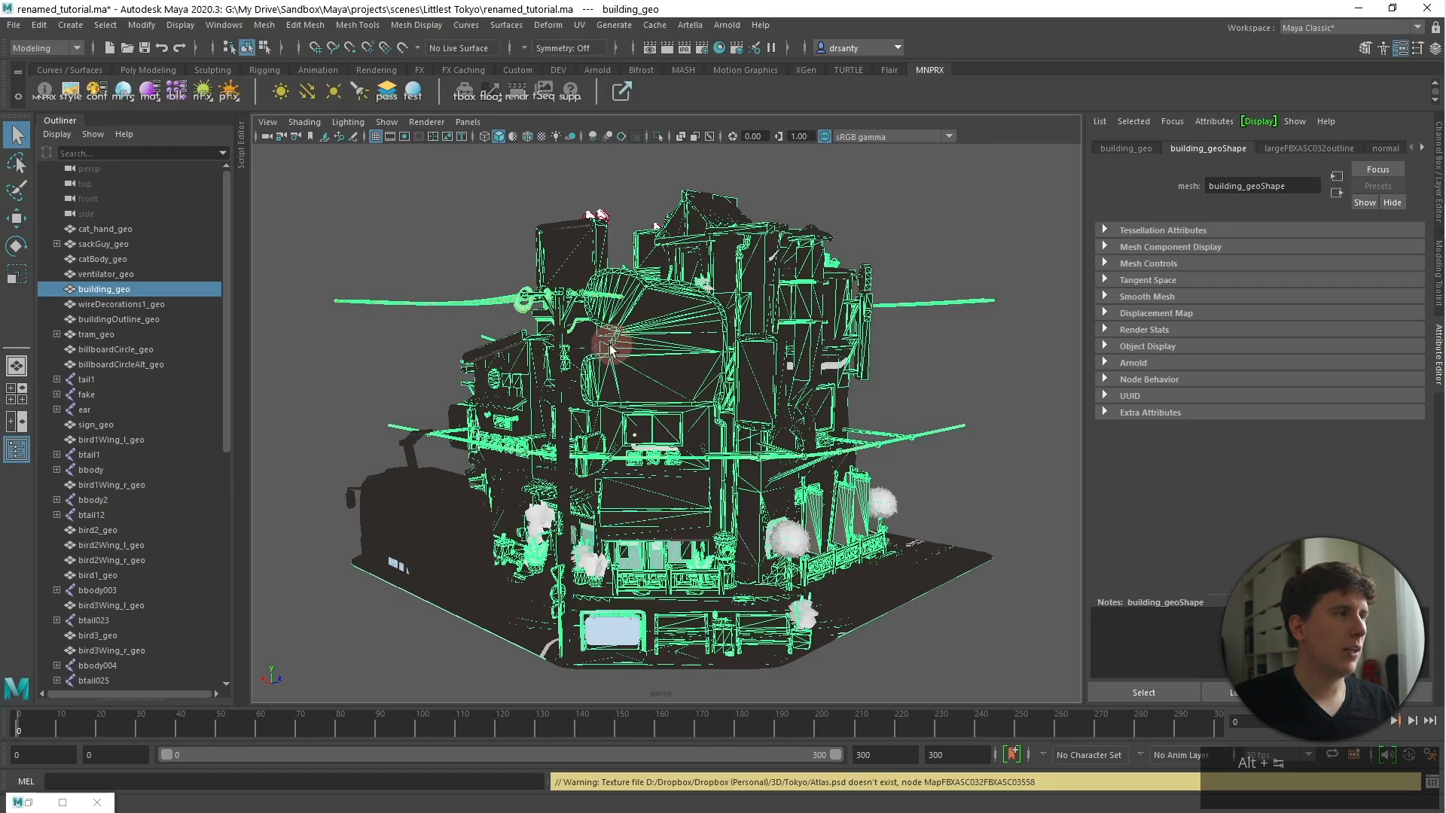
Step: Select buildingOutline_geo in the Outliner and hide it
click(118, 318)
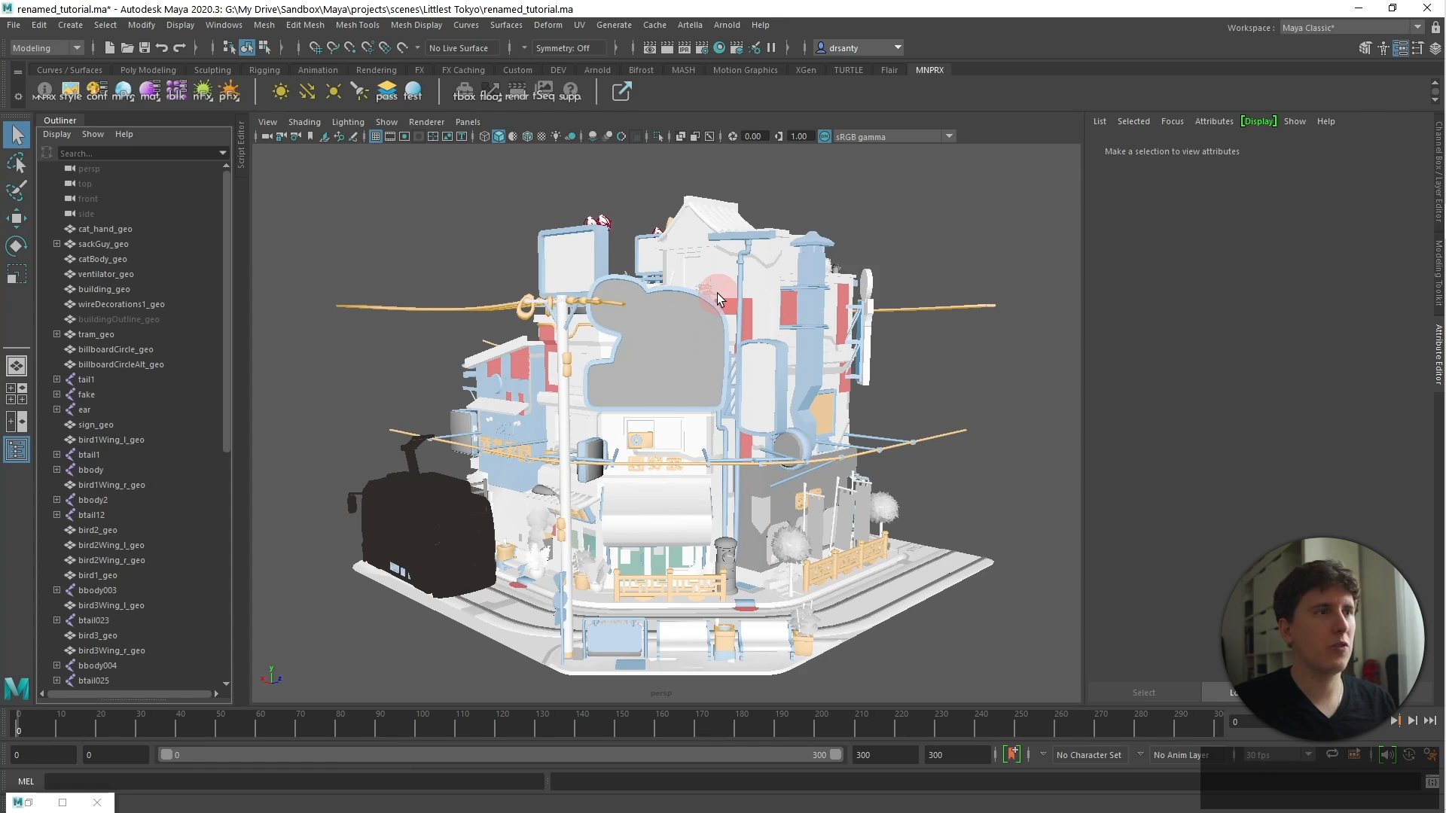
Step: Apply the _textured MNPRX material preset to building_geo
click(105, 289)
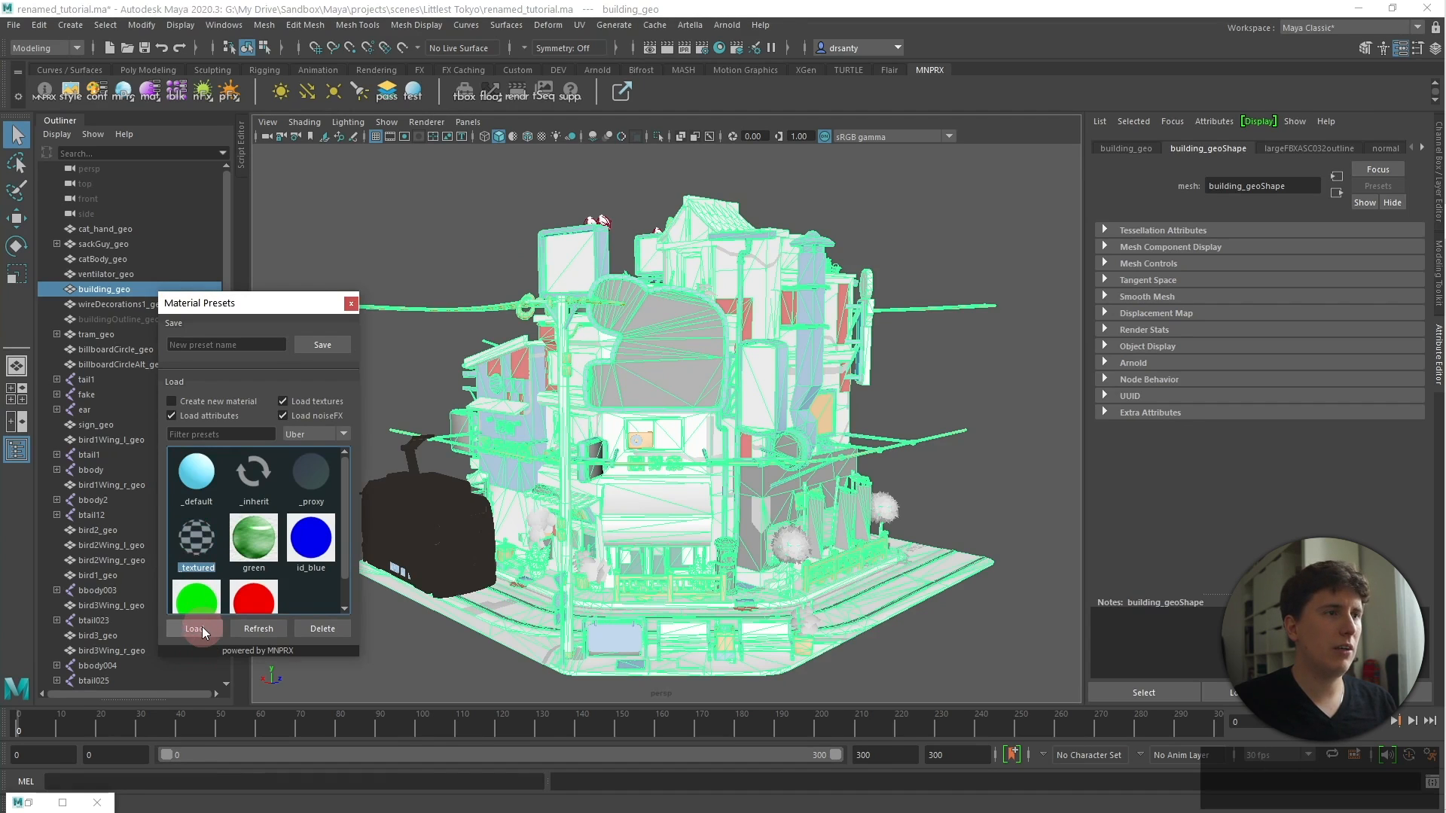
click(194, 628)
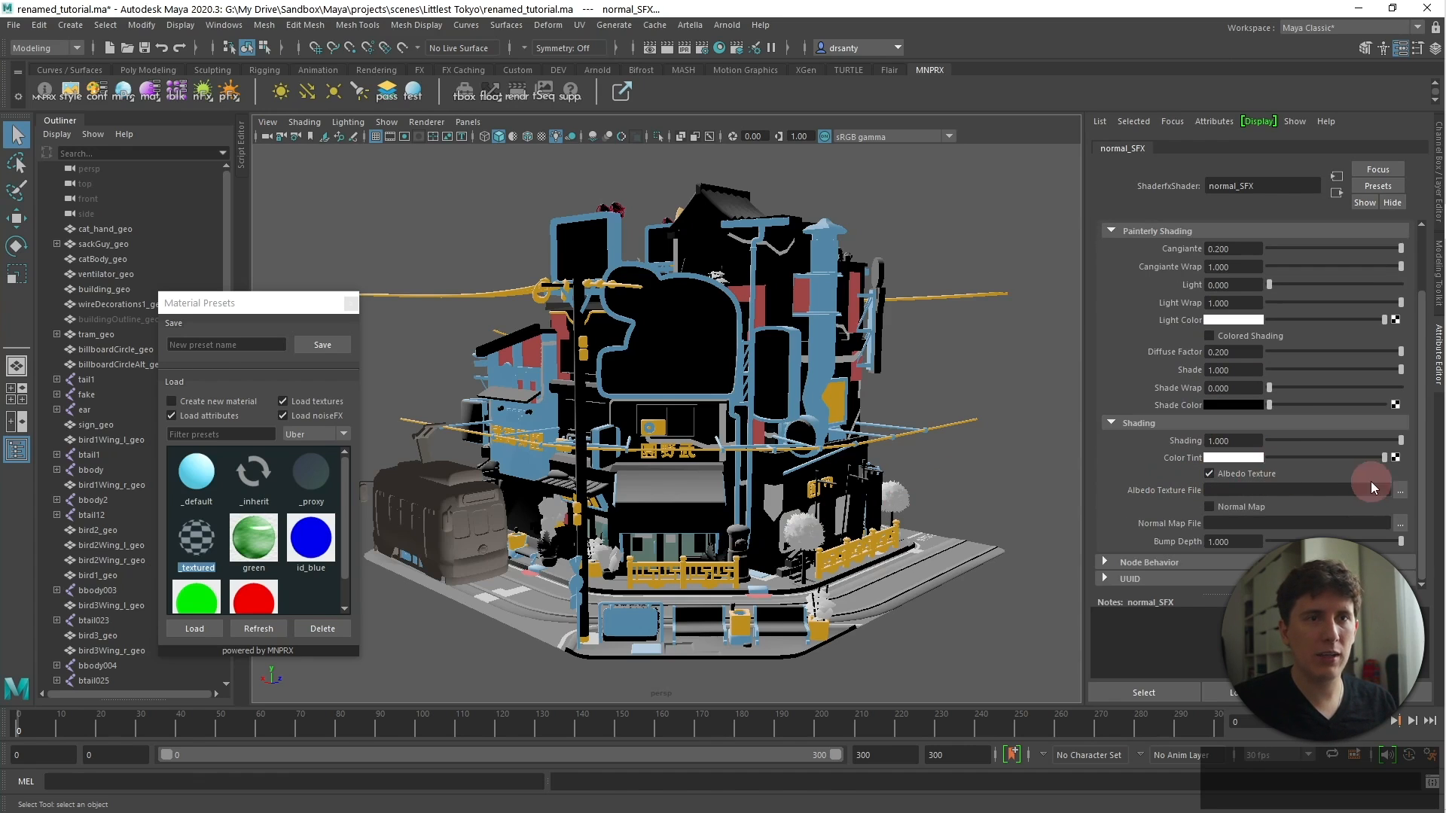
Step: Set the Albedo Texture File to sourceimages/Littlest Tokyo/Atlas.jpg
click(1400, 489)
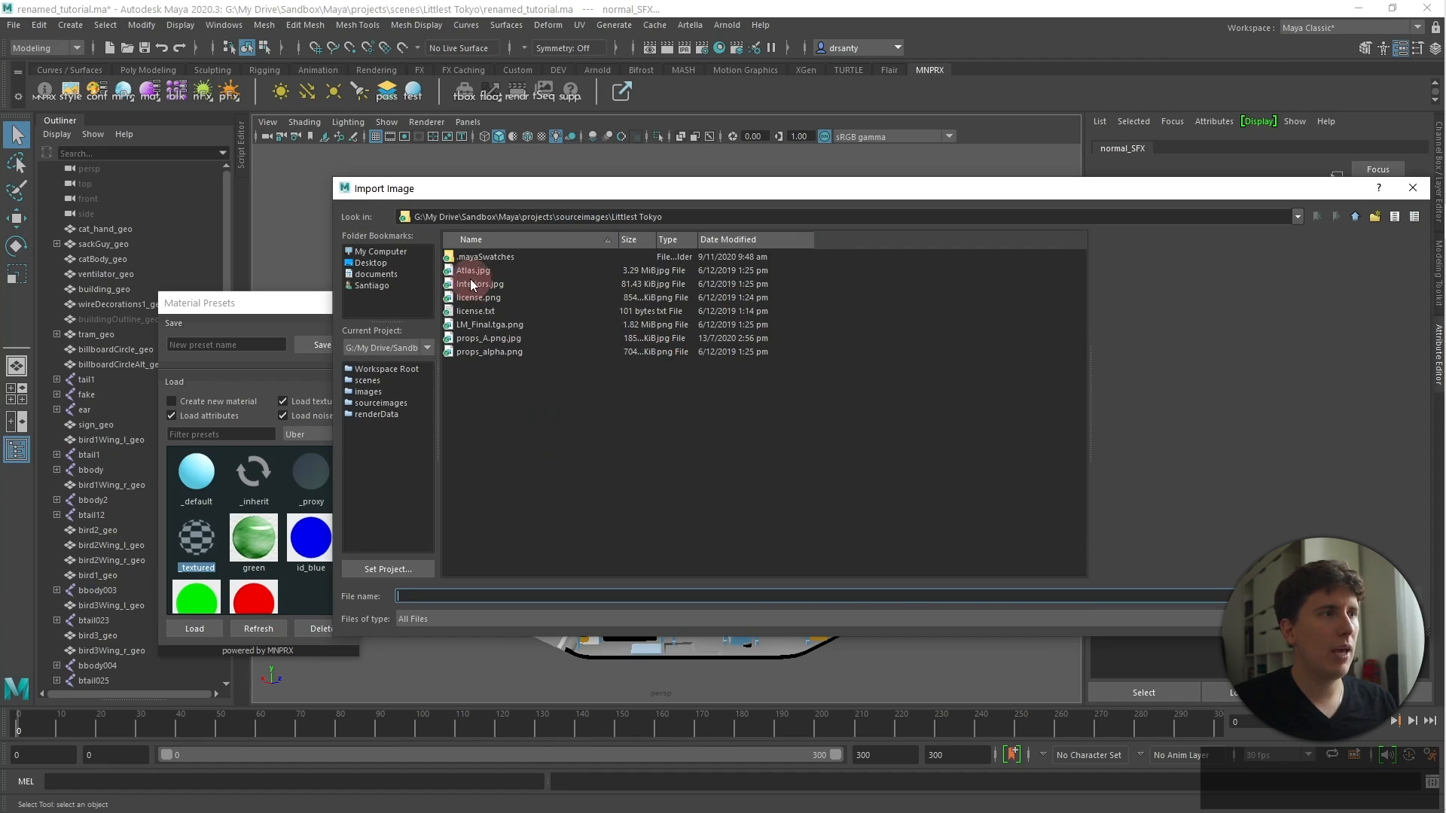
click(473, 270)
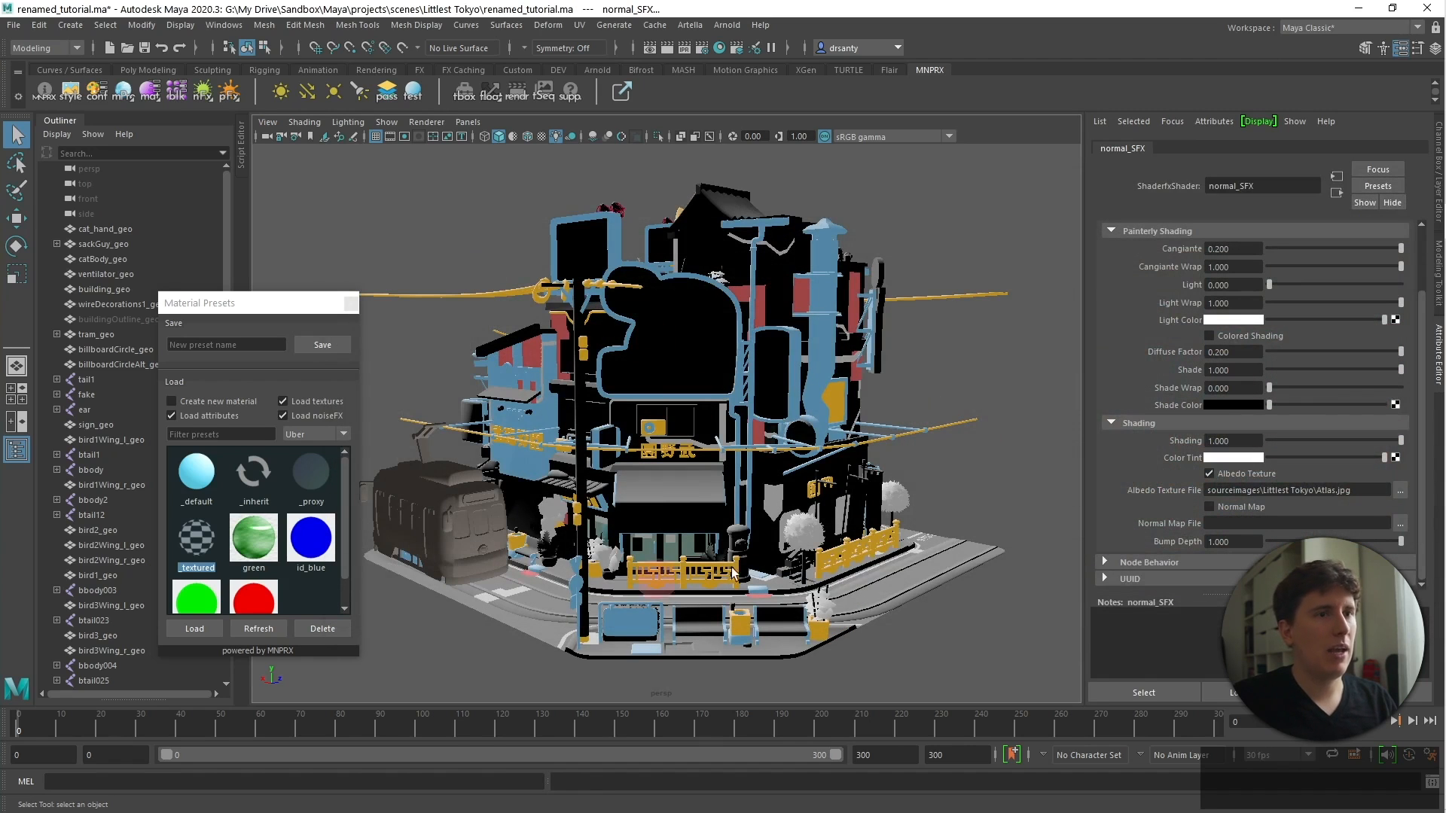
click(543, 136)
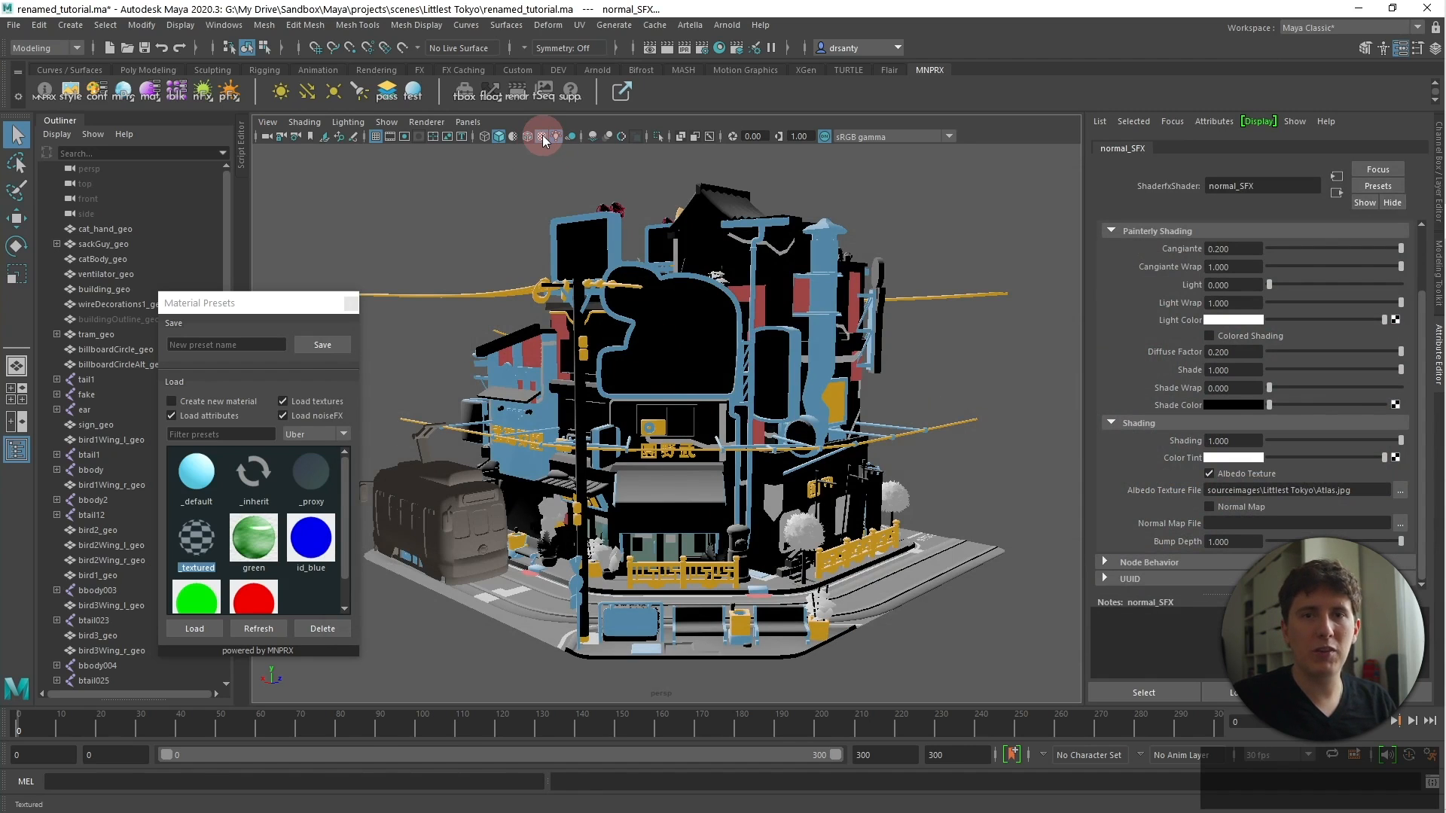
Step: Turn on Textured viewport display and inspect the scene up to the rooftop cat
click(543, 135)
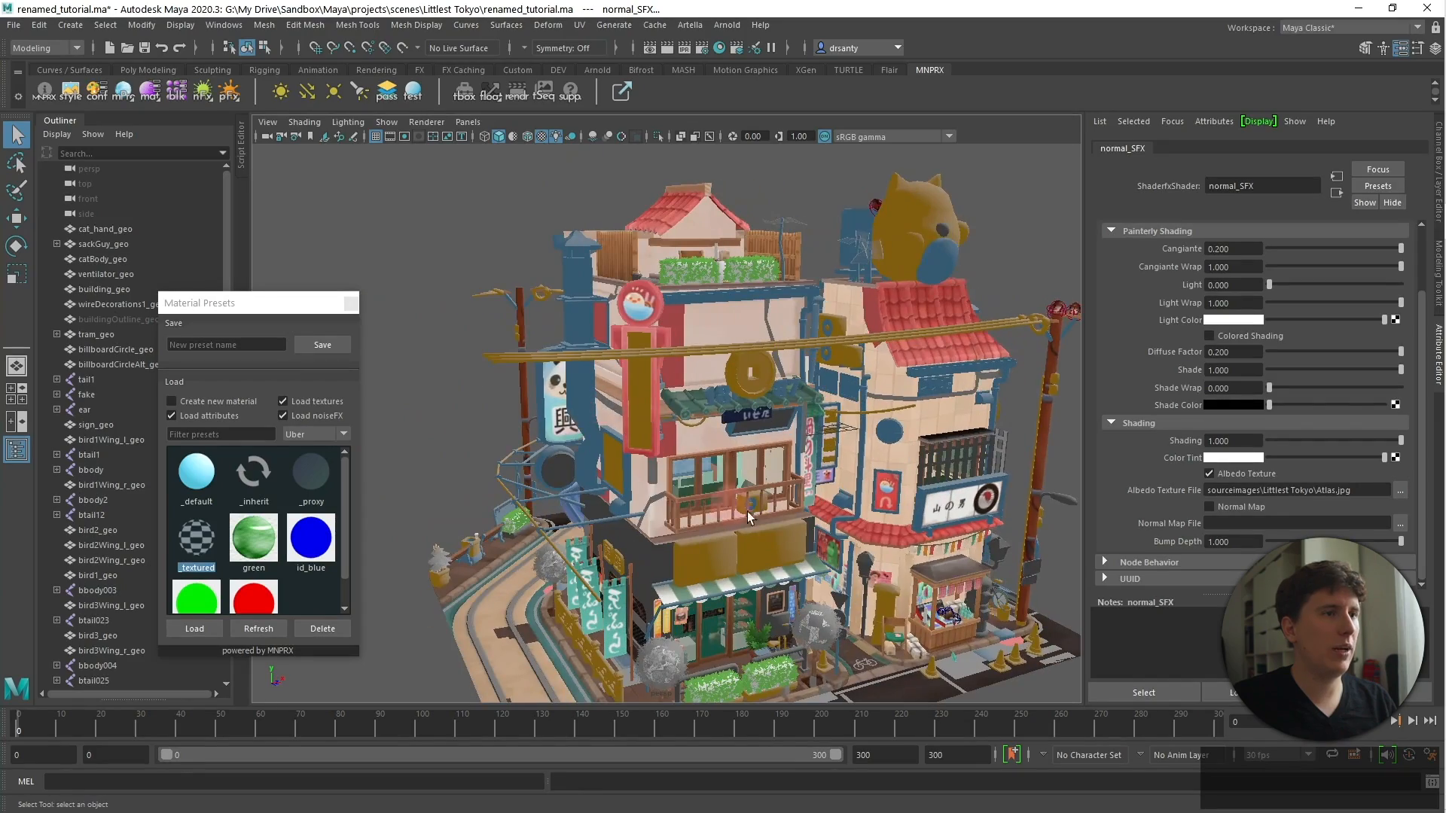
drag(747, 517, 669, 498)
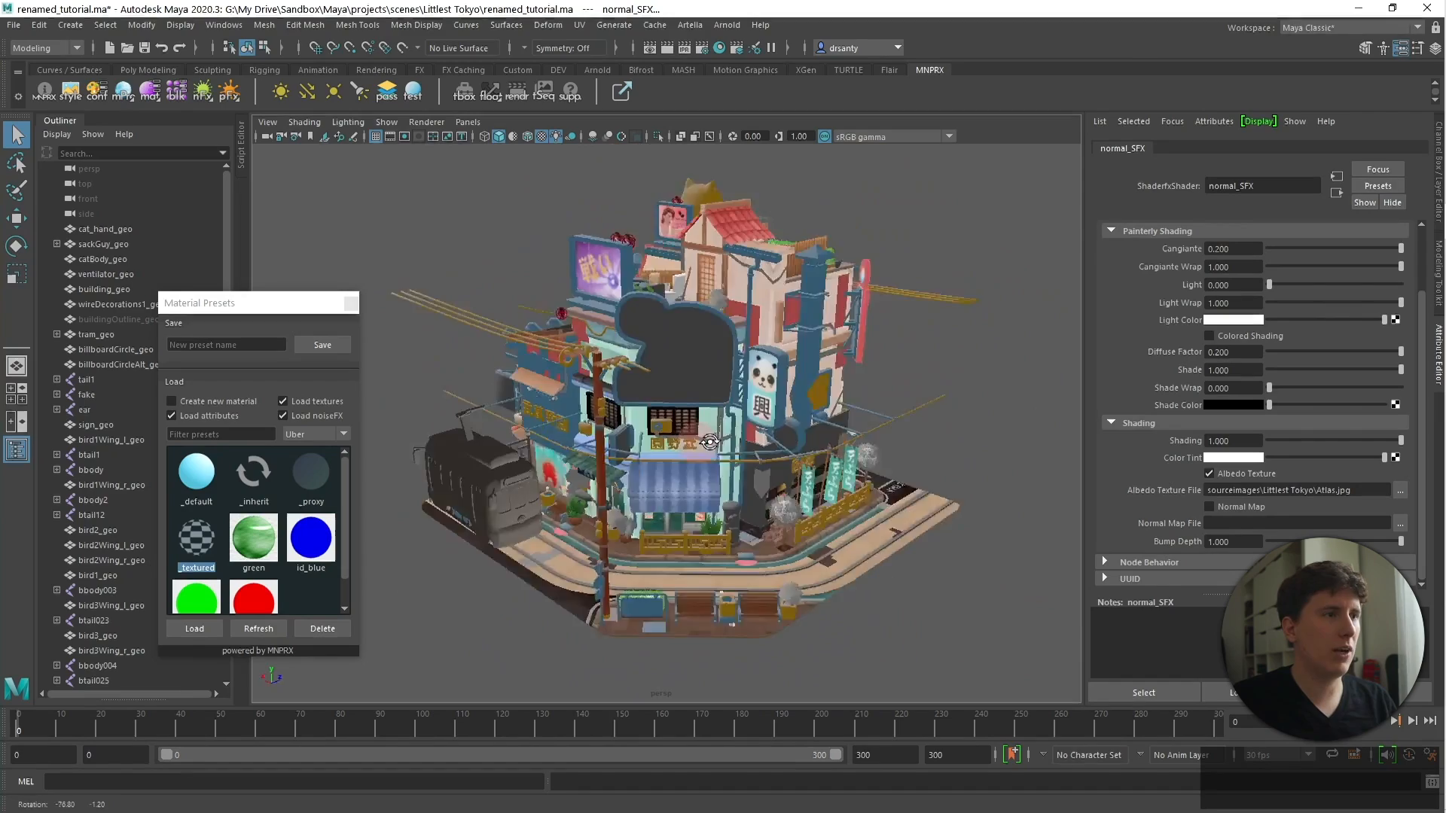
drag(710, 443, 759, 436)
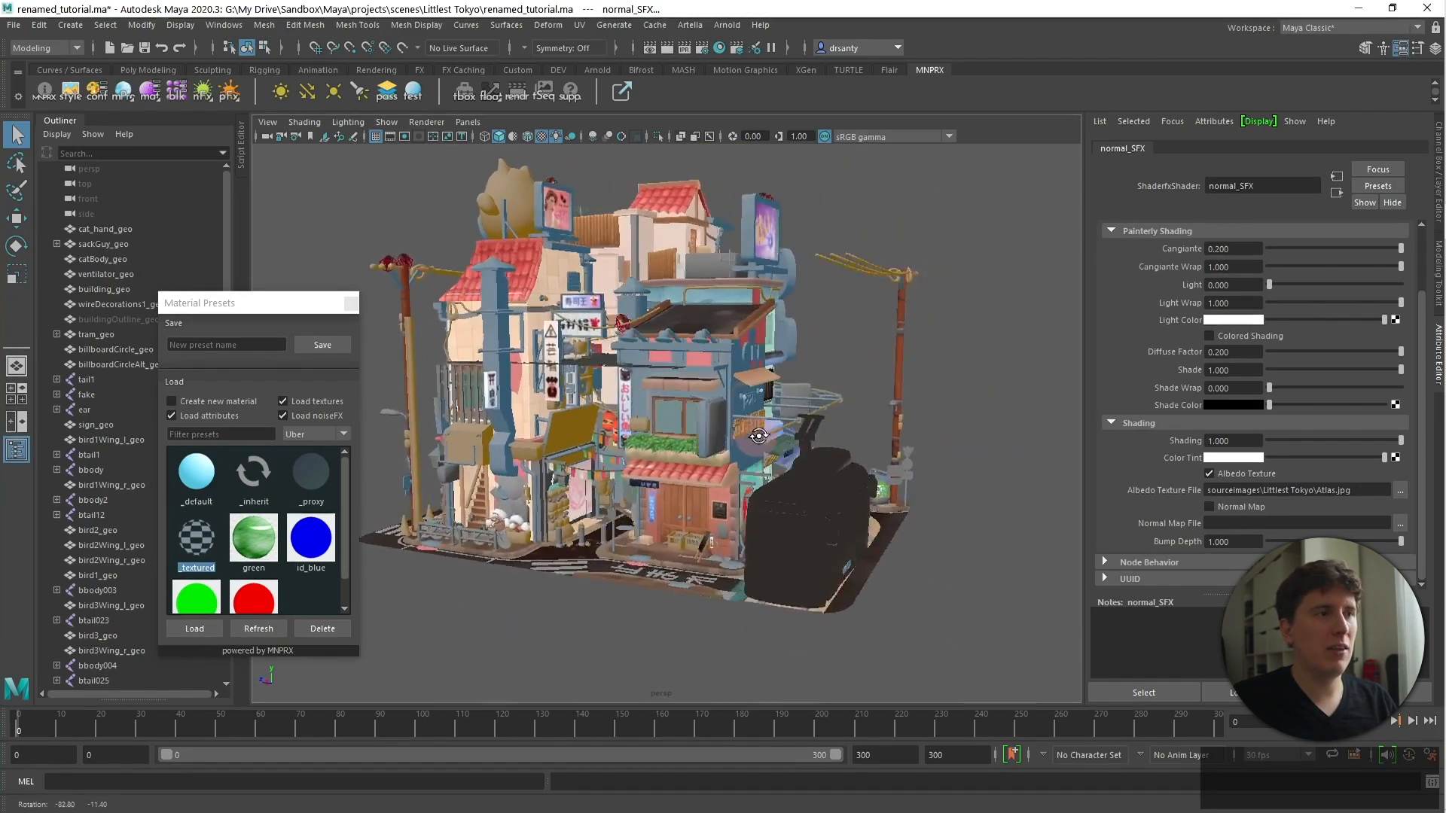
drag(758, 436, 504, 299)
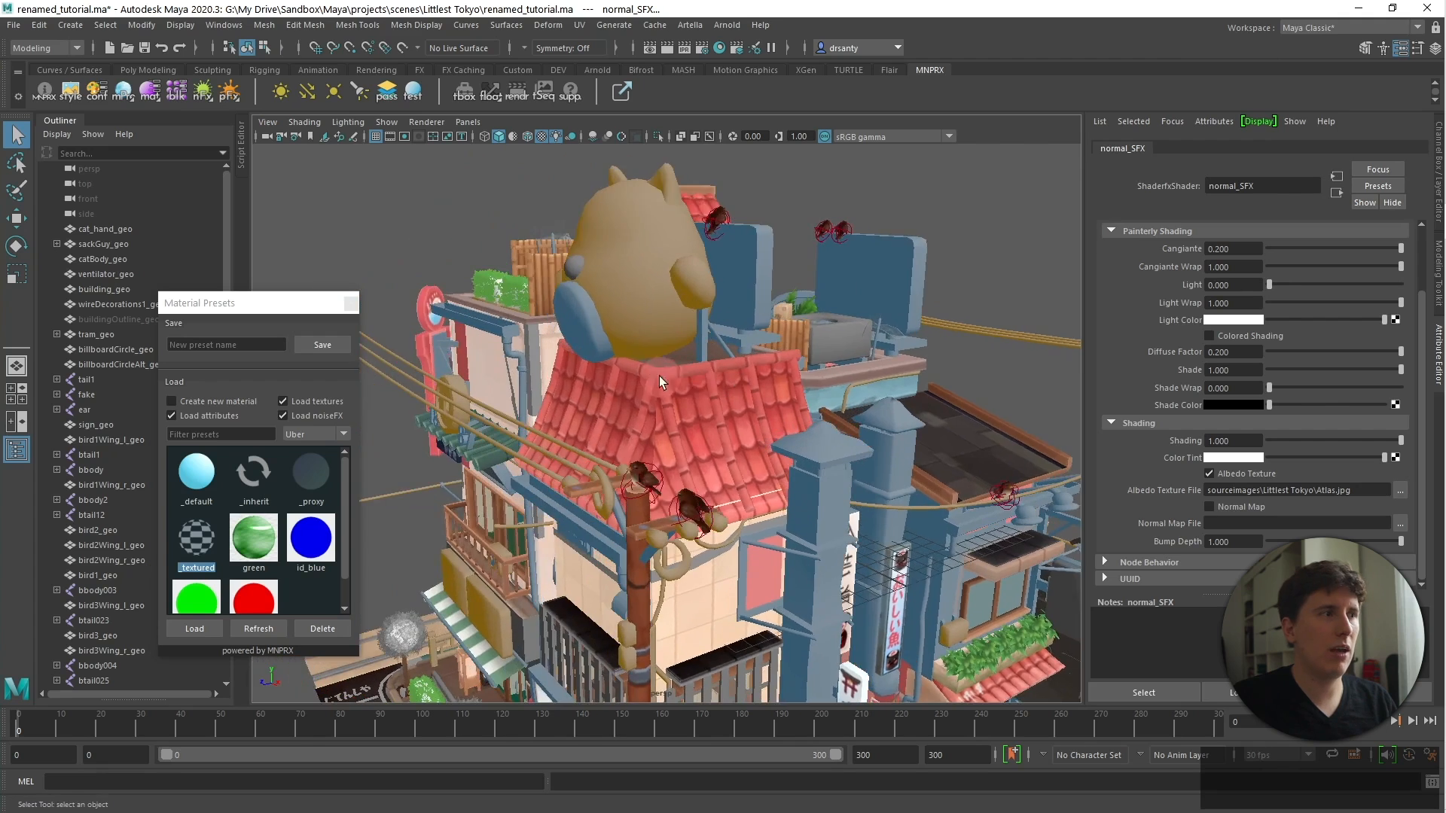
click(104, 288)
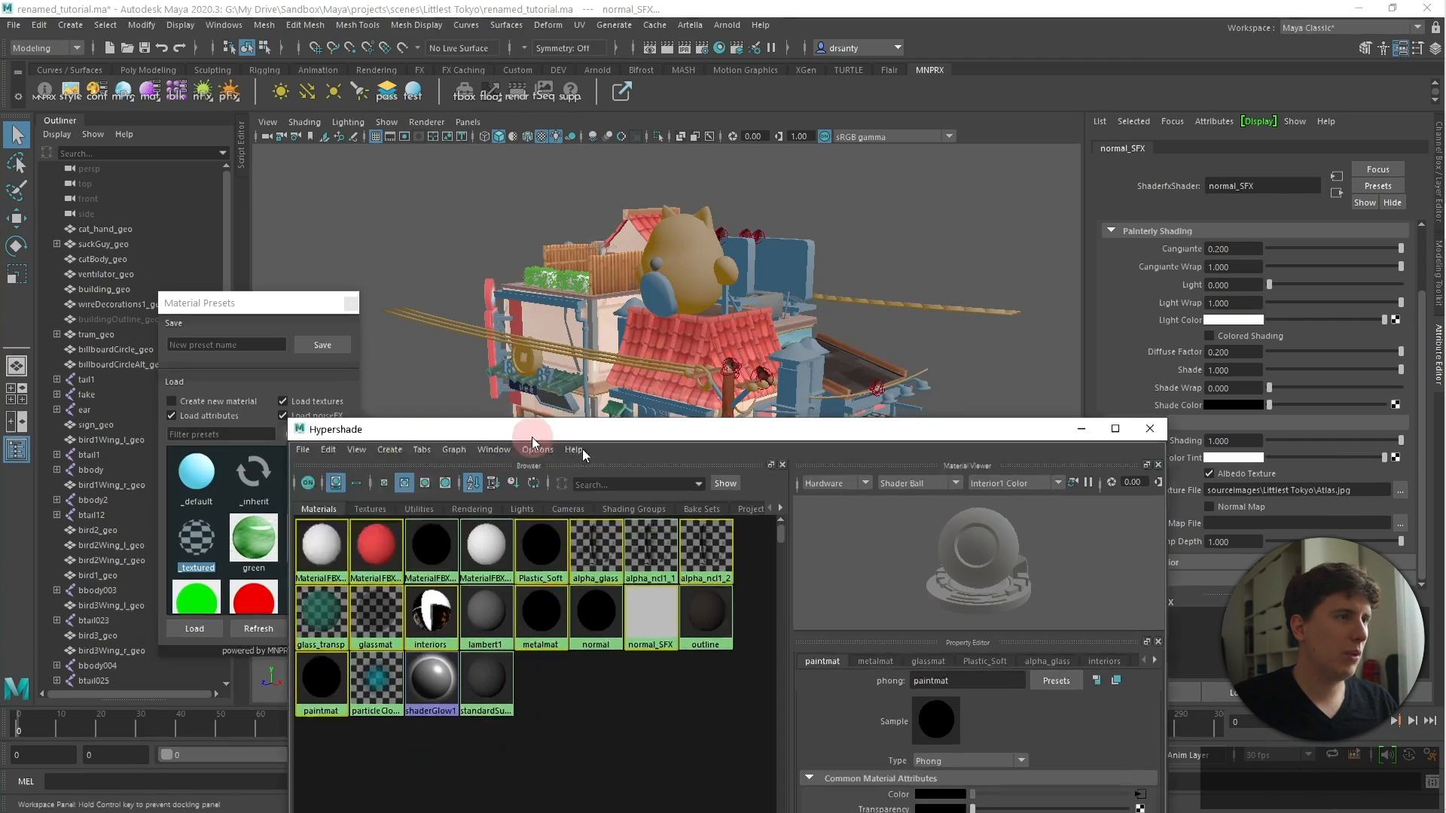
Step: Inspect building faces through right-click menus and orbit to the brick wall
right_click(604, 580)
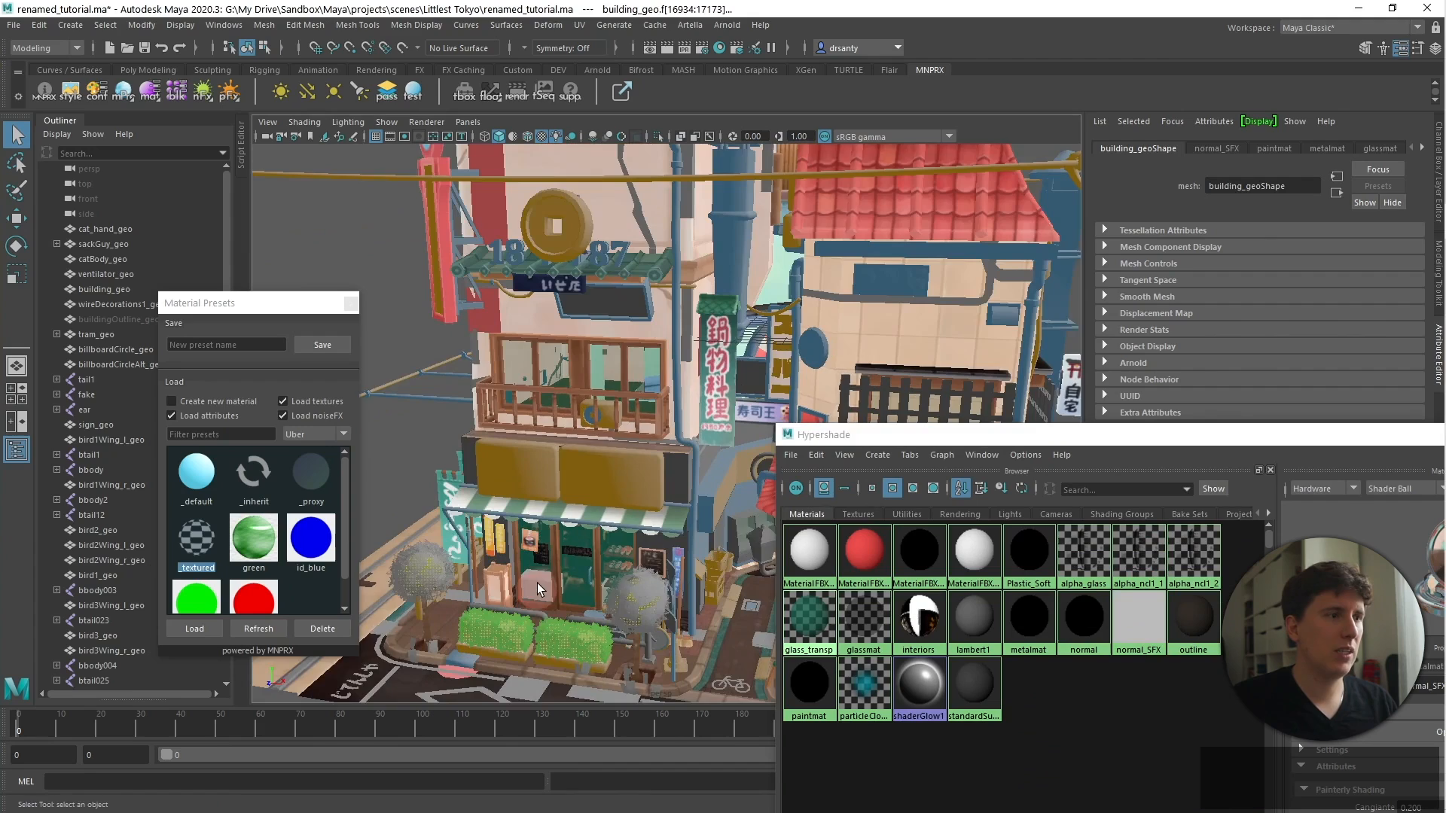
right_click(862, 548)
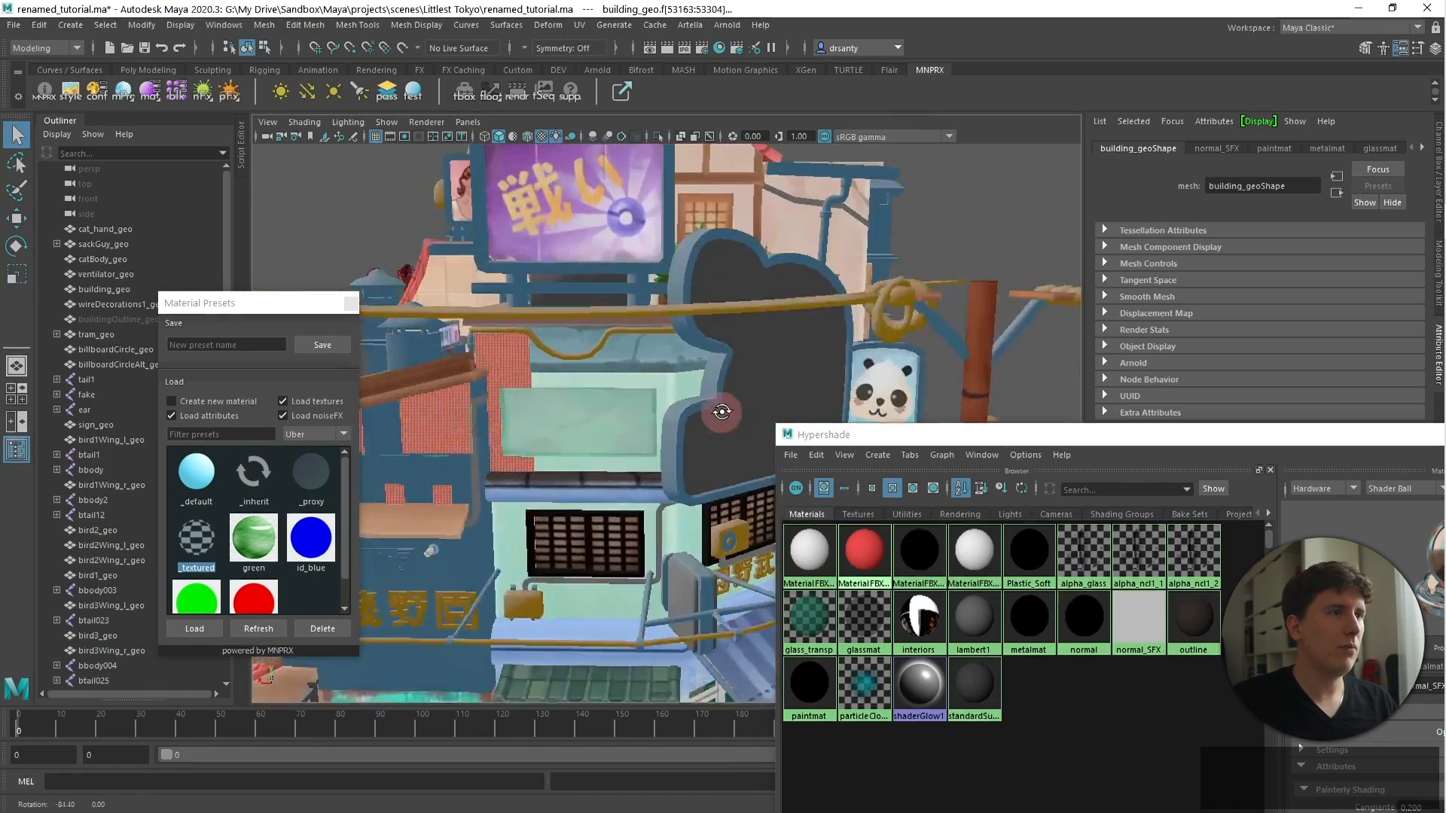
drag(722, 411, 505, 430)
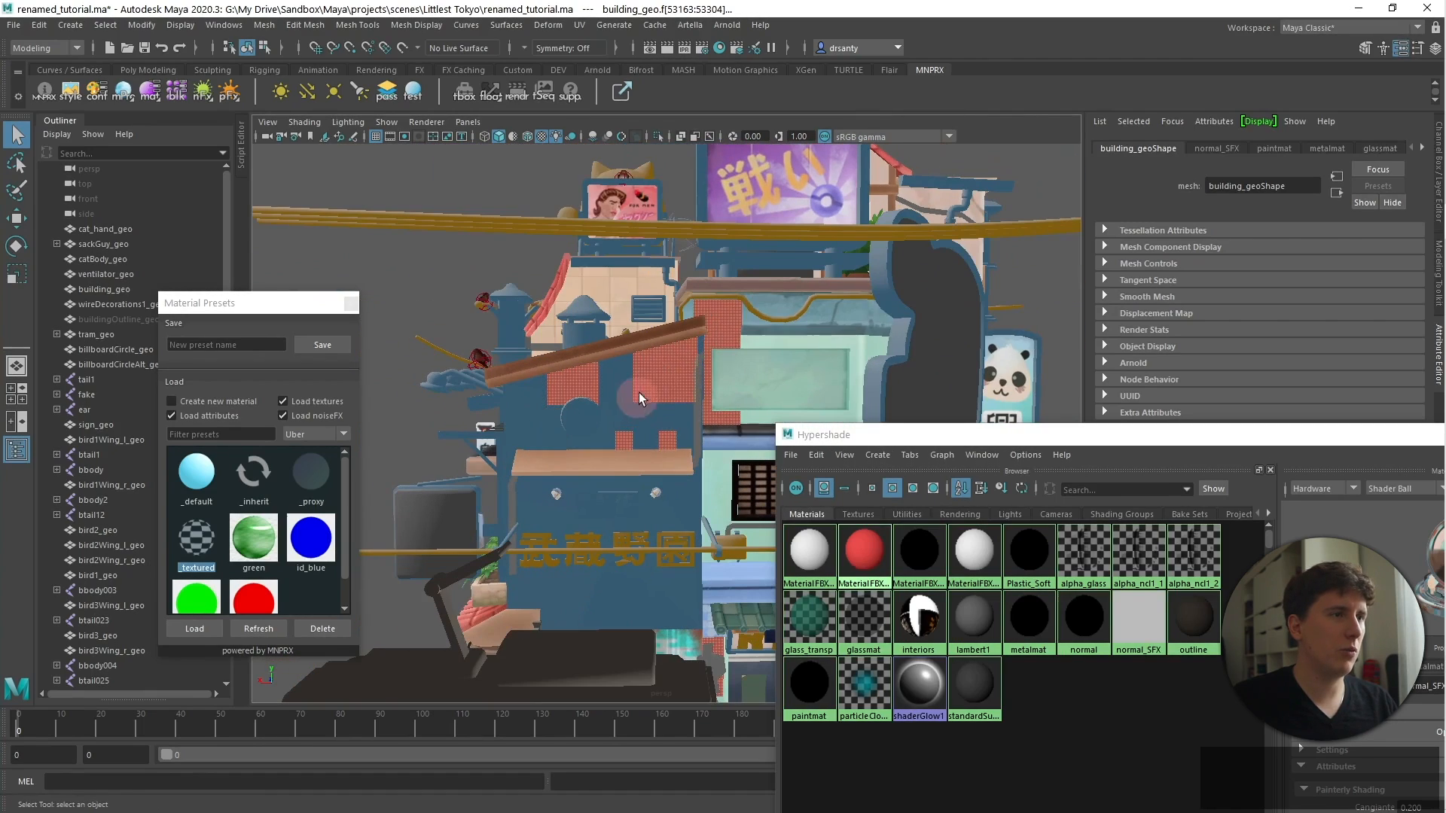
key(alt+tab)
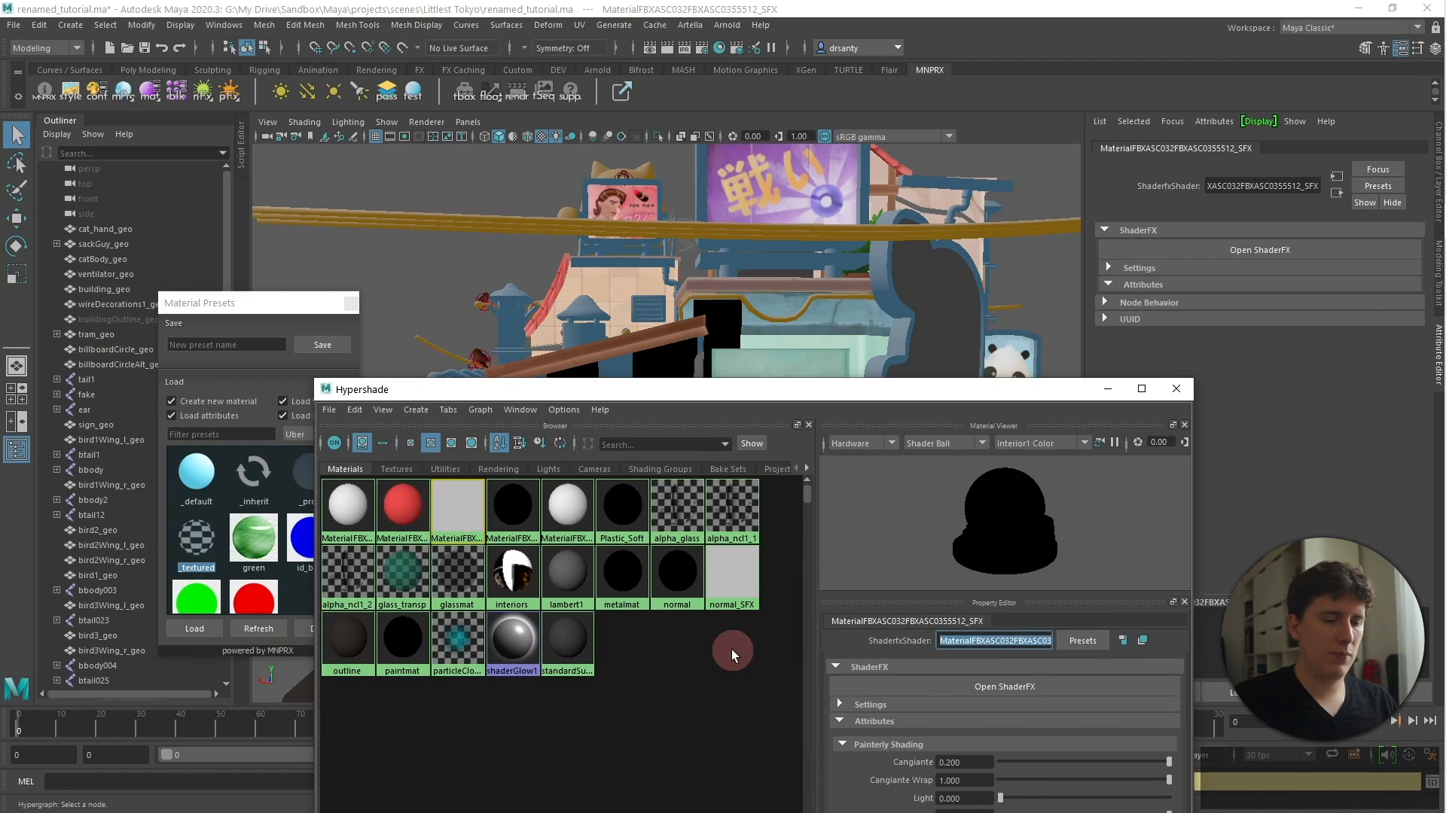
Step: Rename the converted ShaderFX material props_SFX and browse for its albedo image
text(props_SFX)
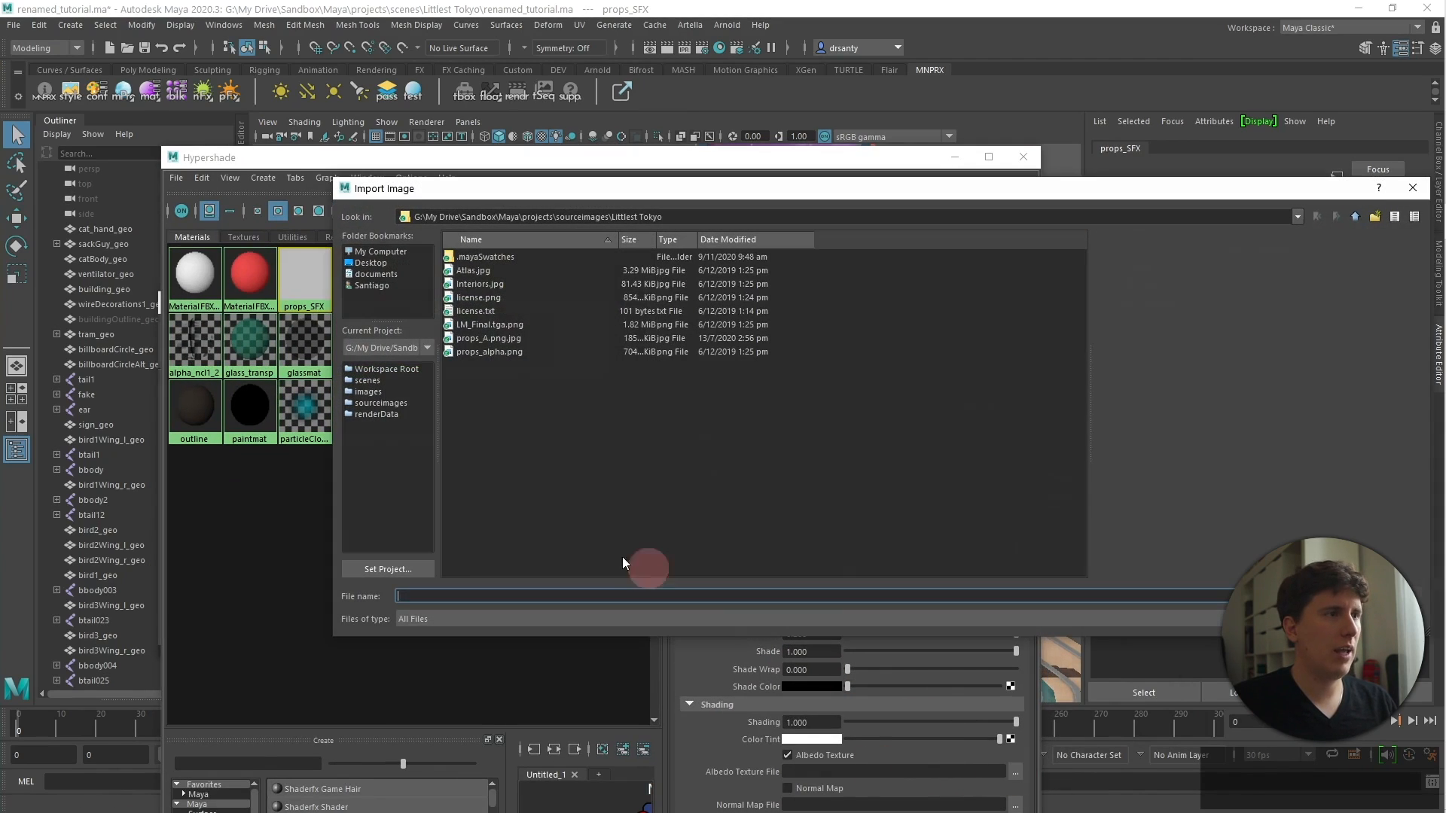
click(489, 352)
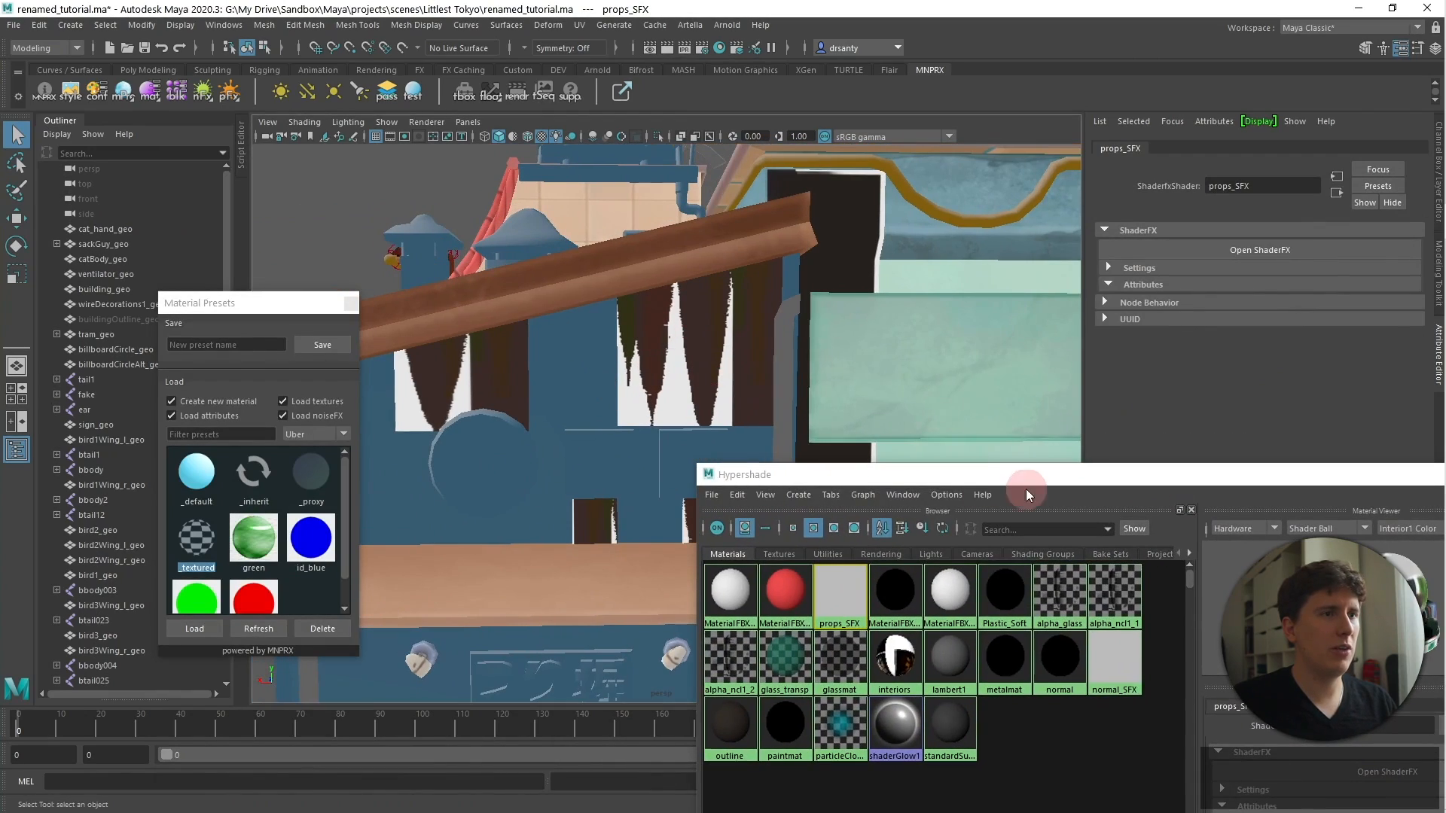
Step: Enlarge the Hypershade and expand the props_SFX attribute settings
drag(1027, 474, 784, 309)
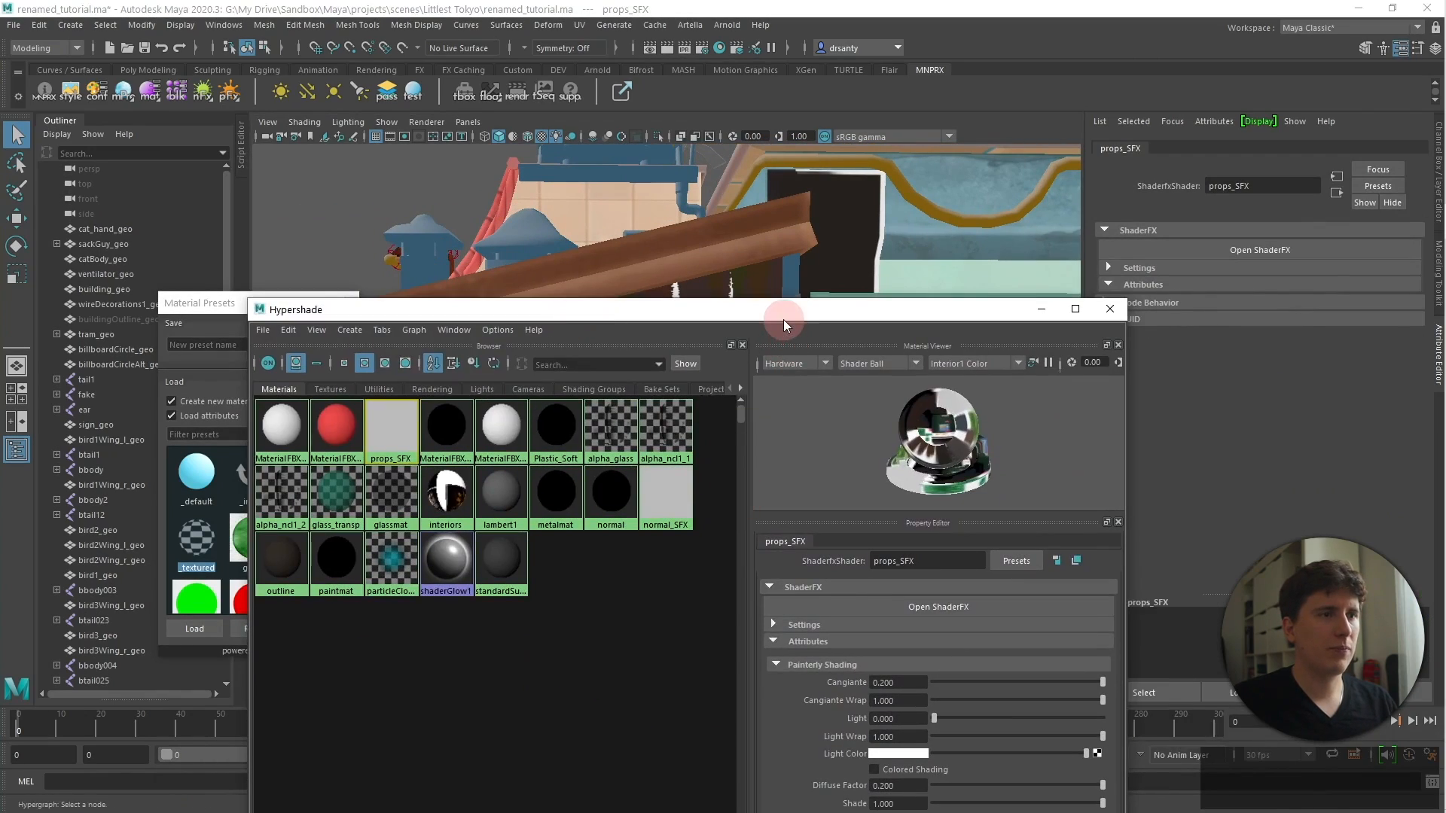
drag(784, 309, 664, 185)
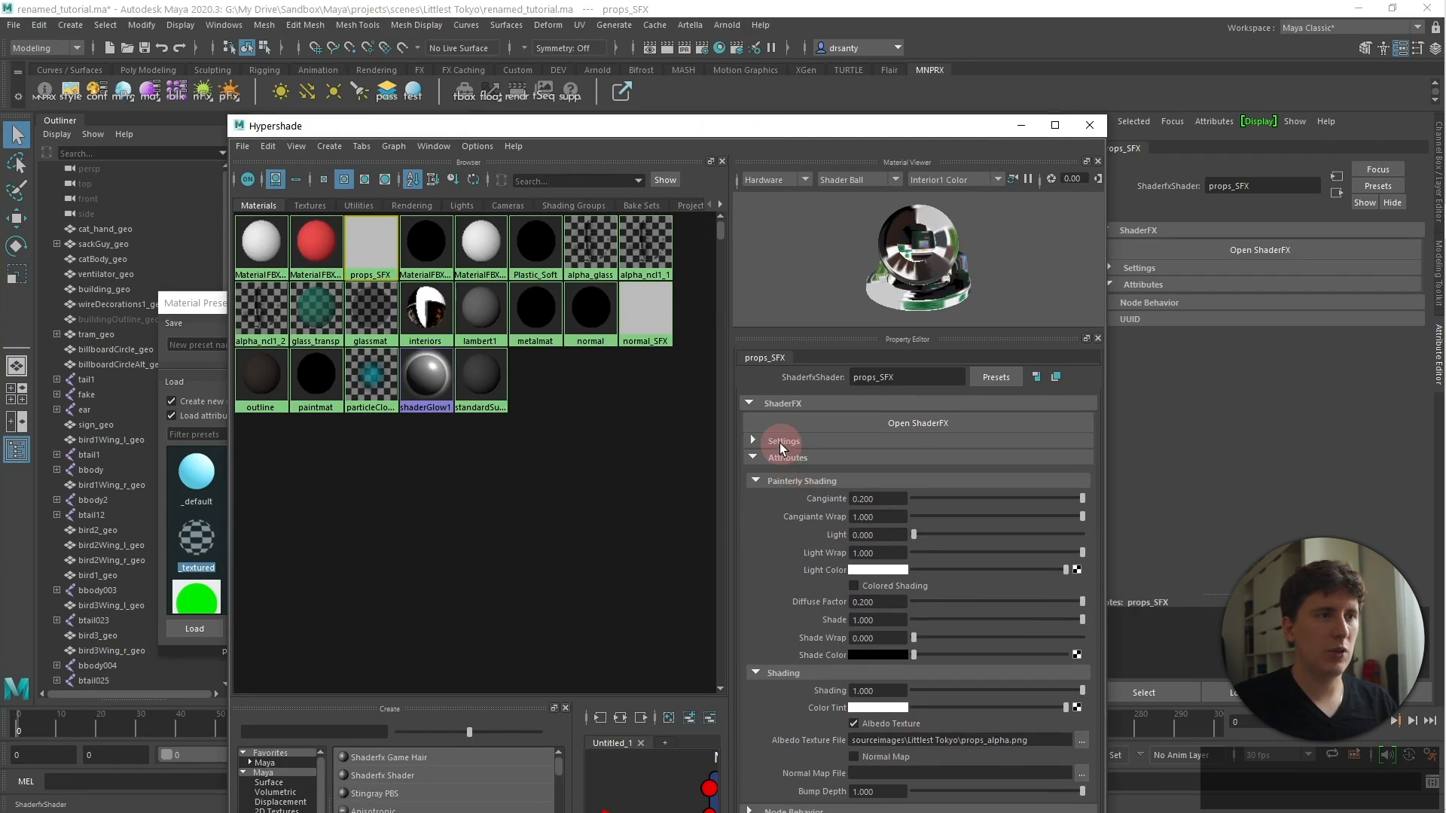
click(783, 441)
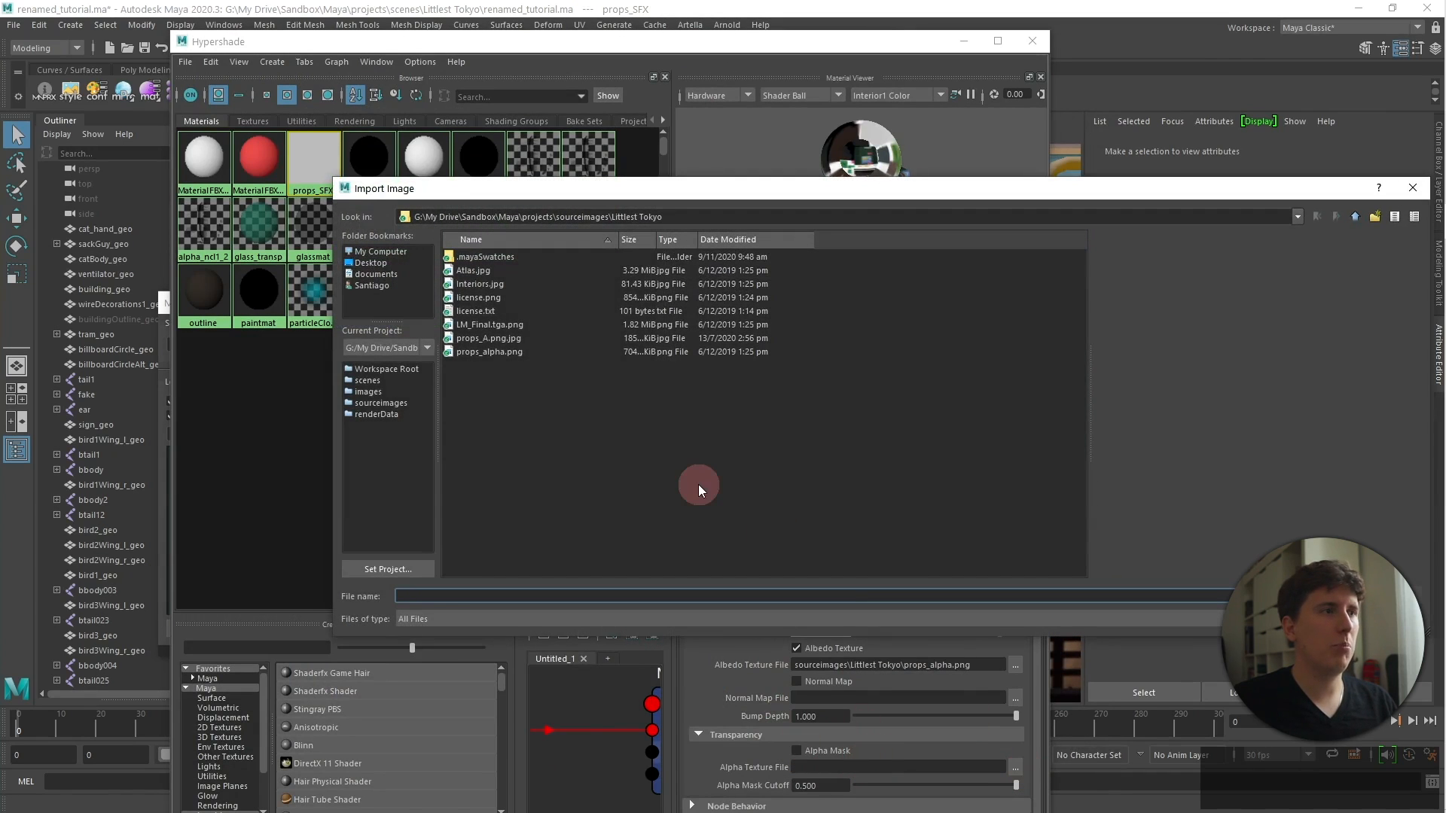
Step: Load props_alpha.png as the props_SFX Alpha Texture File
click(489, 337)
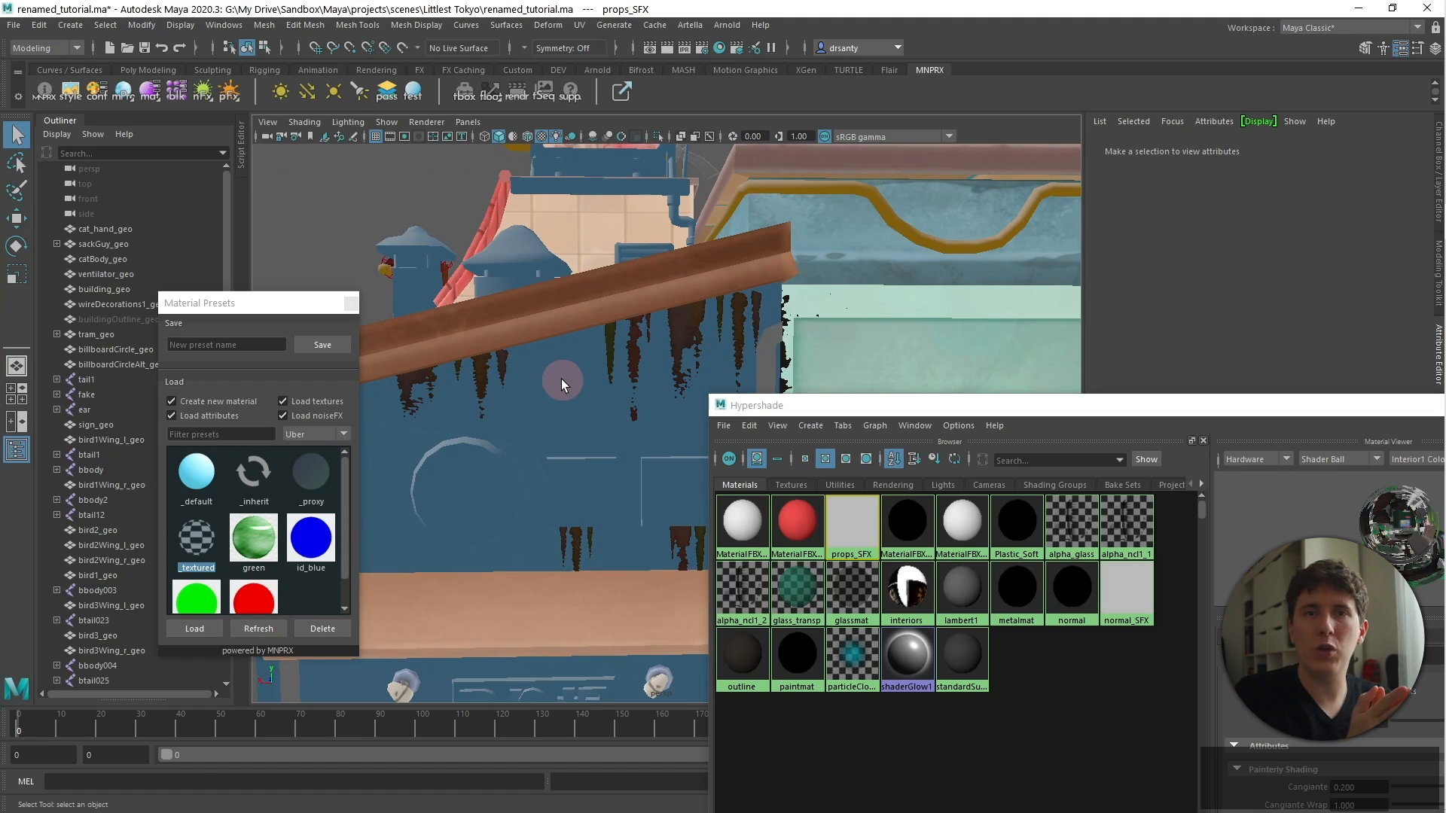
mouse_move(625, 390)
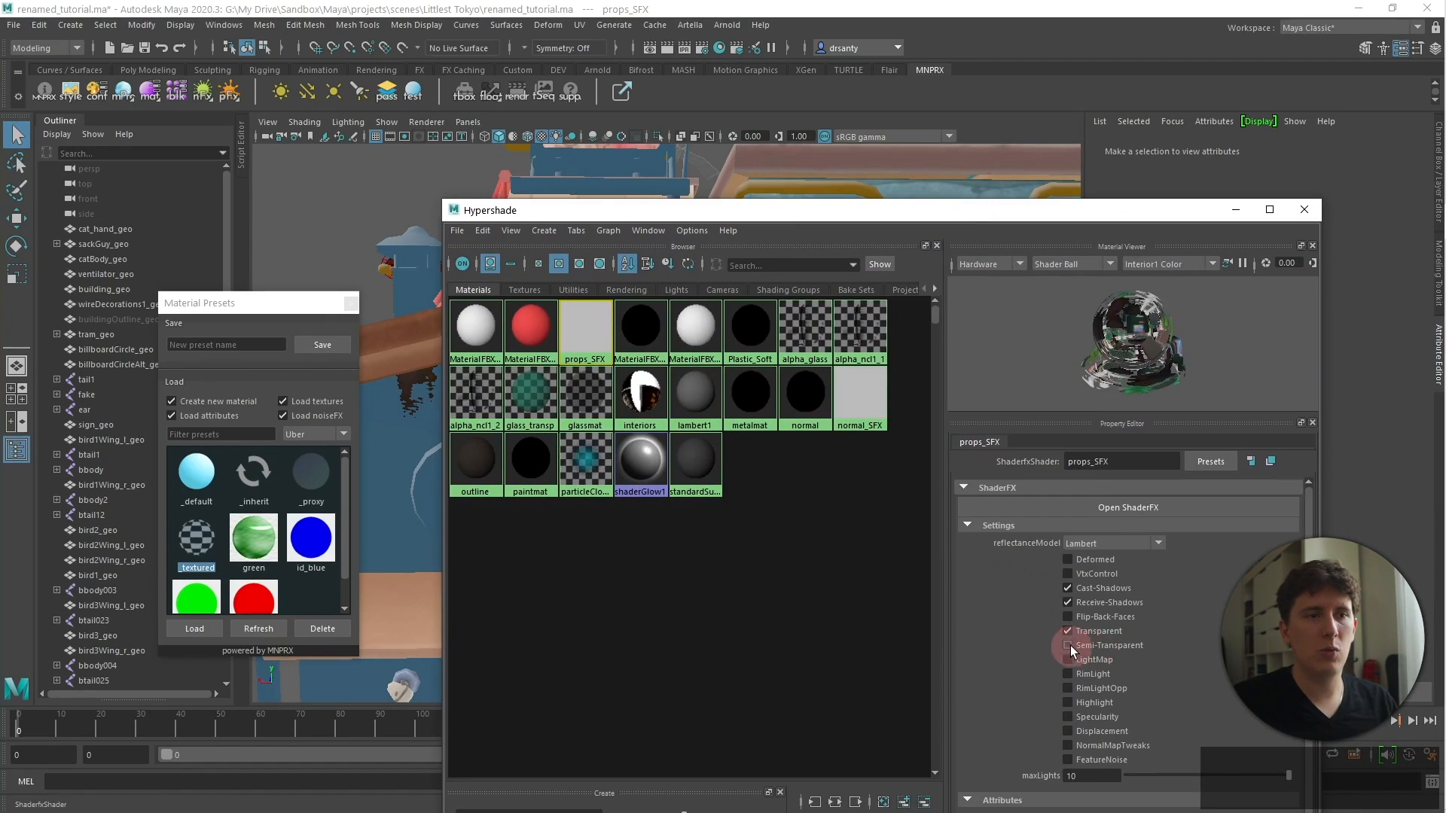
Step: Turn on Transparent and Transparency Map for props_SFX, dismissing the image browser
click(1068, 645)
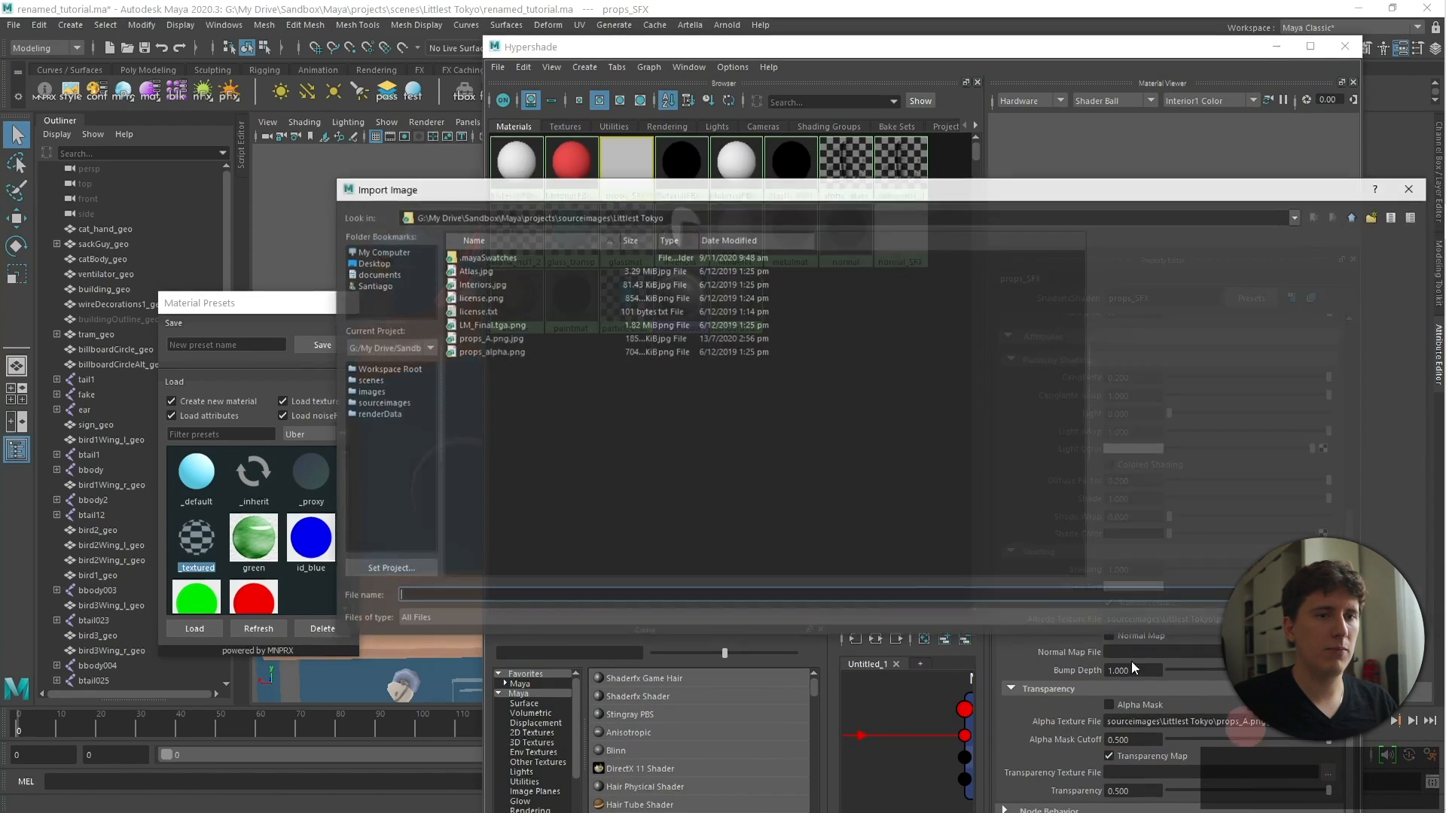
click(491, 338)
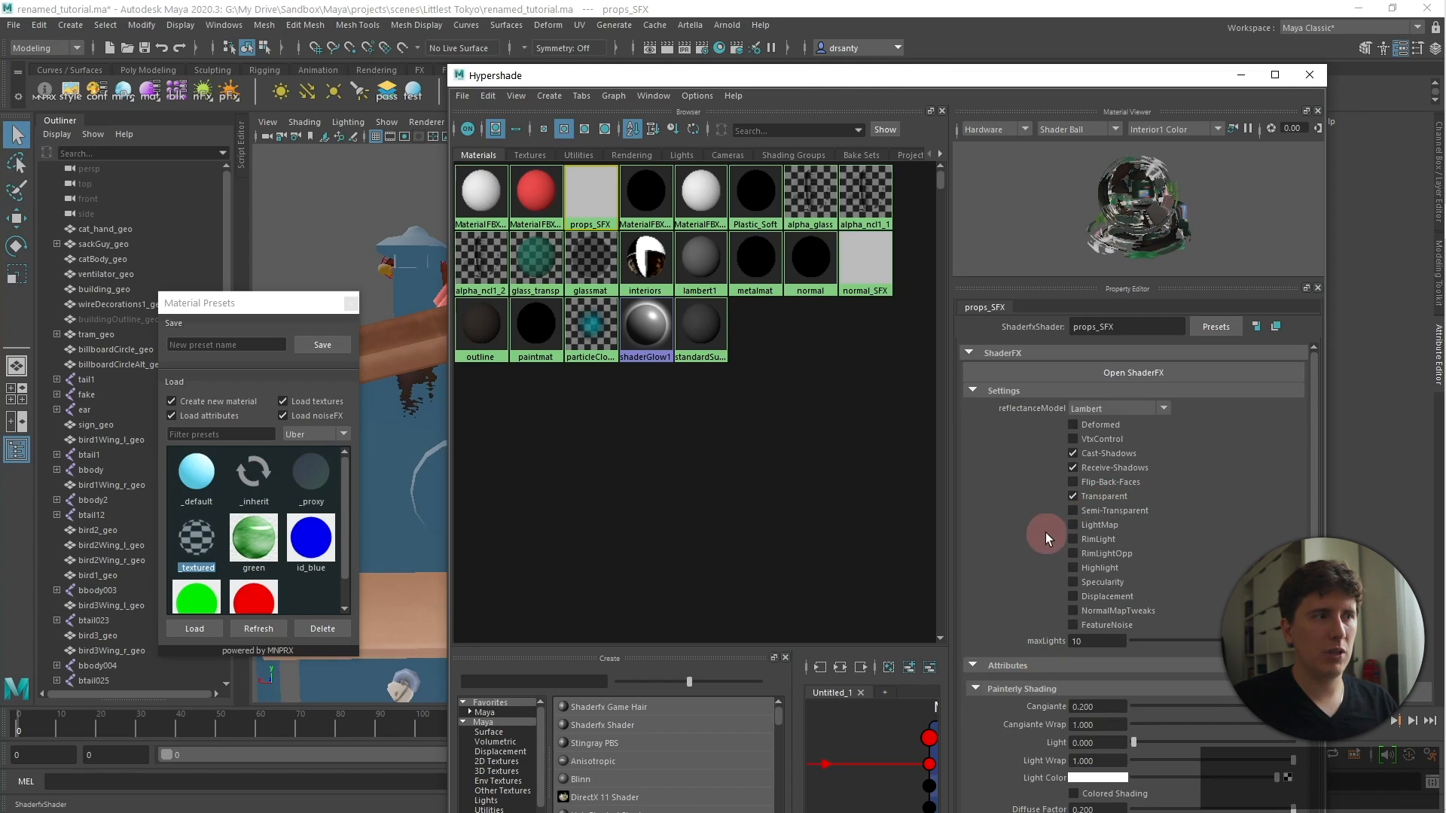
mouse_move(1309, 74)
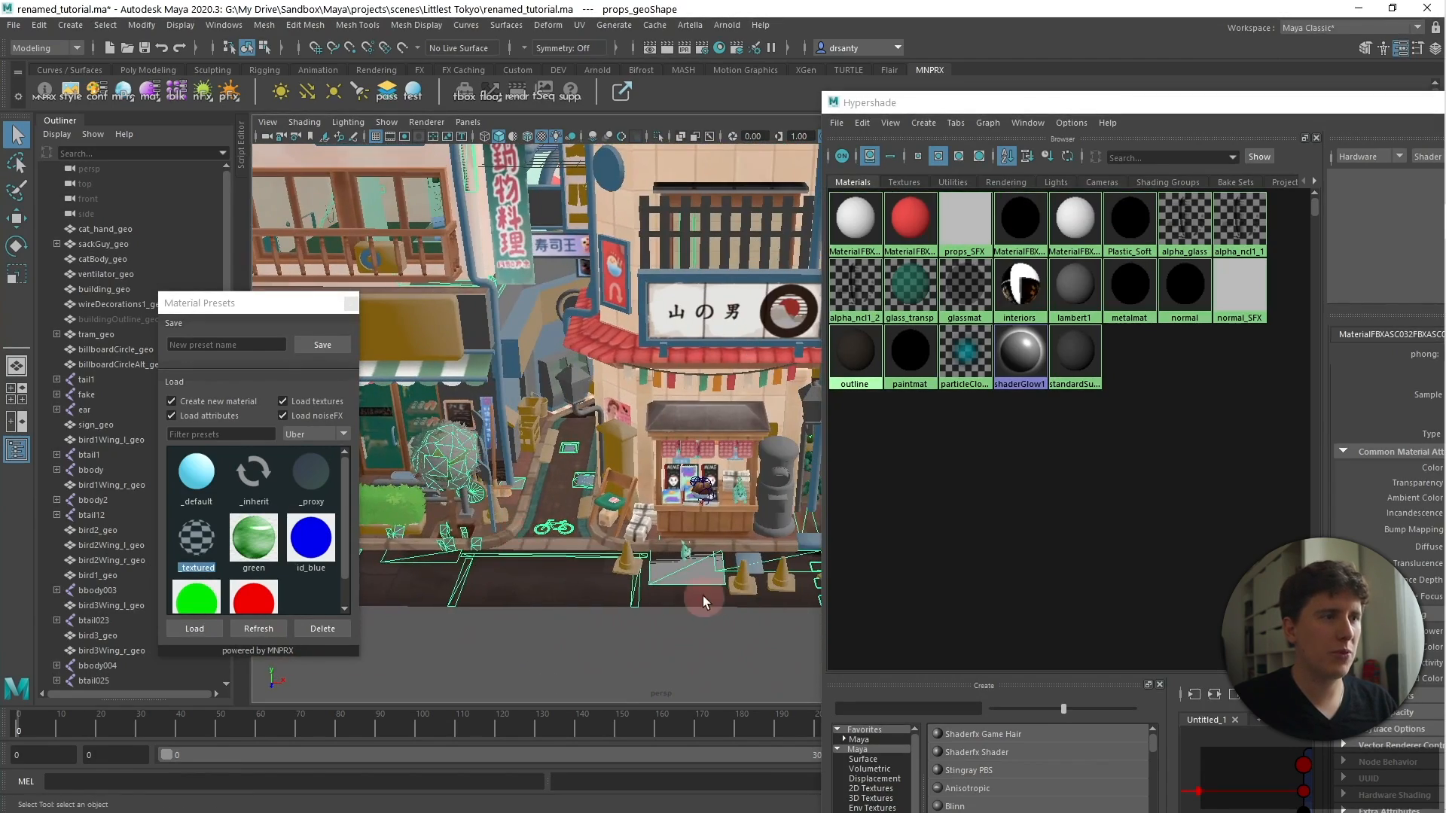
mouse_move(813, 463)
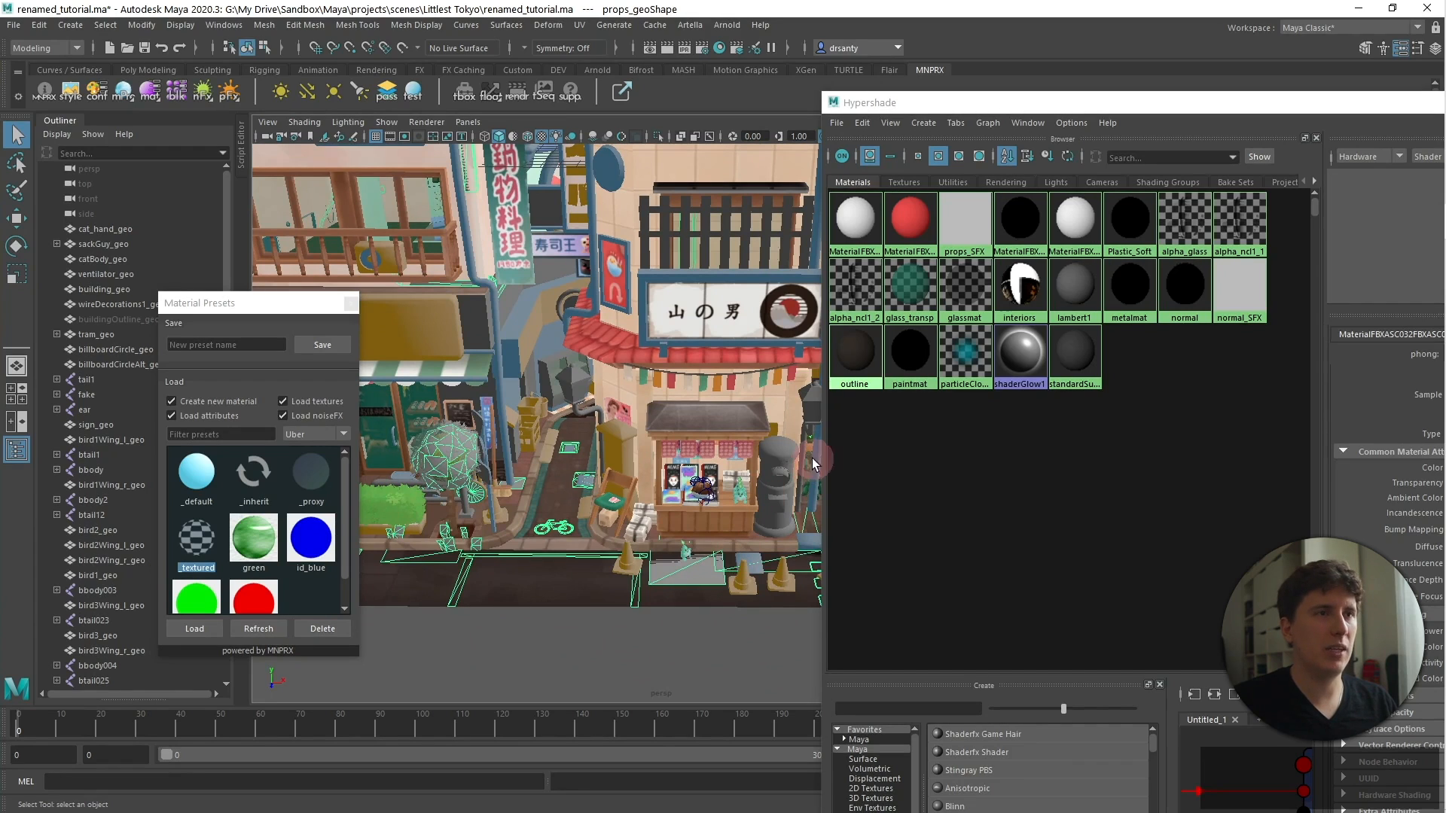
Step: Orbit the viewport toward the shop front and market stall to inspect its goods
right_click(964, 222)
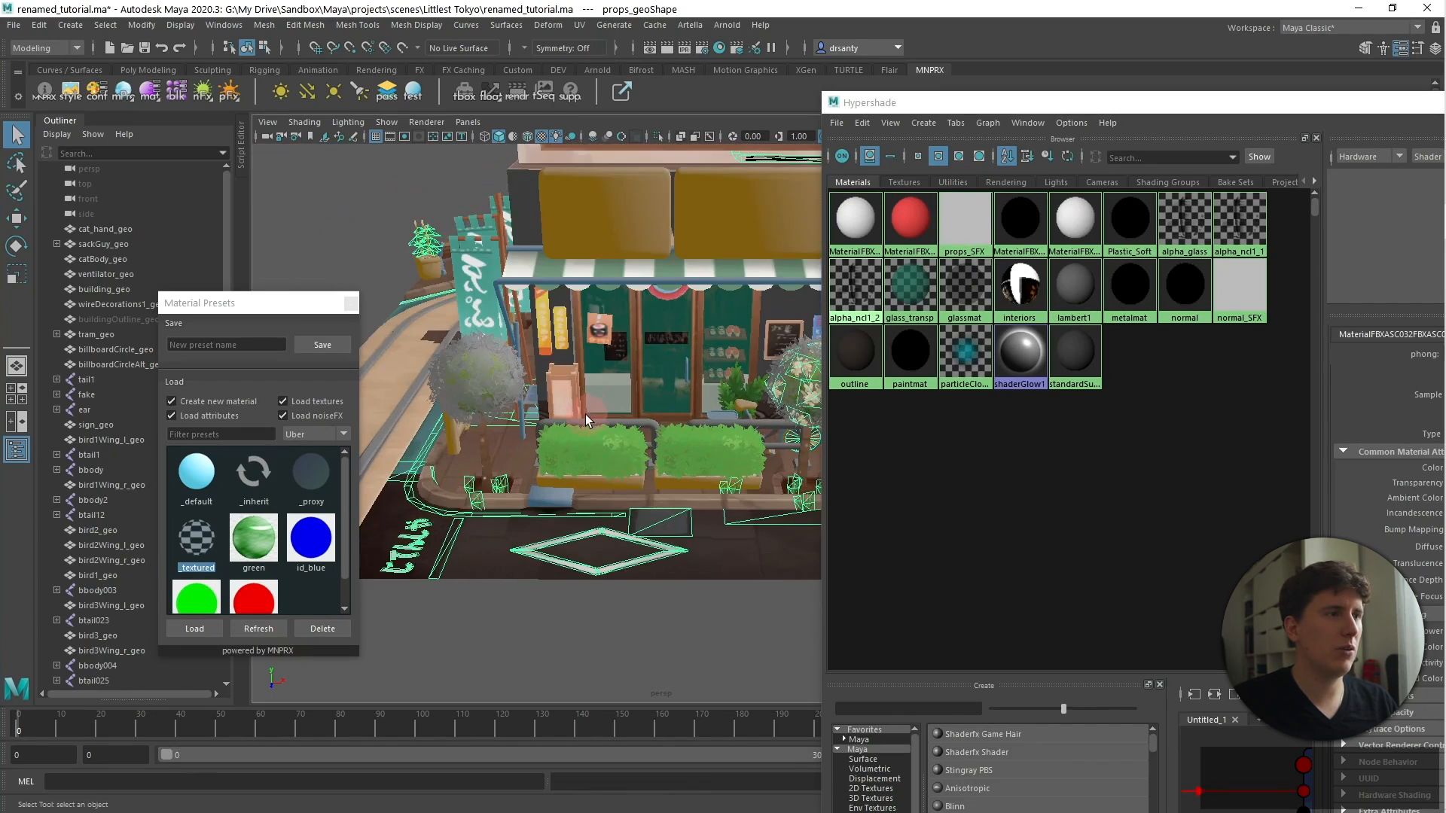
drag(586, 420, 701, 525)
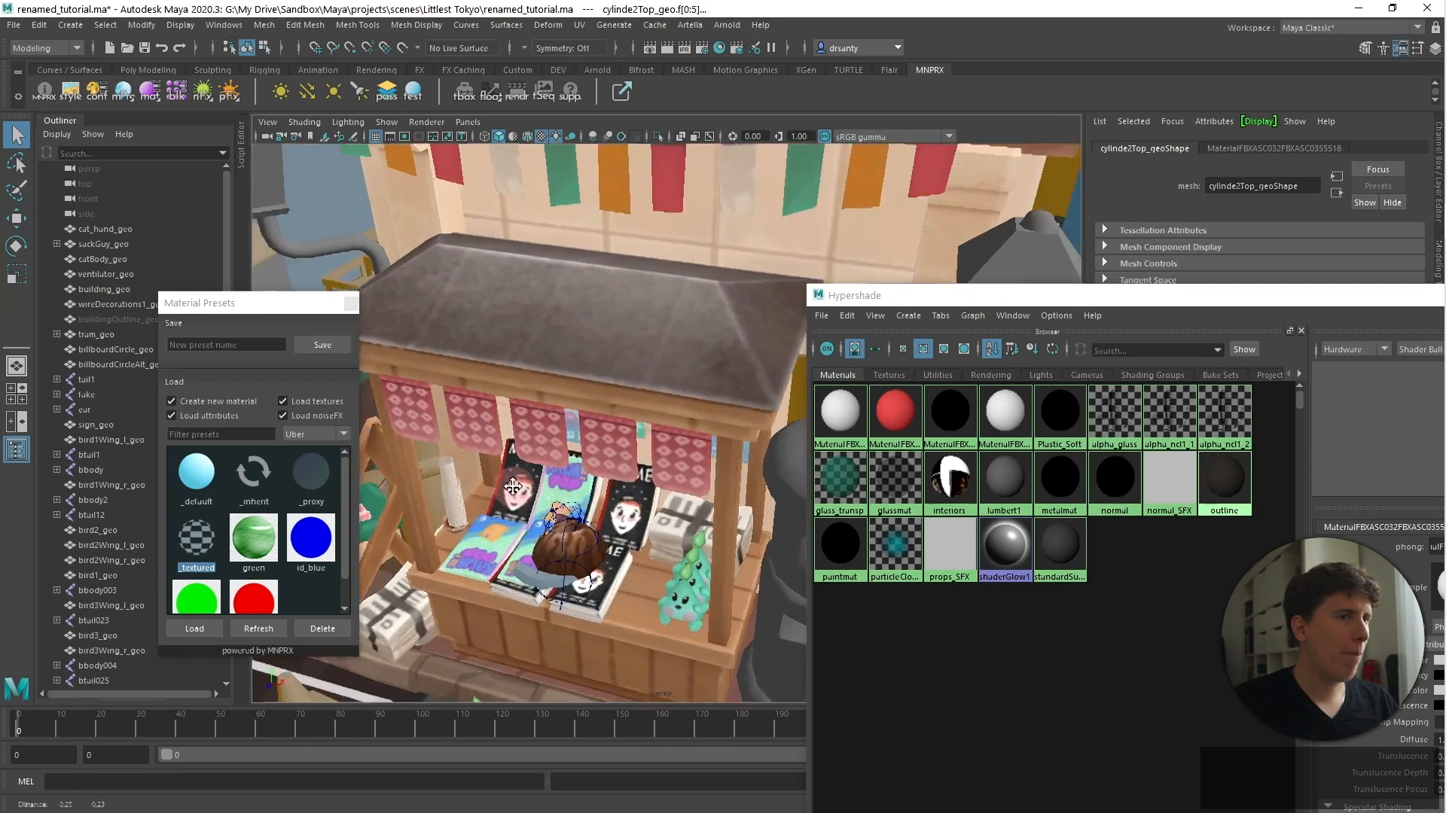
Step: Select and isolate all objects using the stall's Plastic_Soft material
right_click(1169, 414)
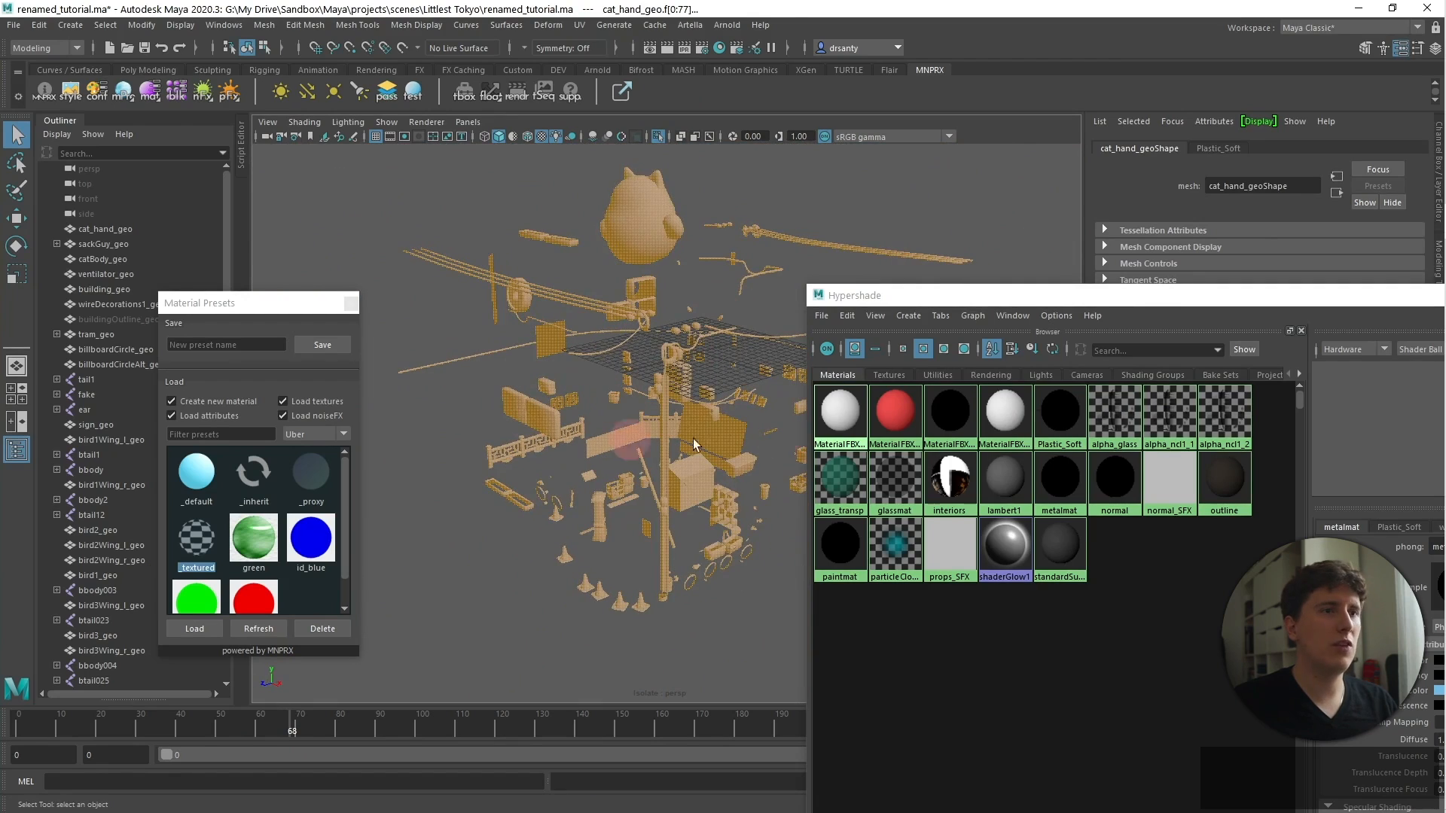
Step: Assign normal_SFX to the isolated Plastic_Soft props, then select the alpha_ncl1_1 foliage objects
right_click(1168, 475)
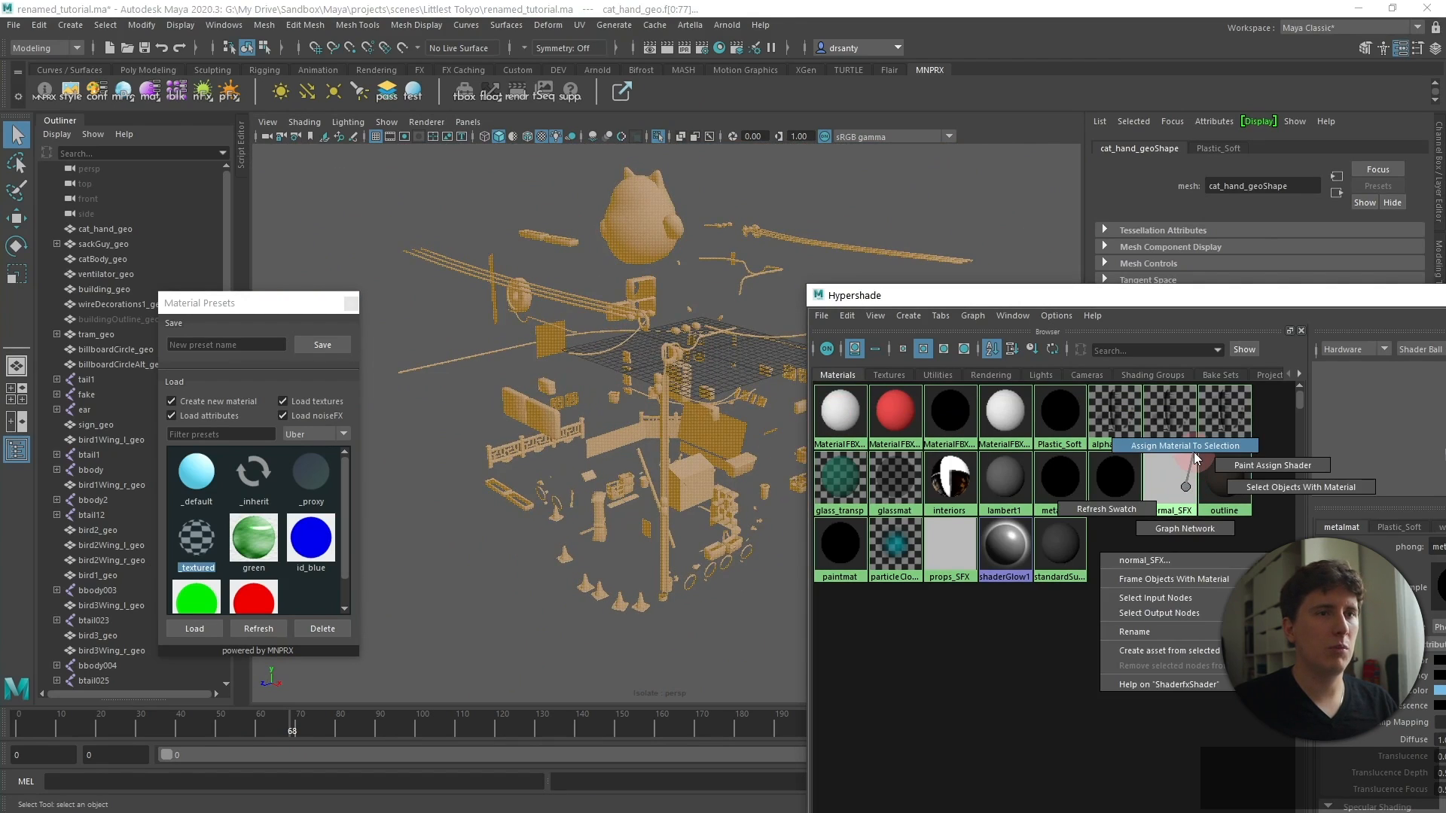
click(1186, 447)
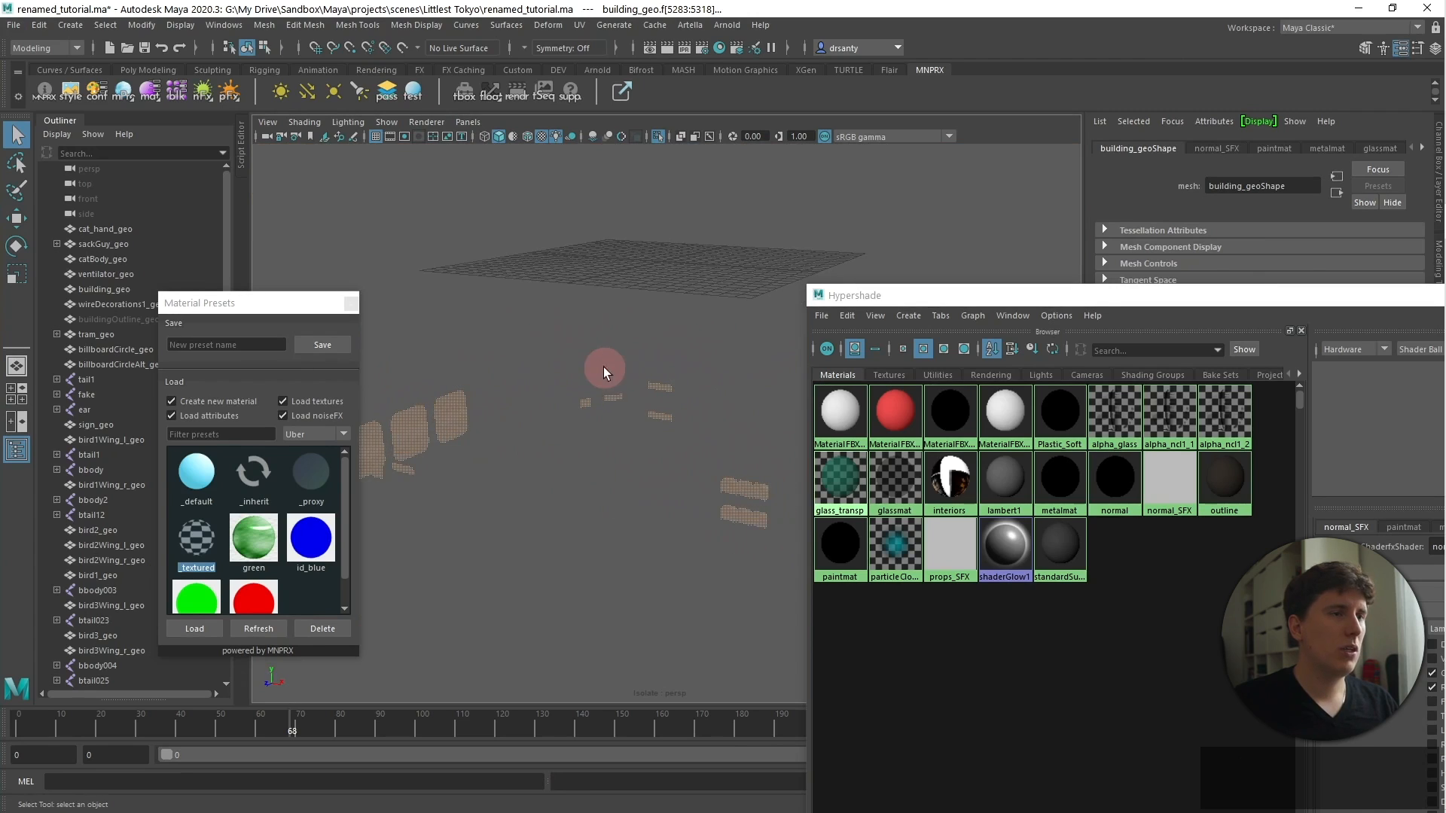
right_click(950, 544)
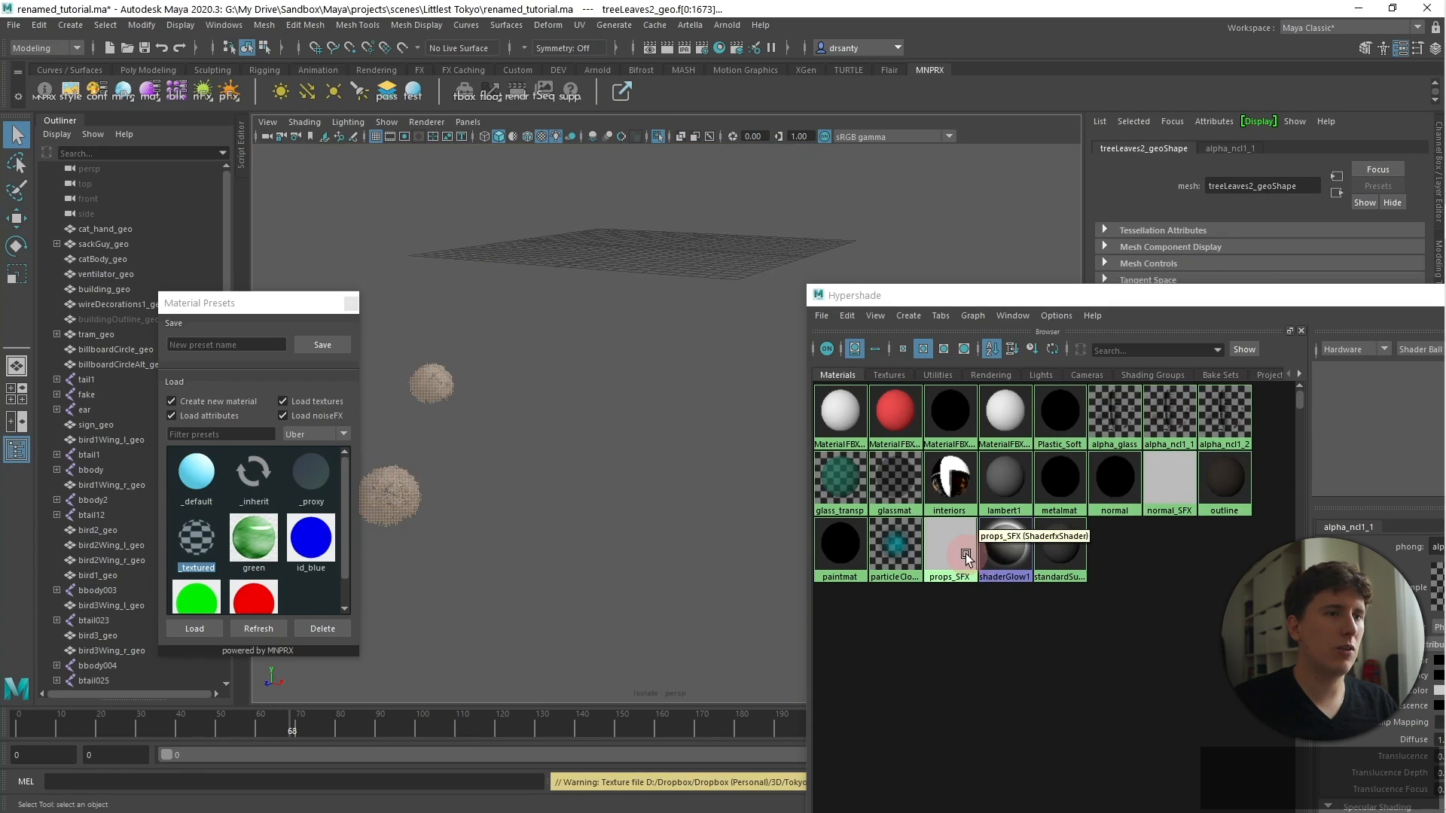
Step: Apply props_SFX to the two tree-leaf objects and isolate the next untextured group
click(948, 546)
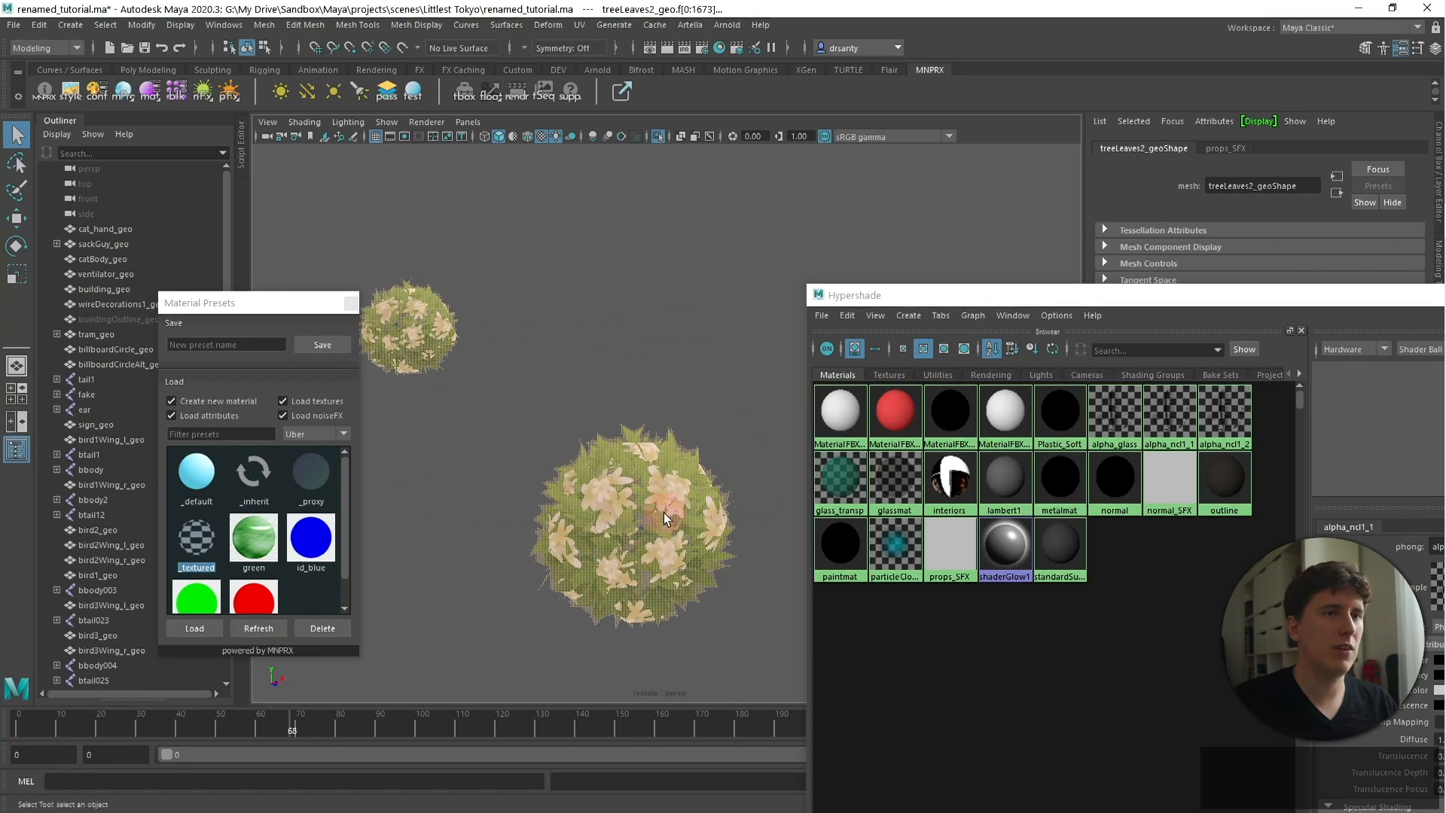
right_click(1223, 419)
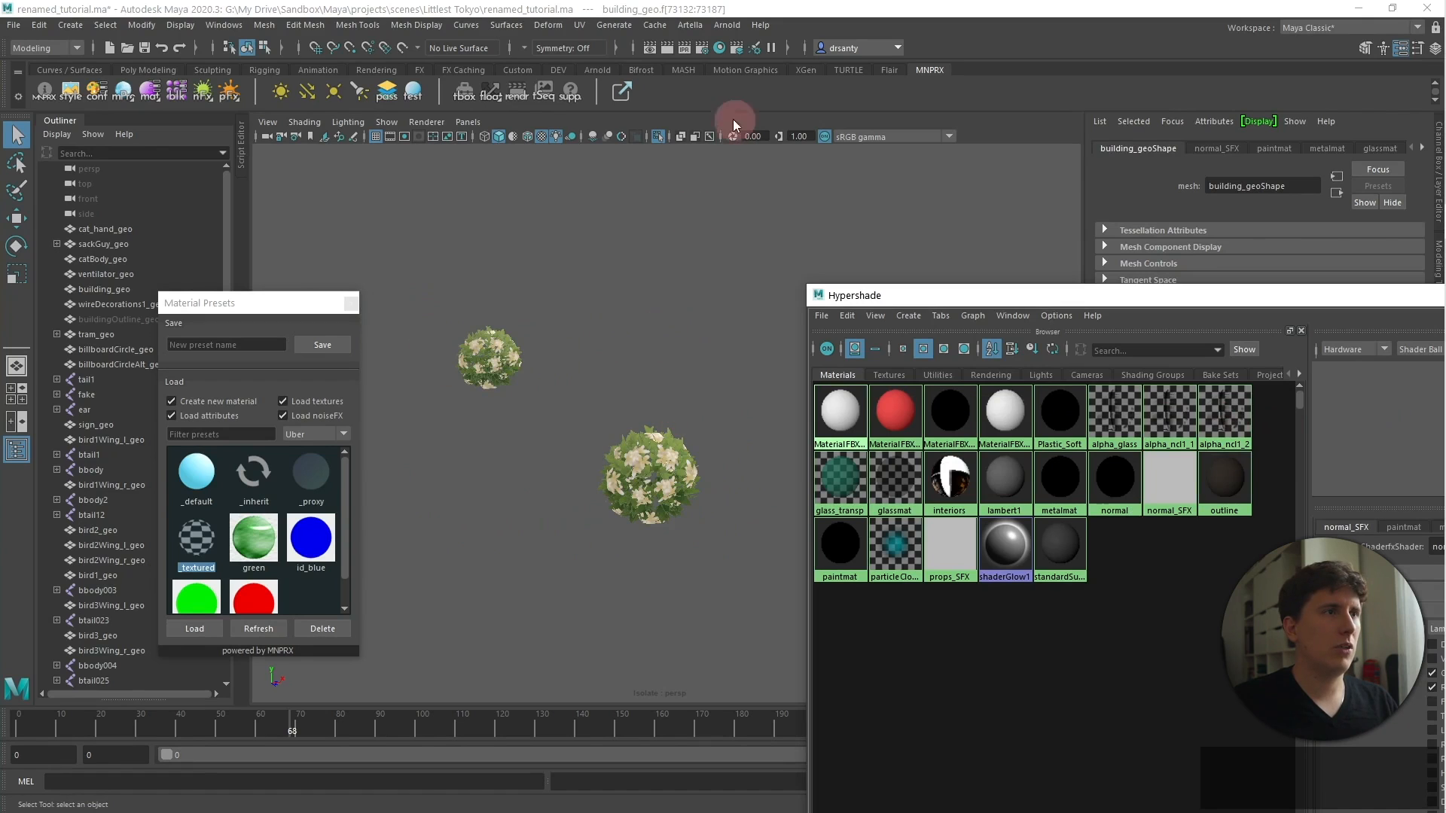
click(656, 136)
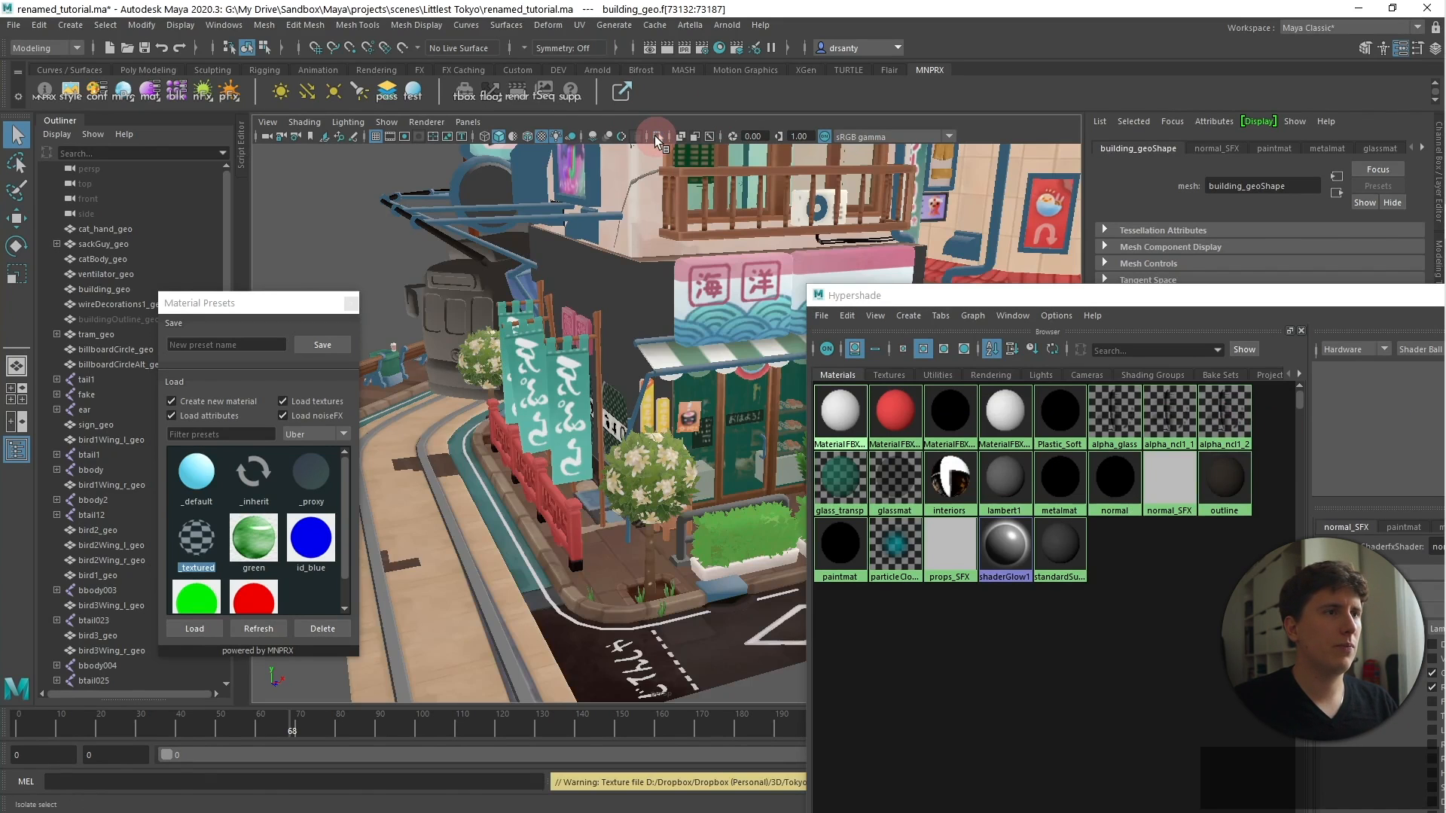
click(1224, 412)
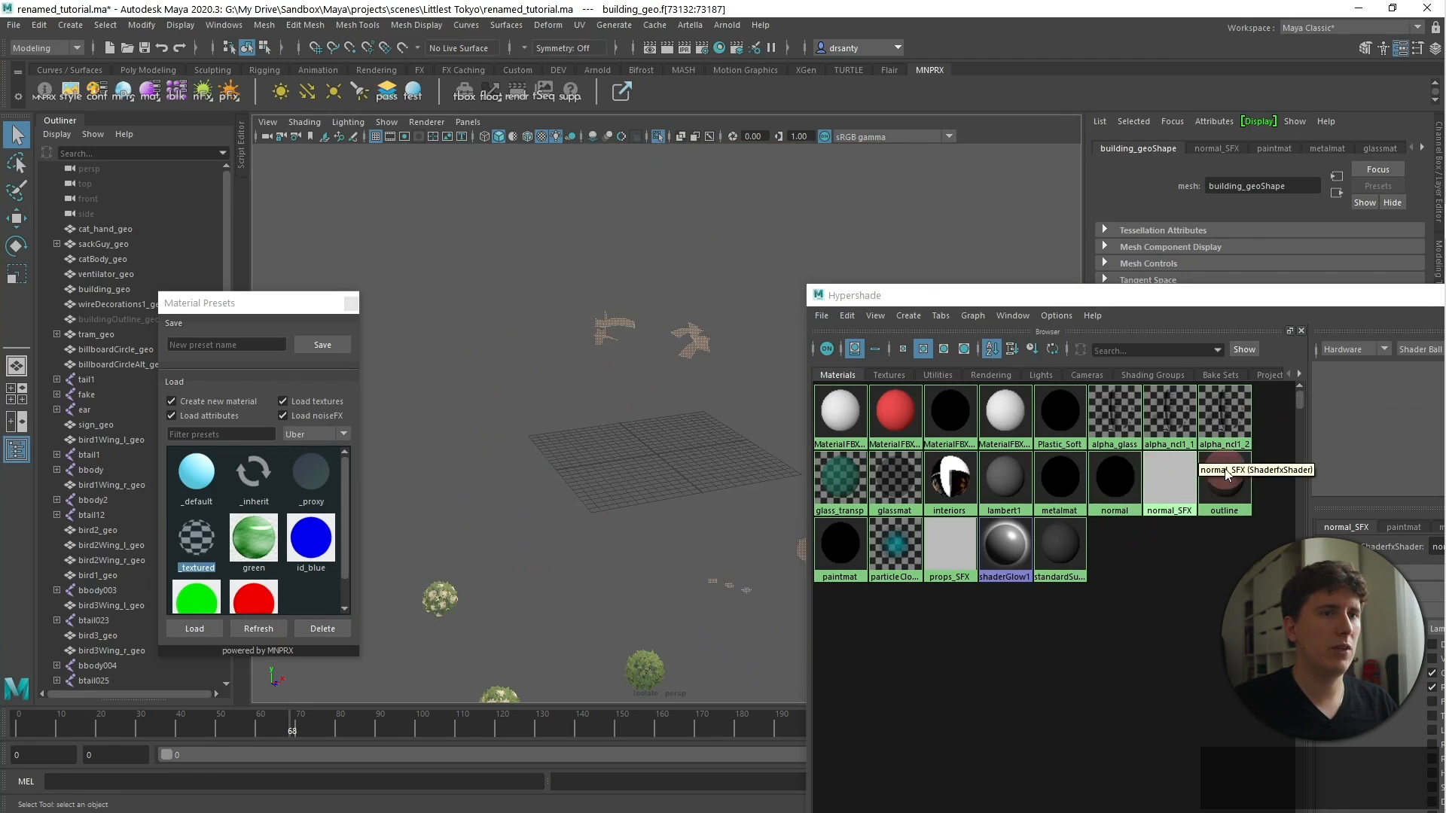
Step: Assign props_SFX to the leftover isolated pieces and exit Isolate Select
right_click(949, 549)
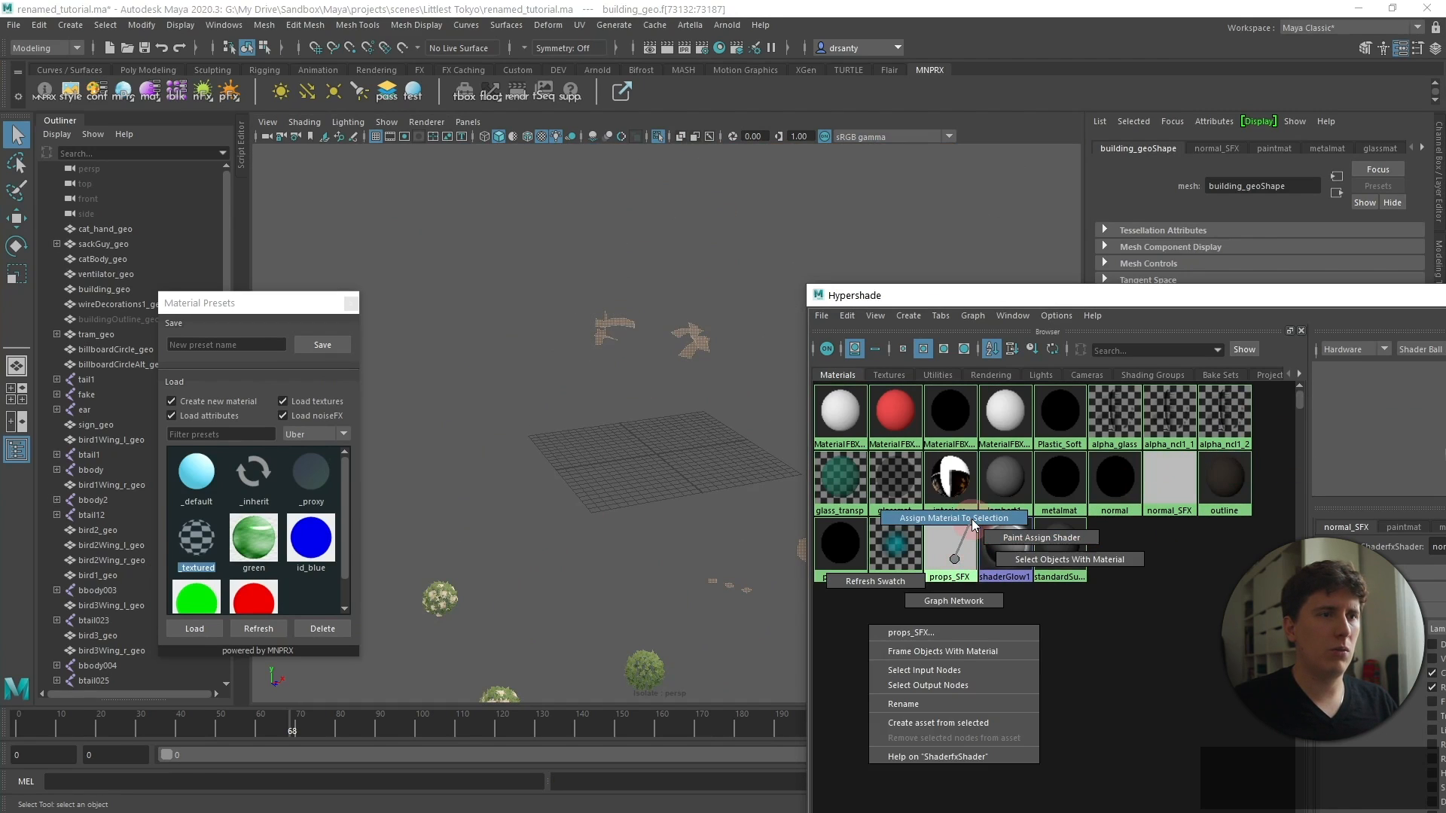
click(953, 517)
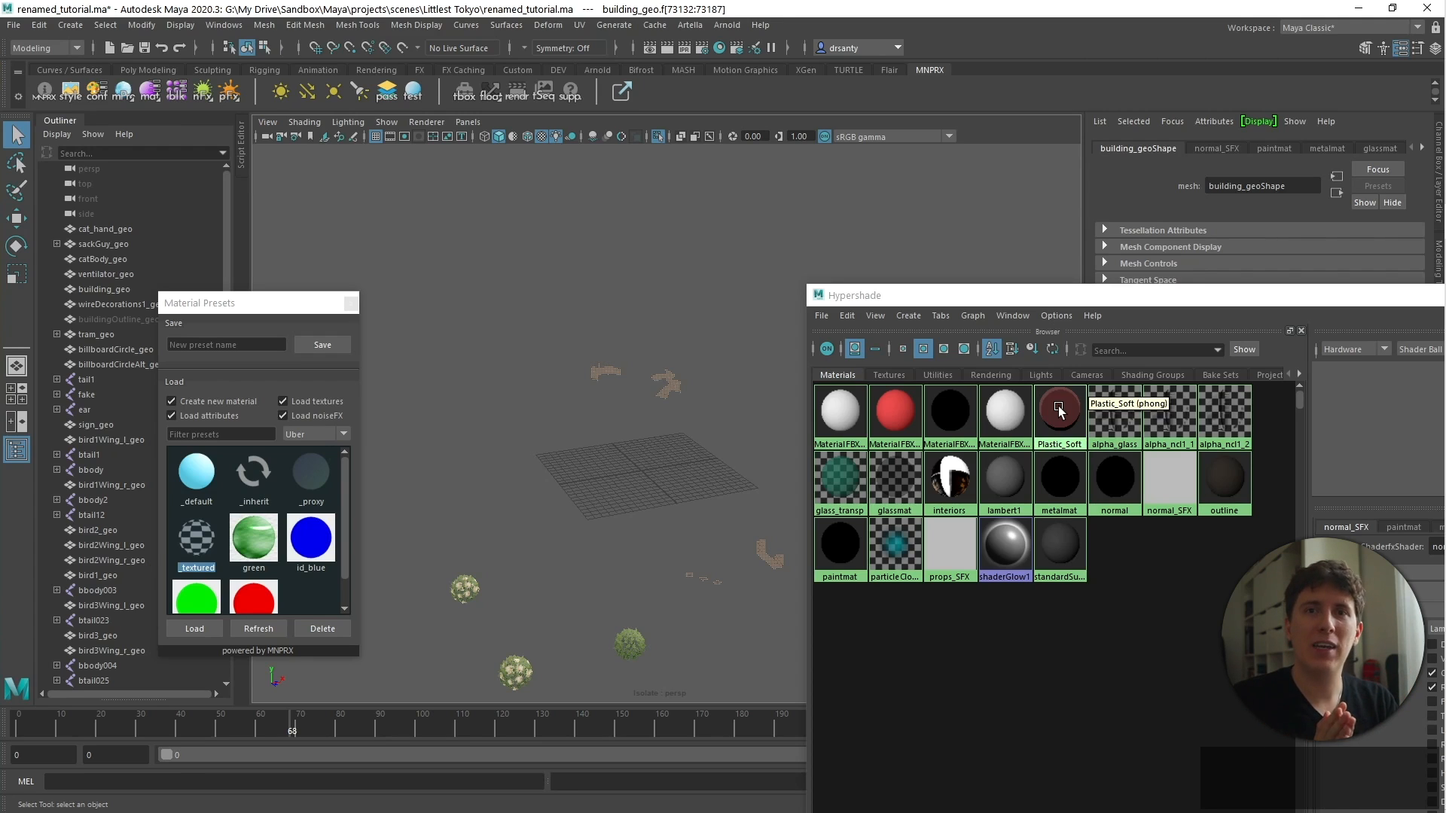
click(838, 476)
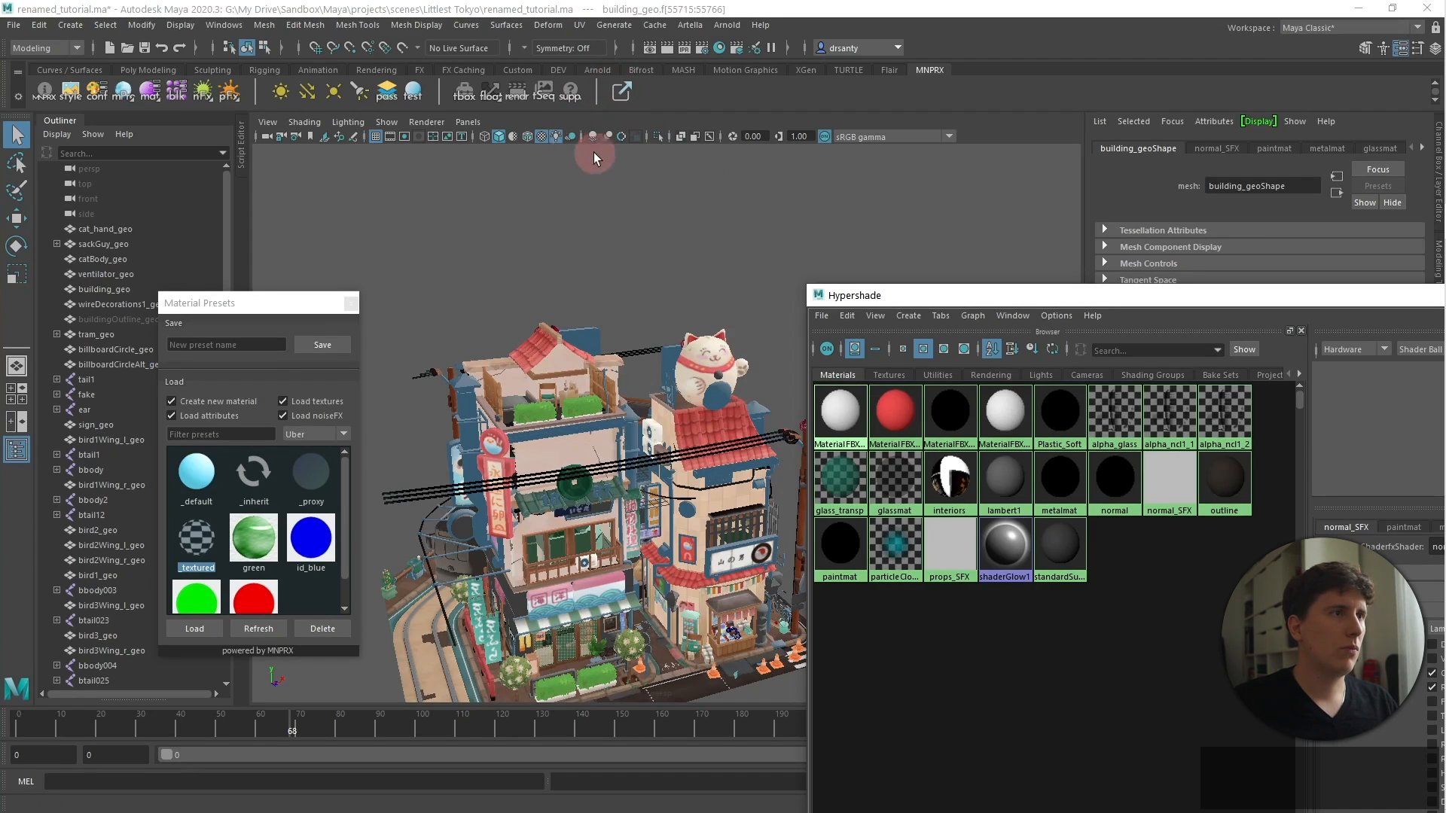
Step: Isolate the selected glass window pieces in the viewport
click(657, 136)
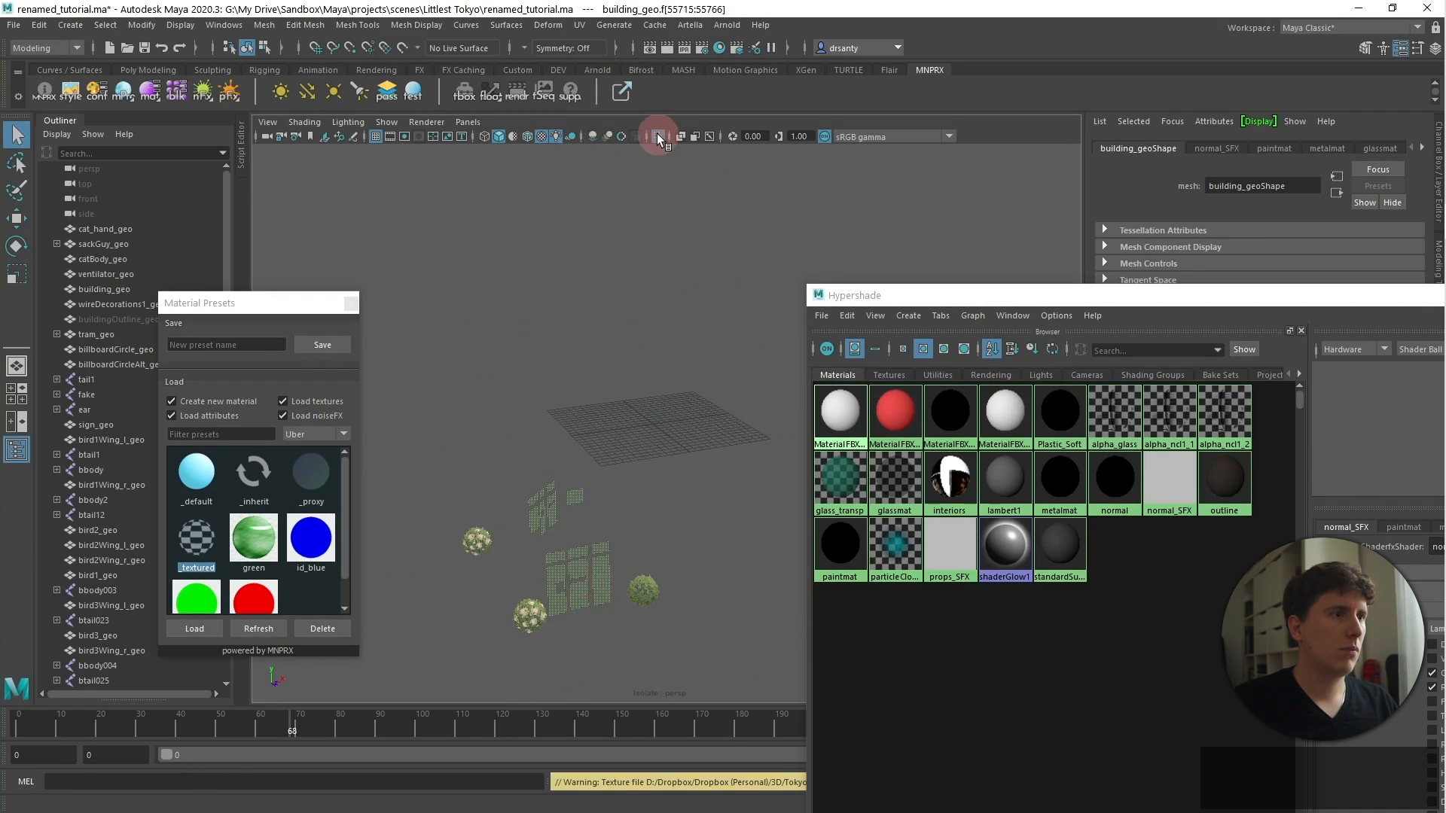
click(657, 136)
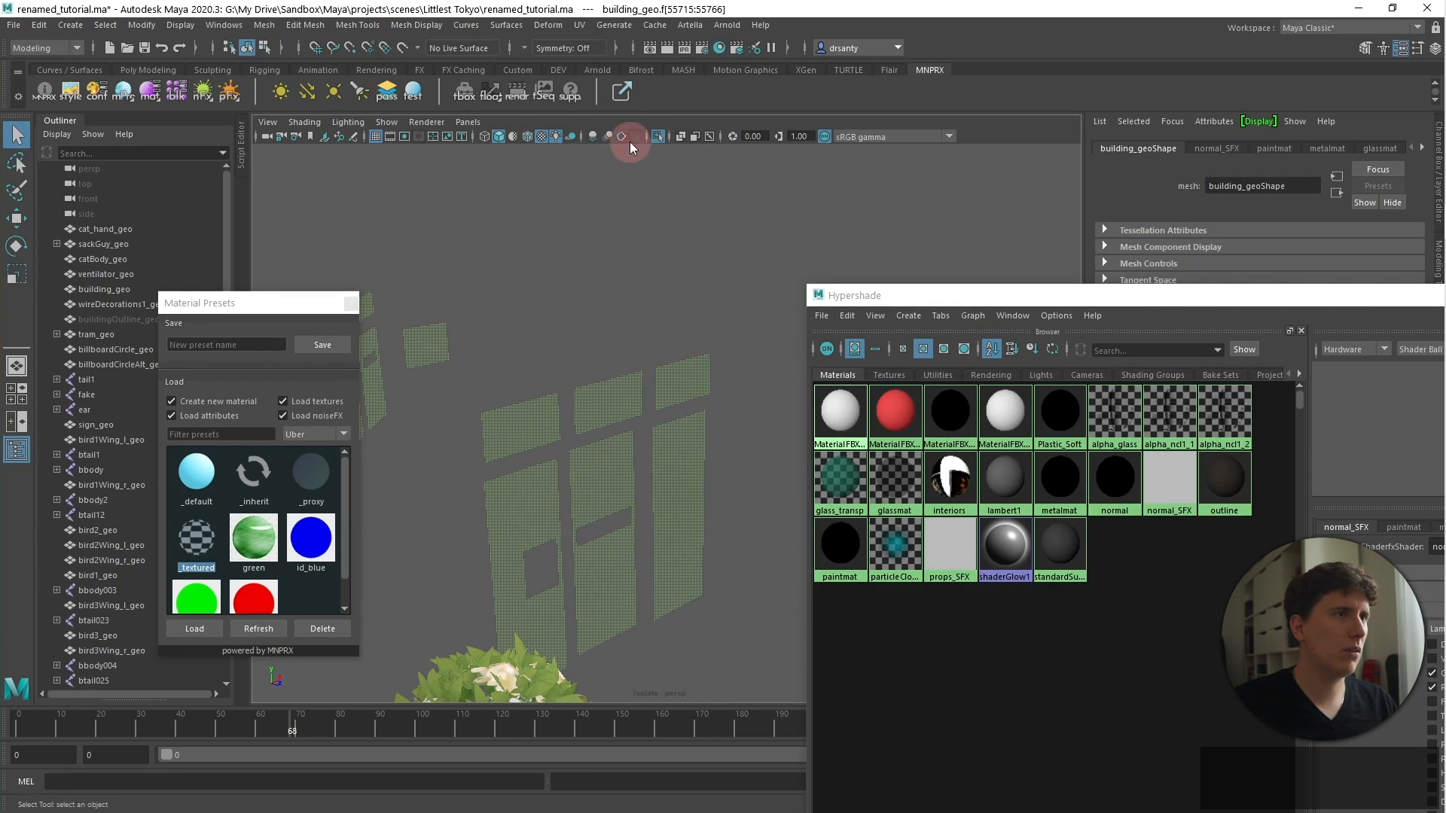
click(656, 136)
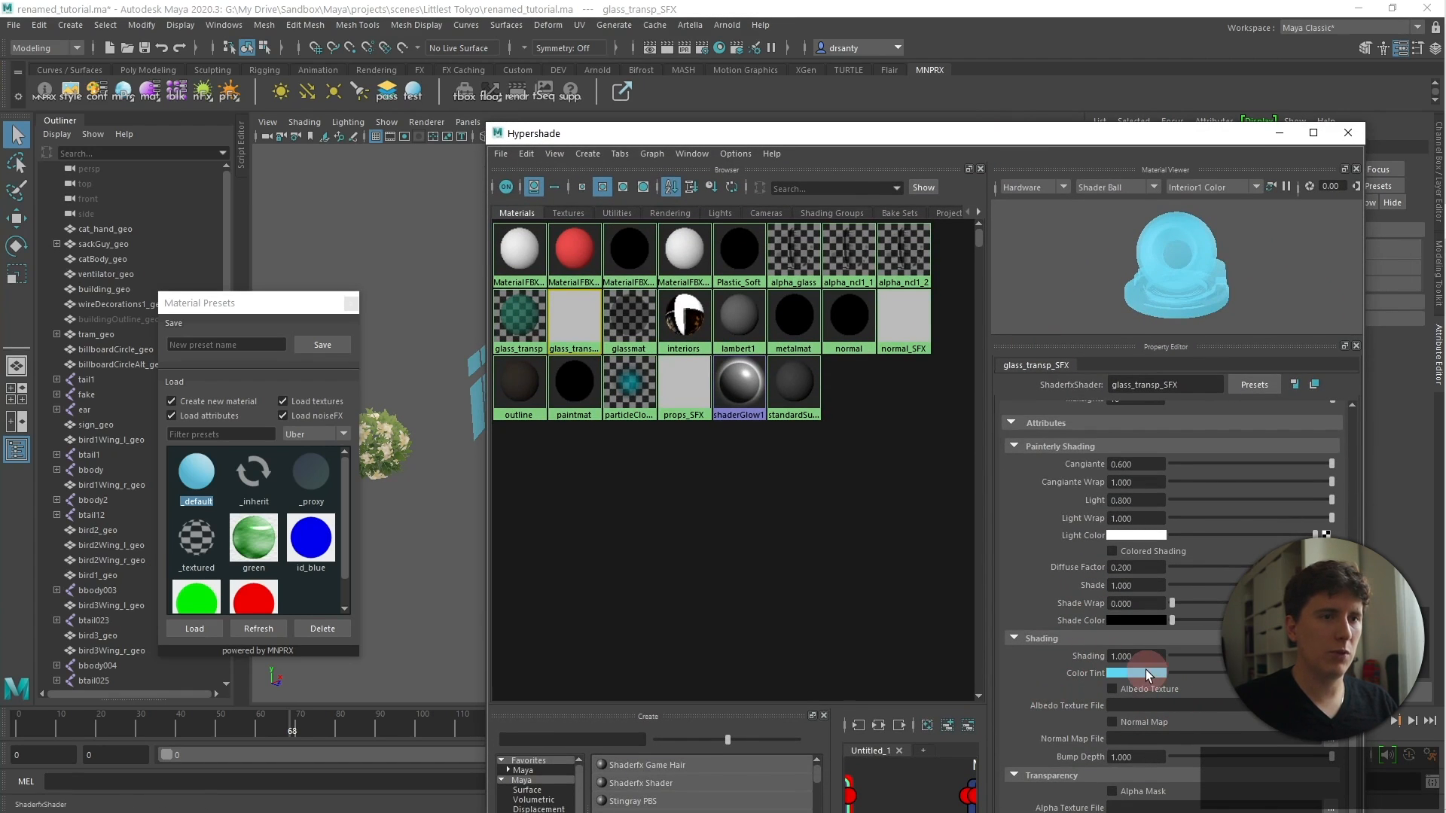
Step: Give glass_transp_SFX a white colour tint and 0.895 transparency
click(791, 381)
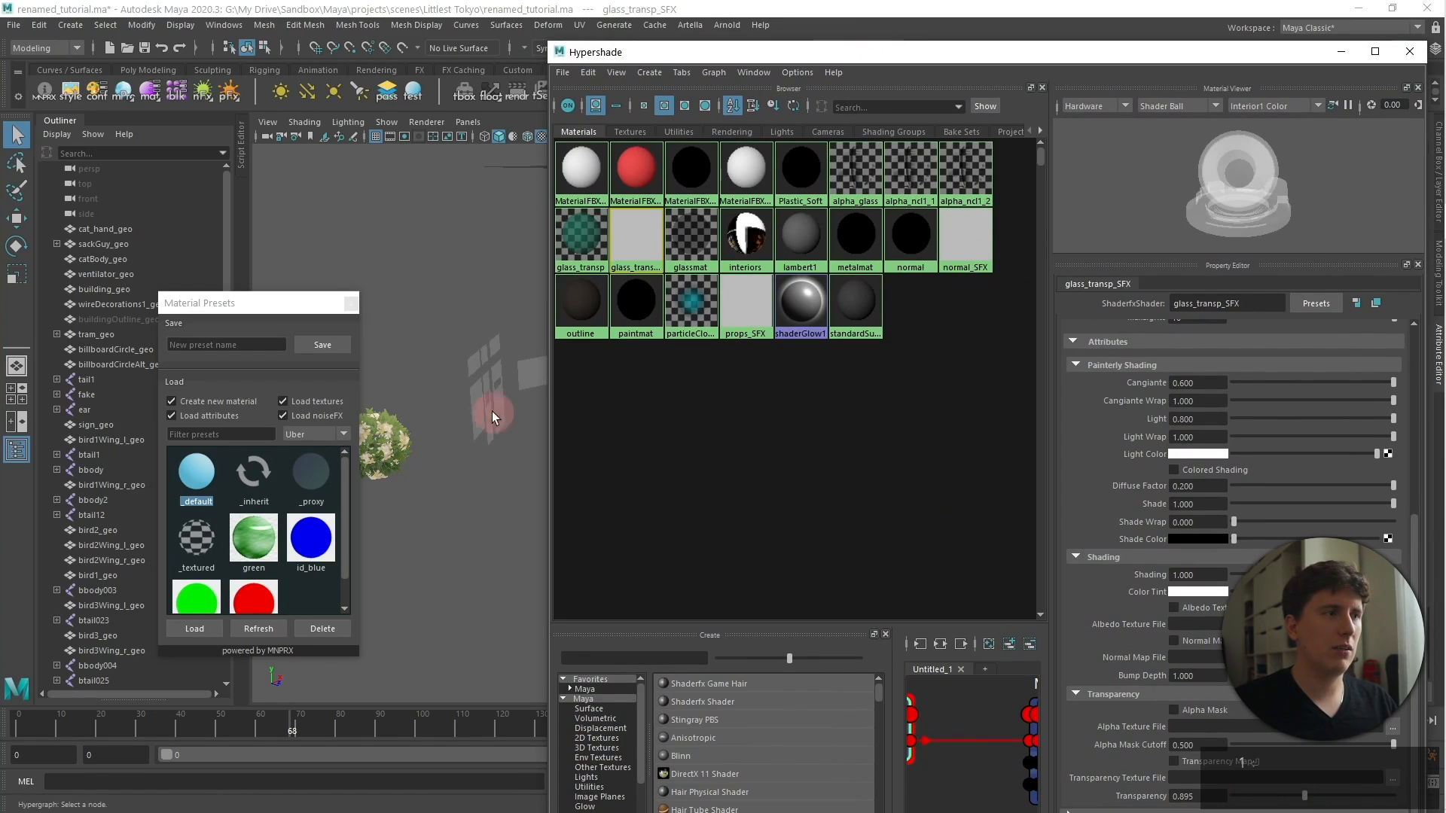
click(690, 230)
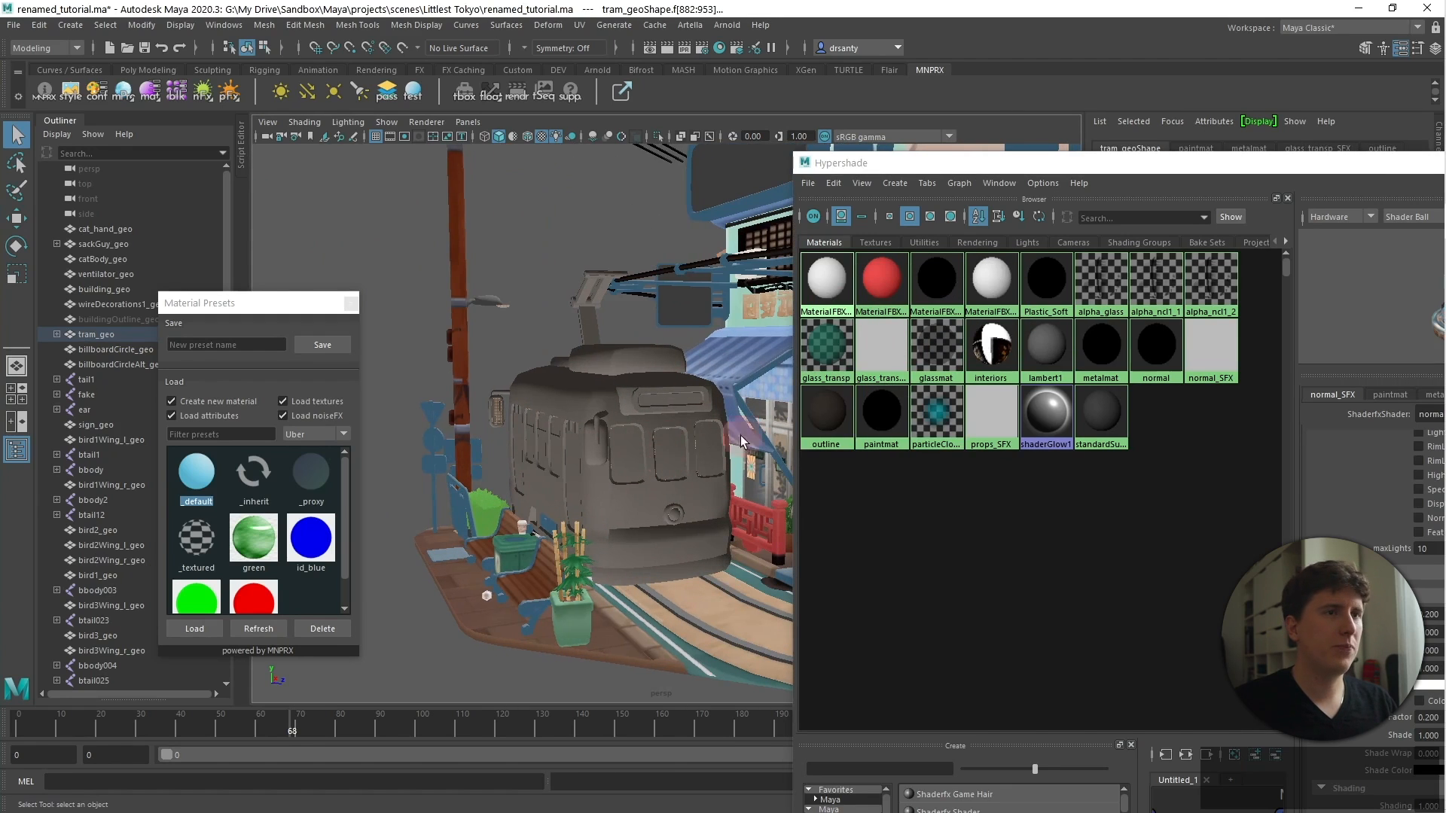
Step: Select a building interior piece to inspect its material
click(990, 348)
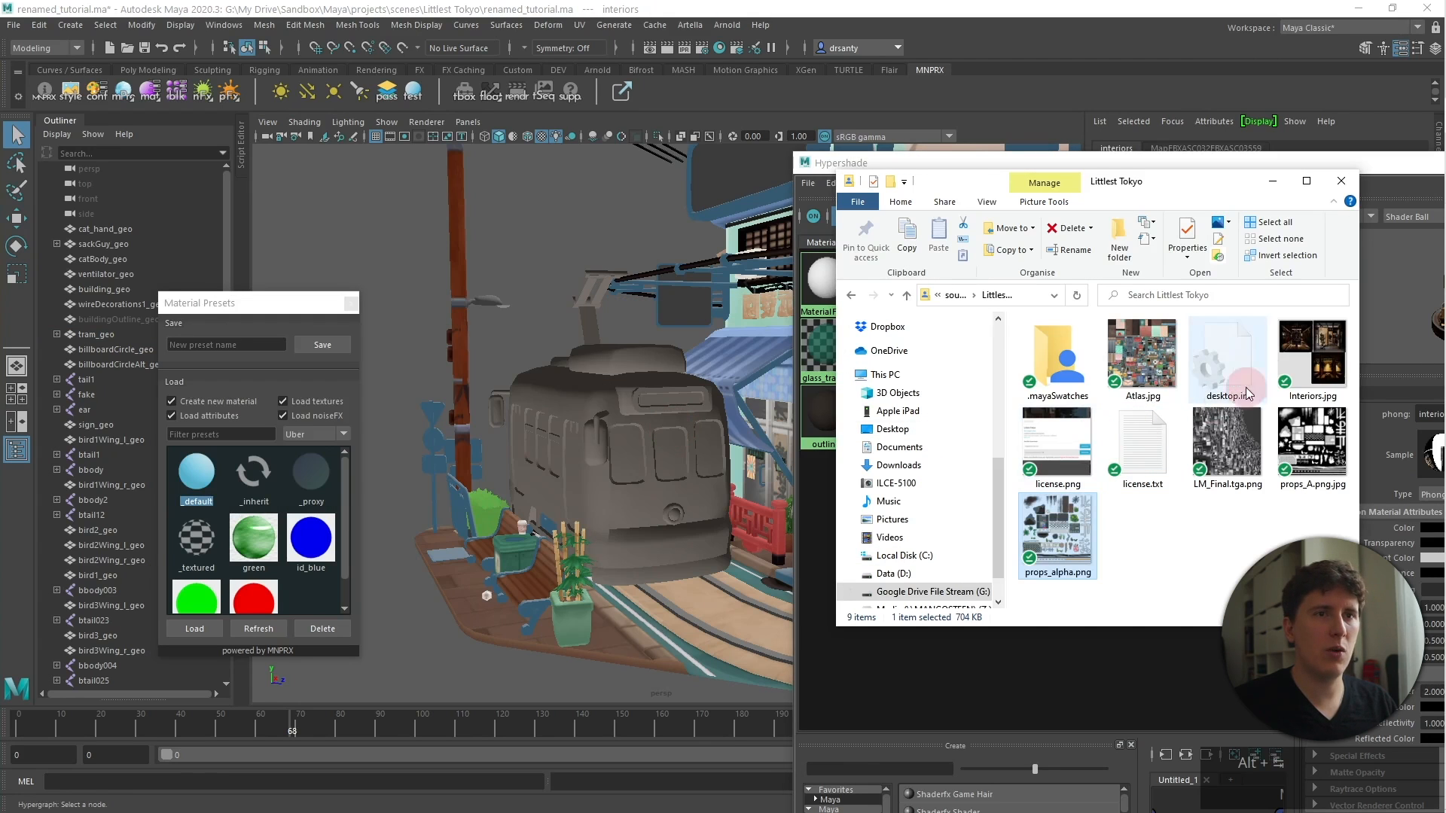
Step: Check Interiors.jpg and load the _textured preset as interiors_SFX
double_click(1311, 353)
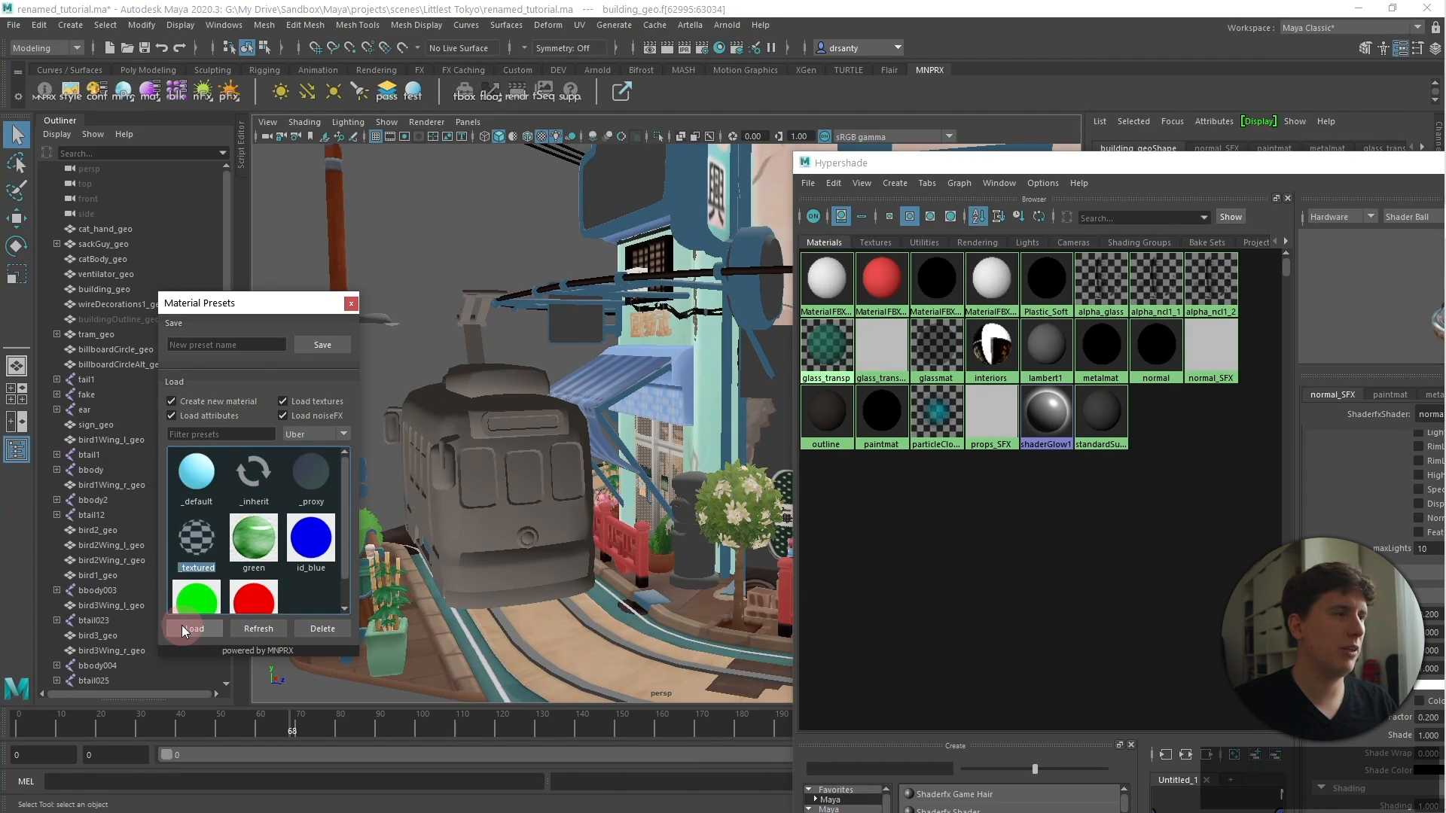
click(193, 628)
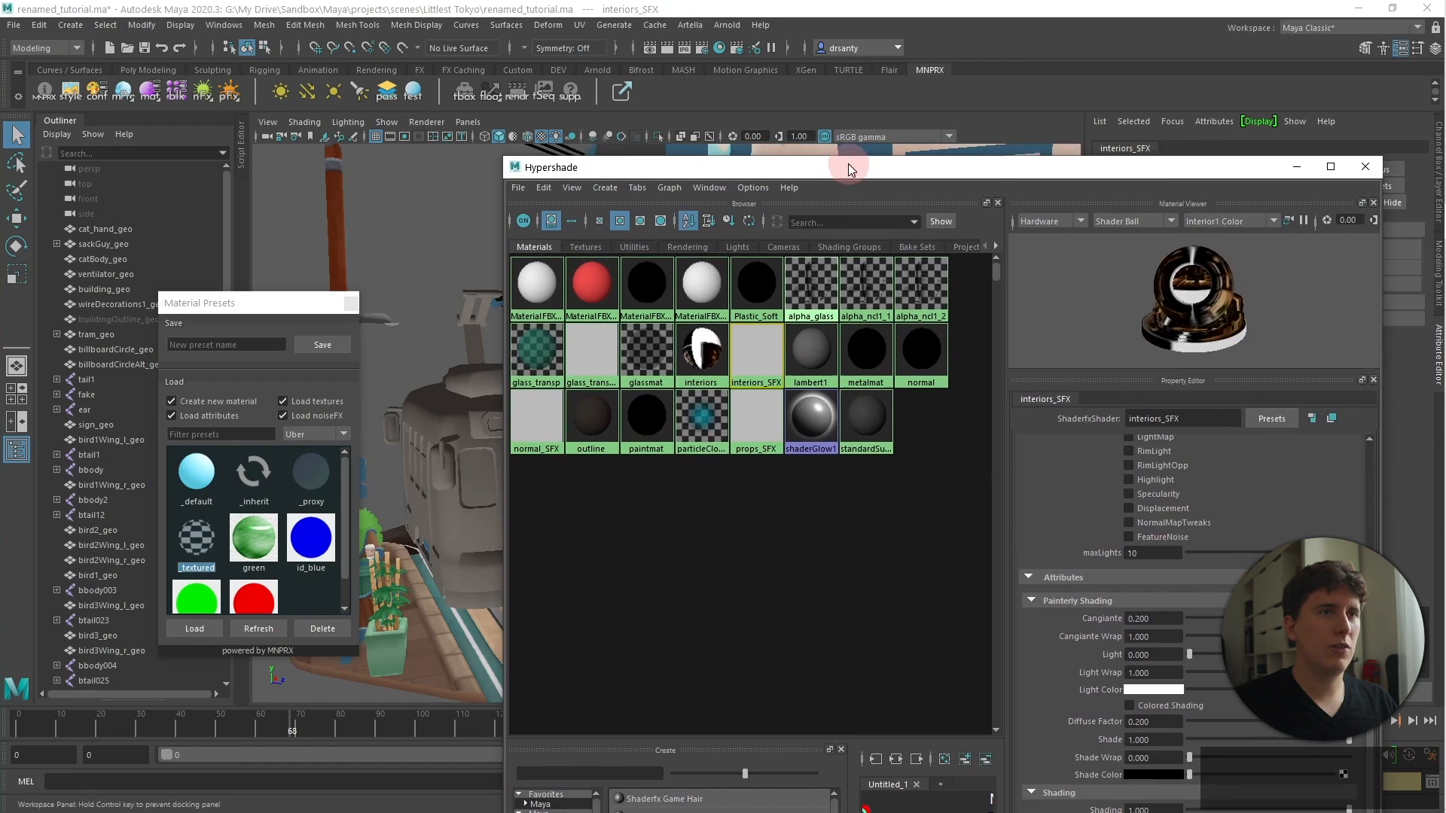
mouse_move(1032, 179)
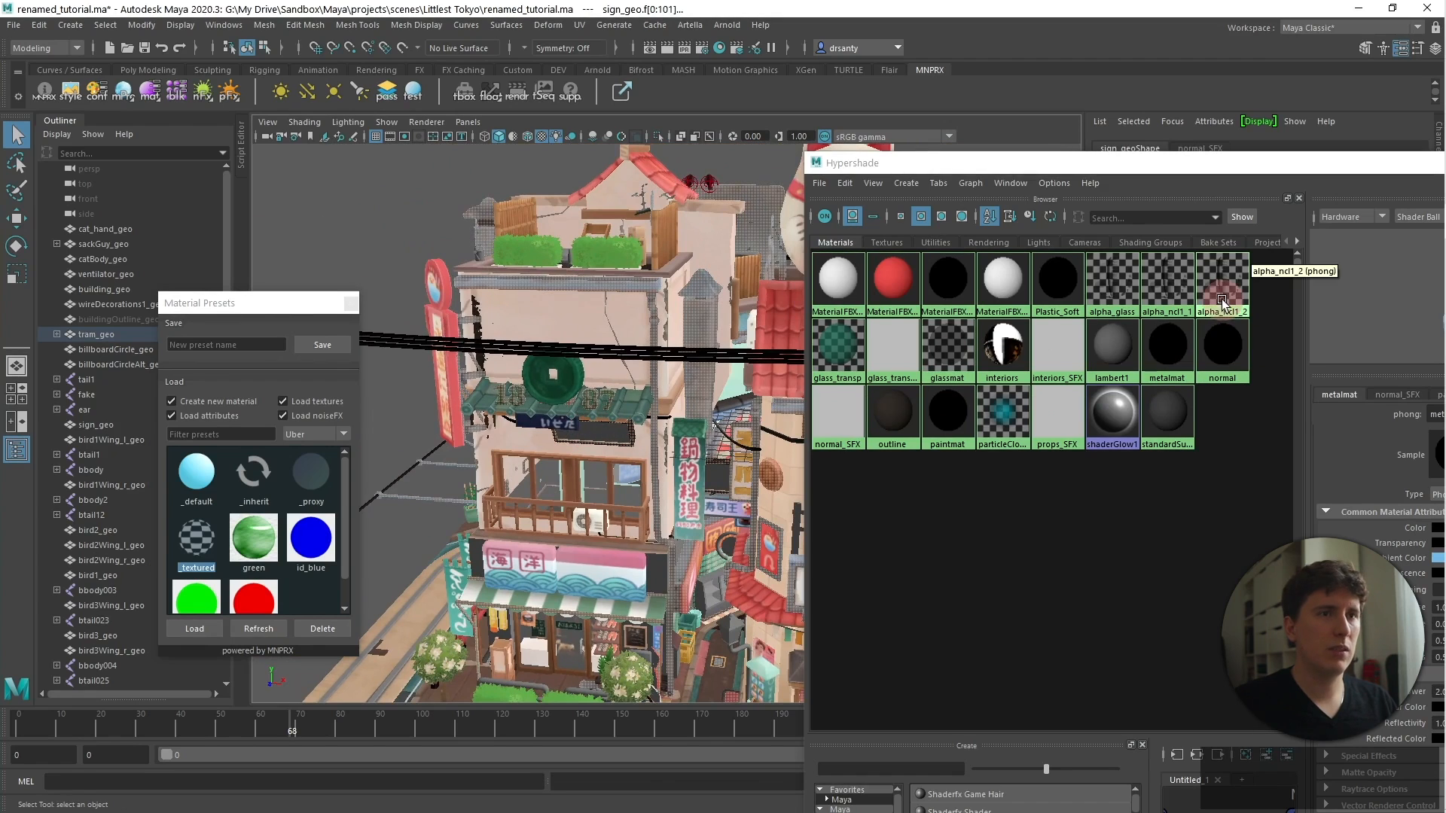
click(1220, 349)
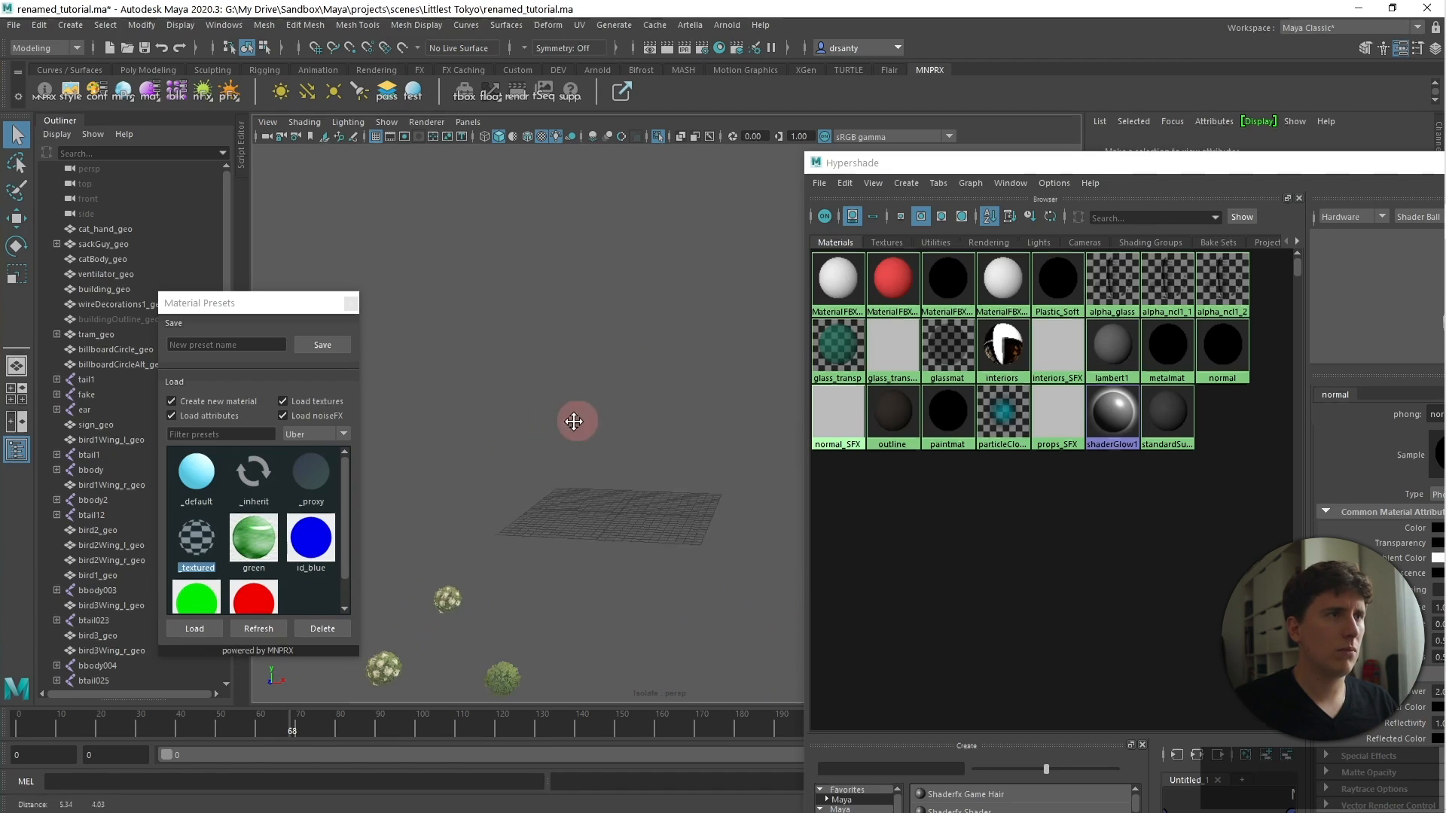
right_click(1221, 348)
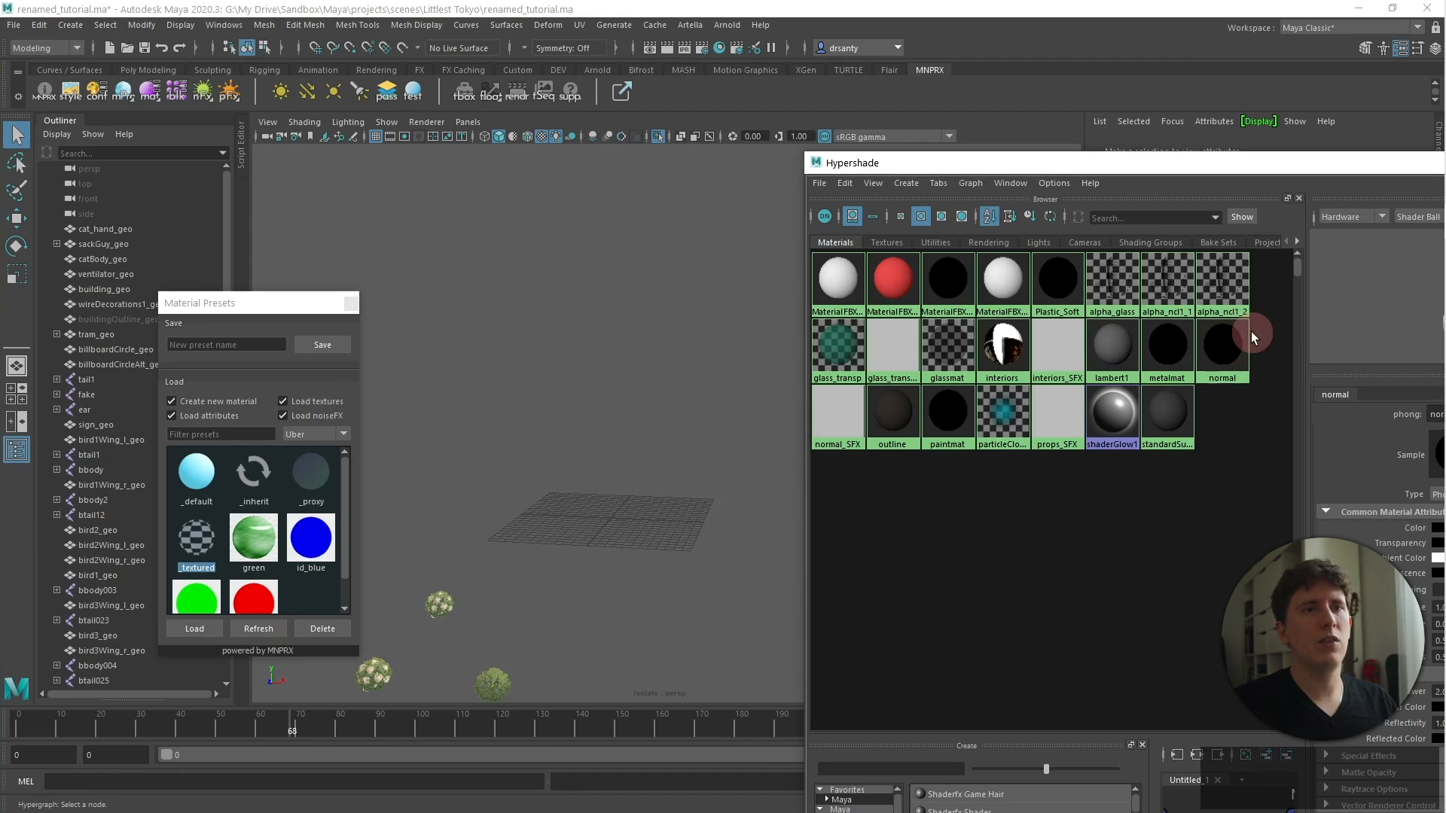
mouse_move(1221, 360)
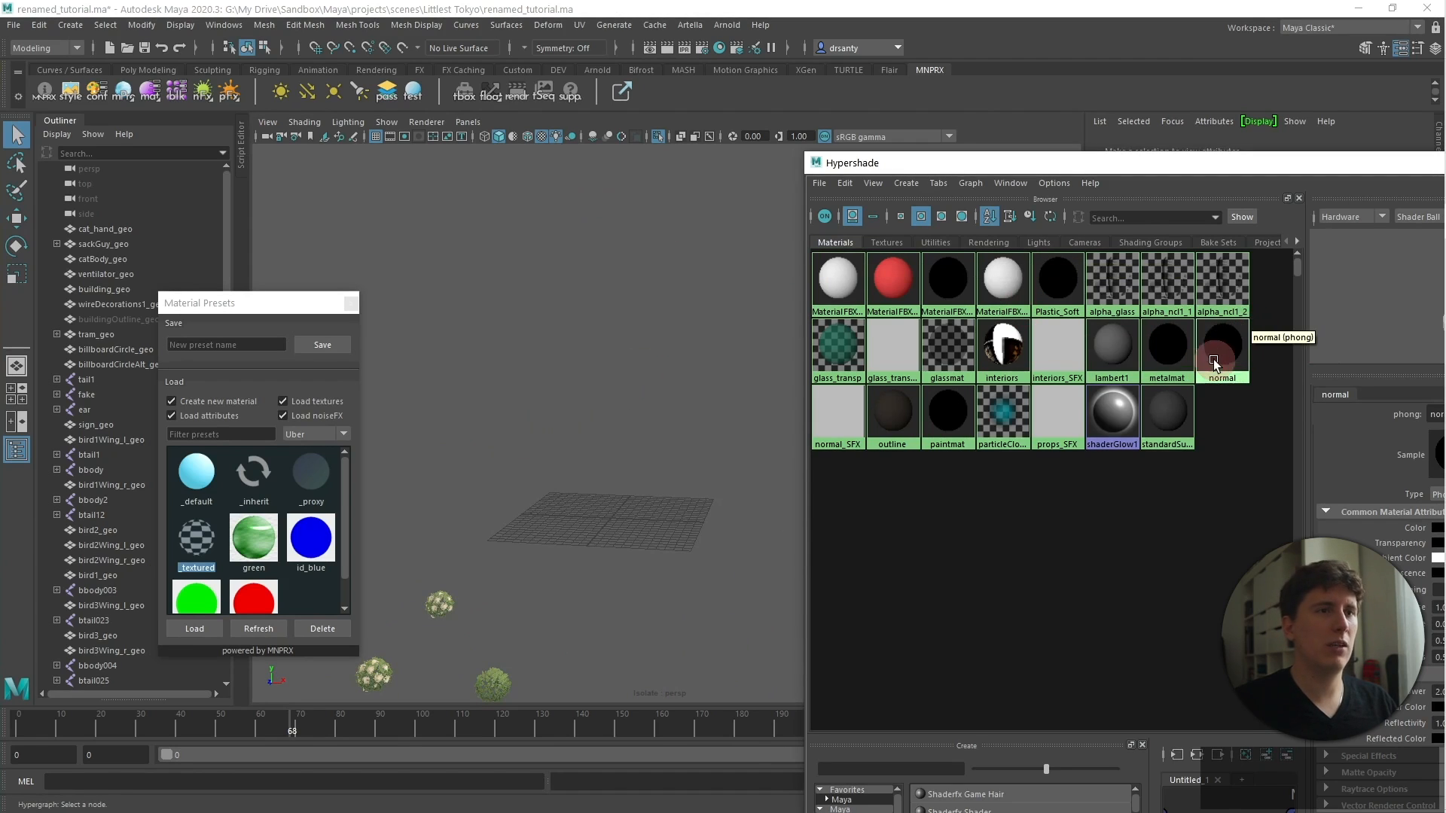
mouse_move(837, 414)
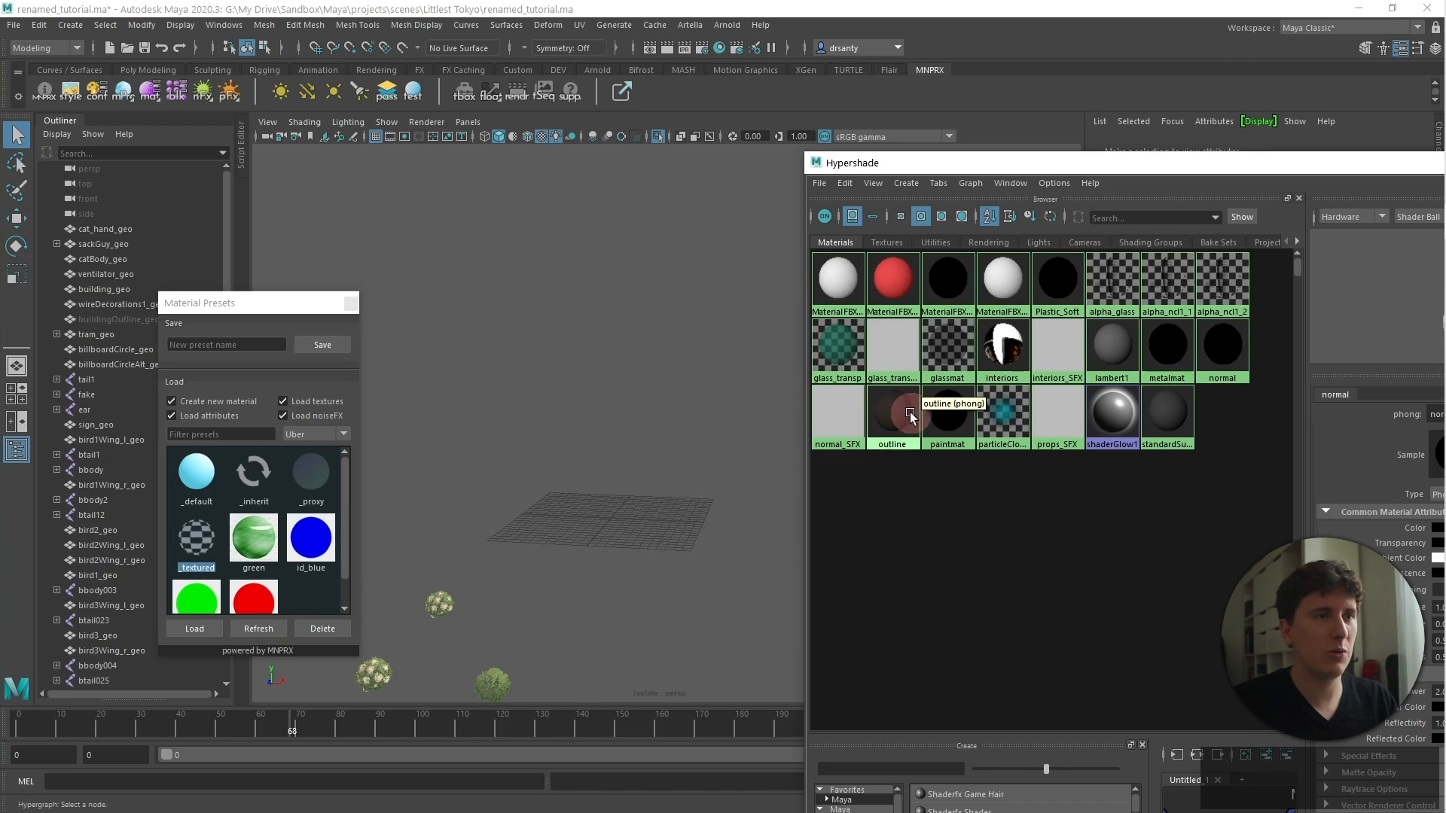
click(891, 411)
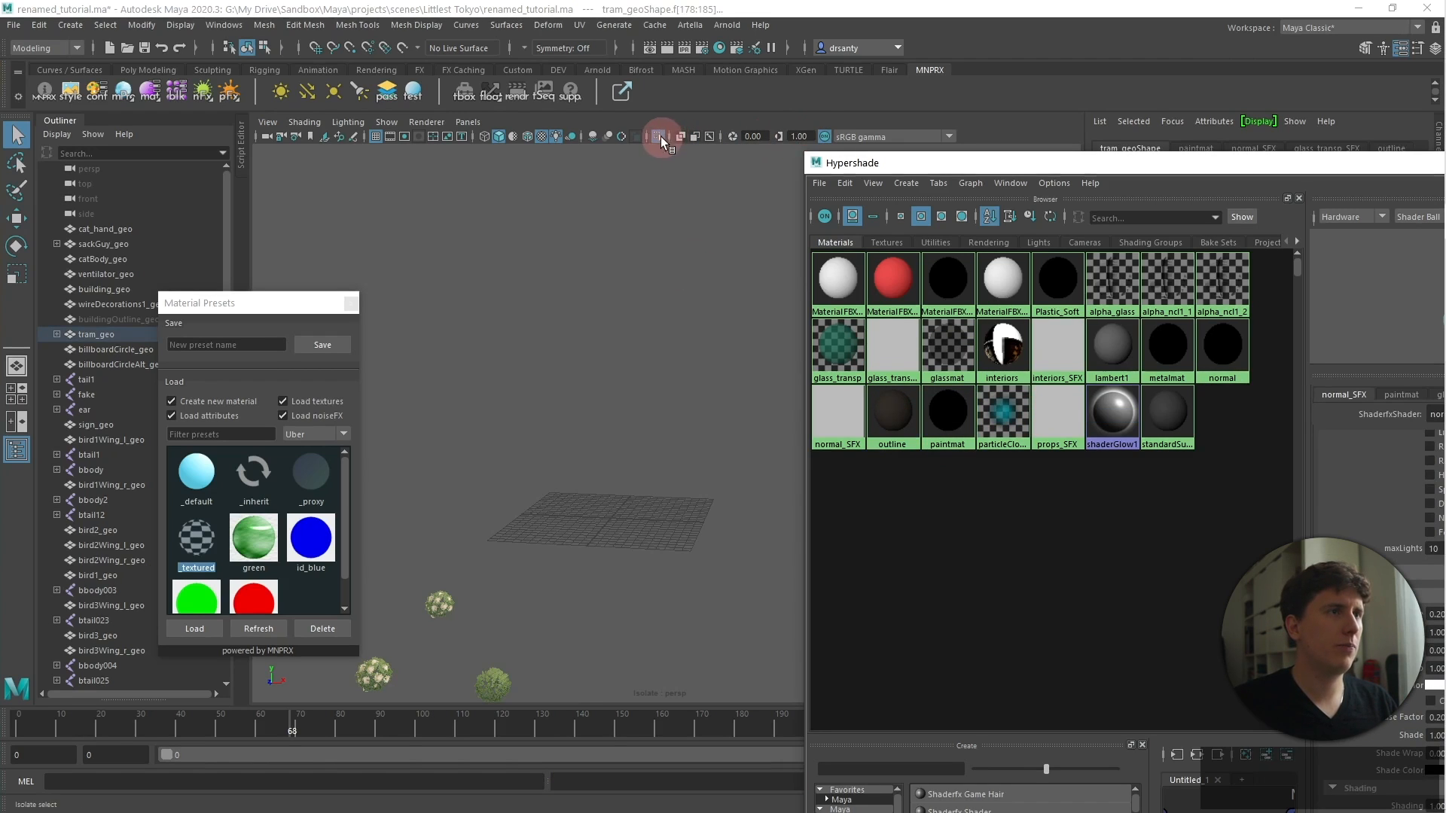
click(659, 137)
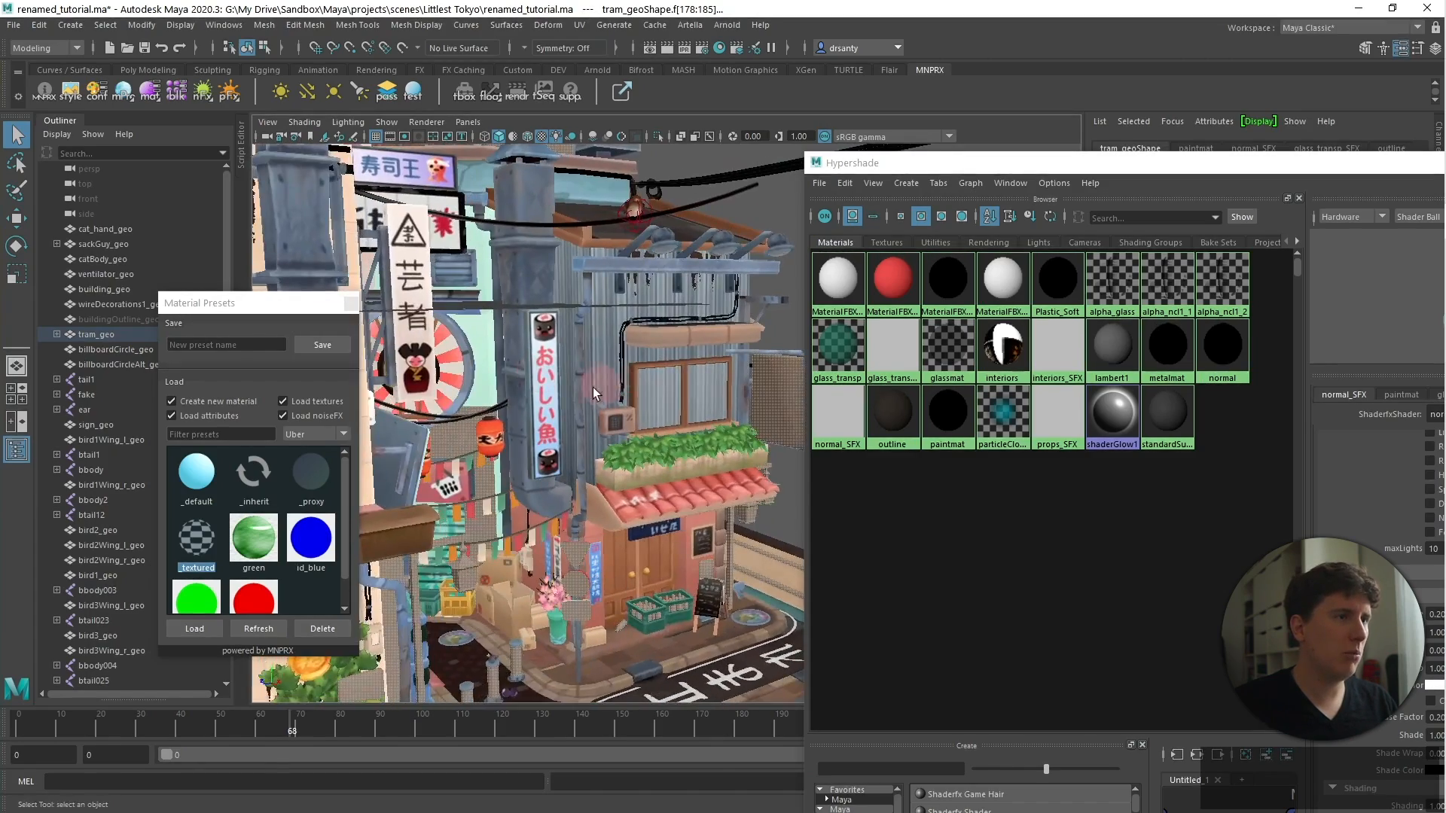
right_click(837, 411)
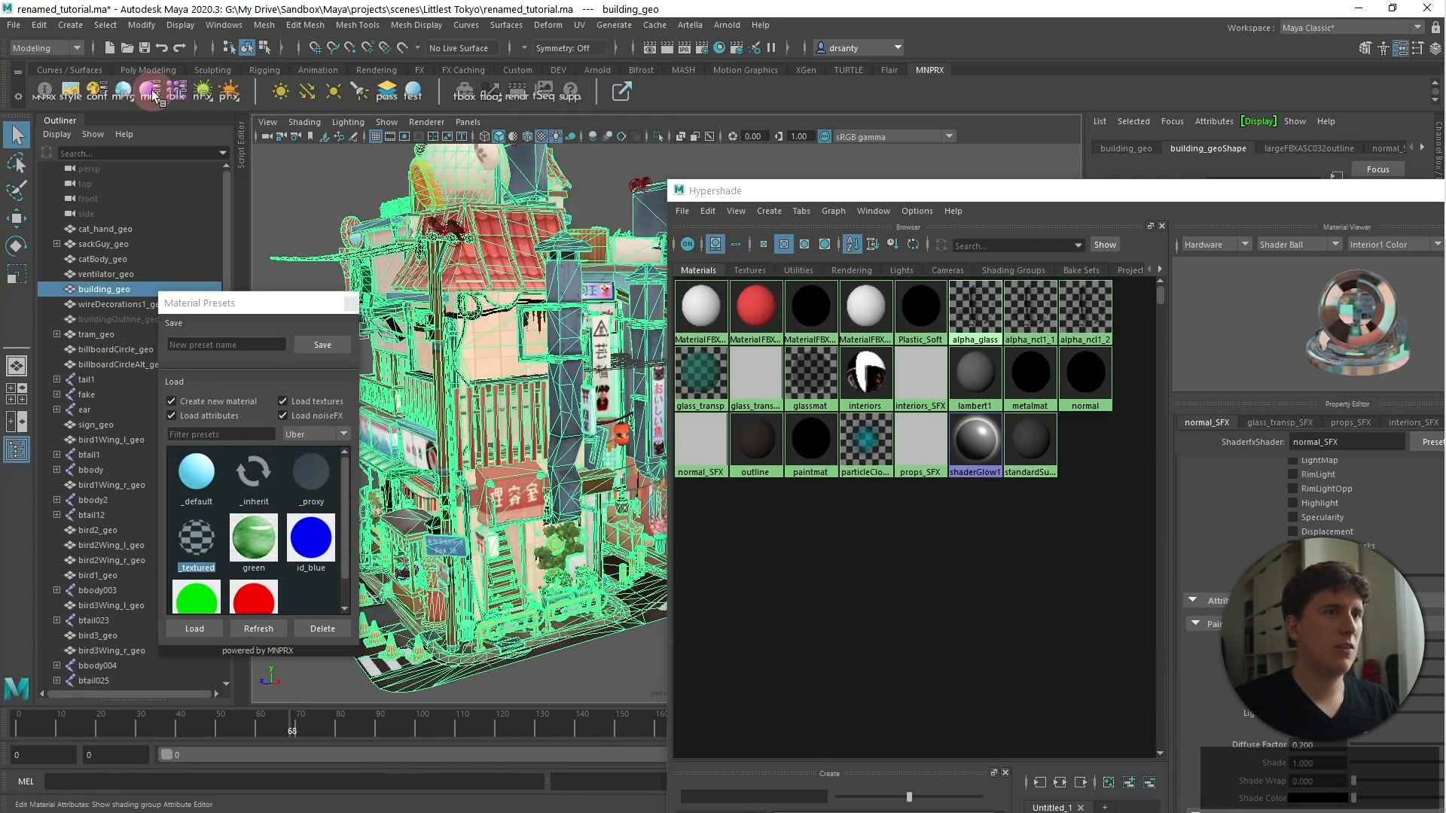
Step: Close Hypershade, orbit around the converted scene, then inspect the textured tram up close
click(755, 373)
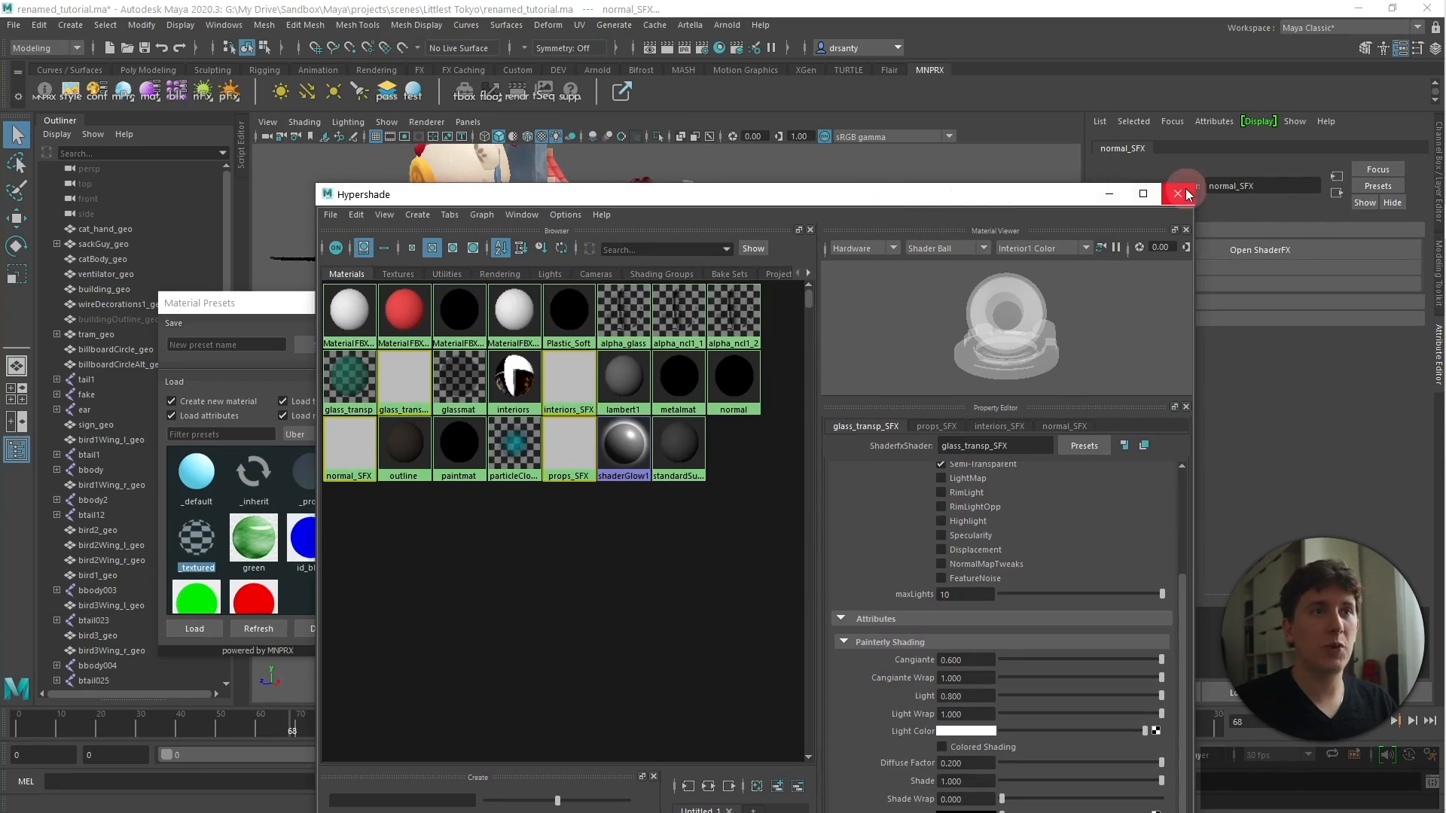
click(1183, 194)
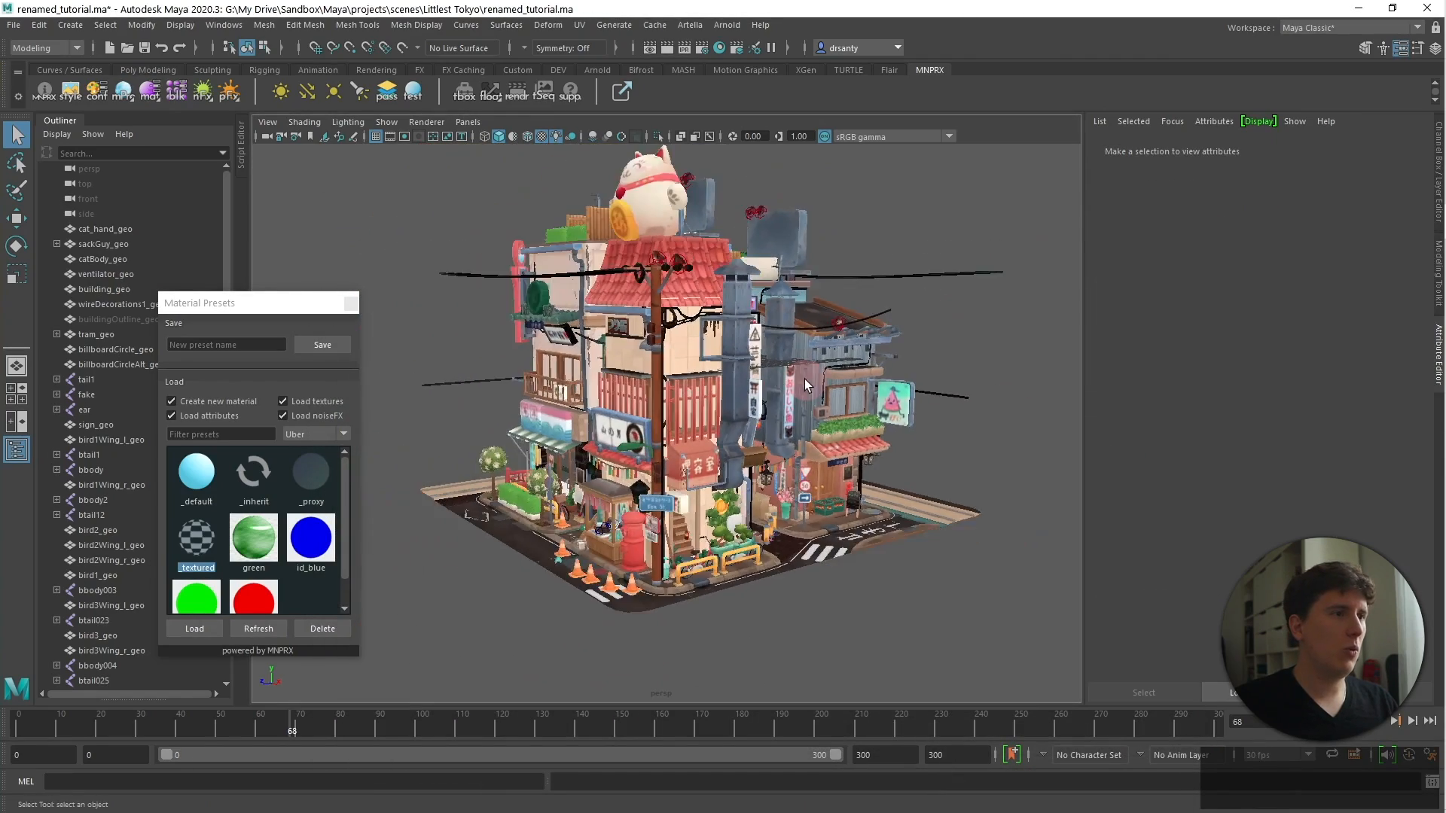
drag(830, 387, 627, 411)
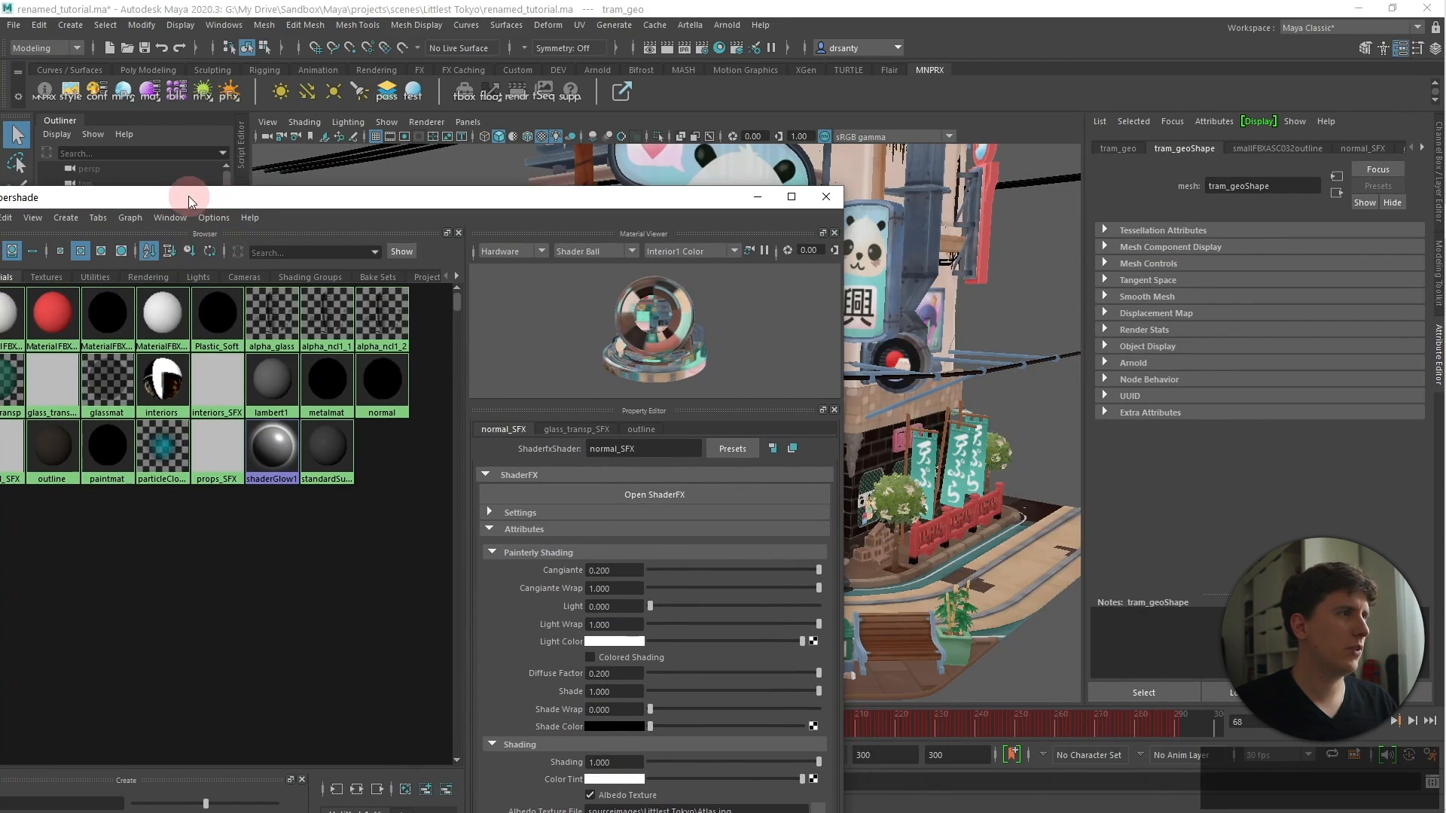
drag(189, 195, 519, 196)
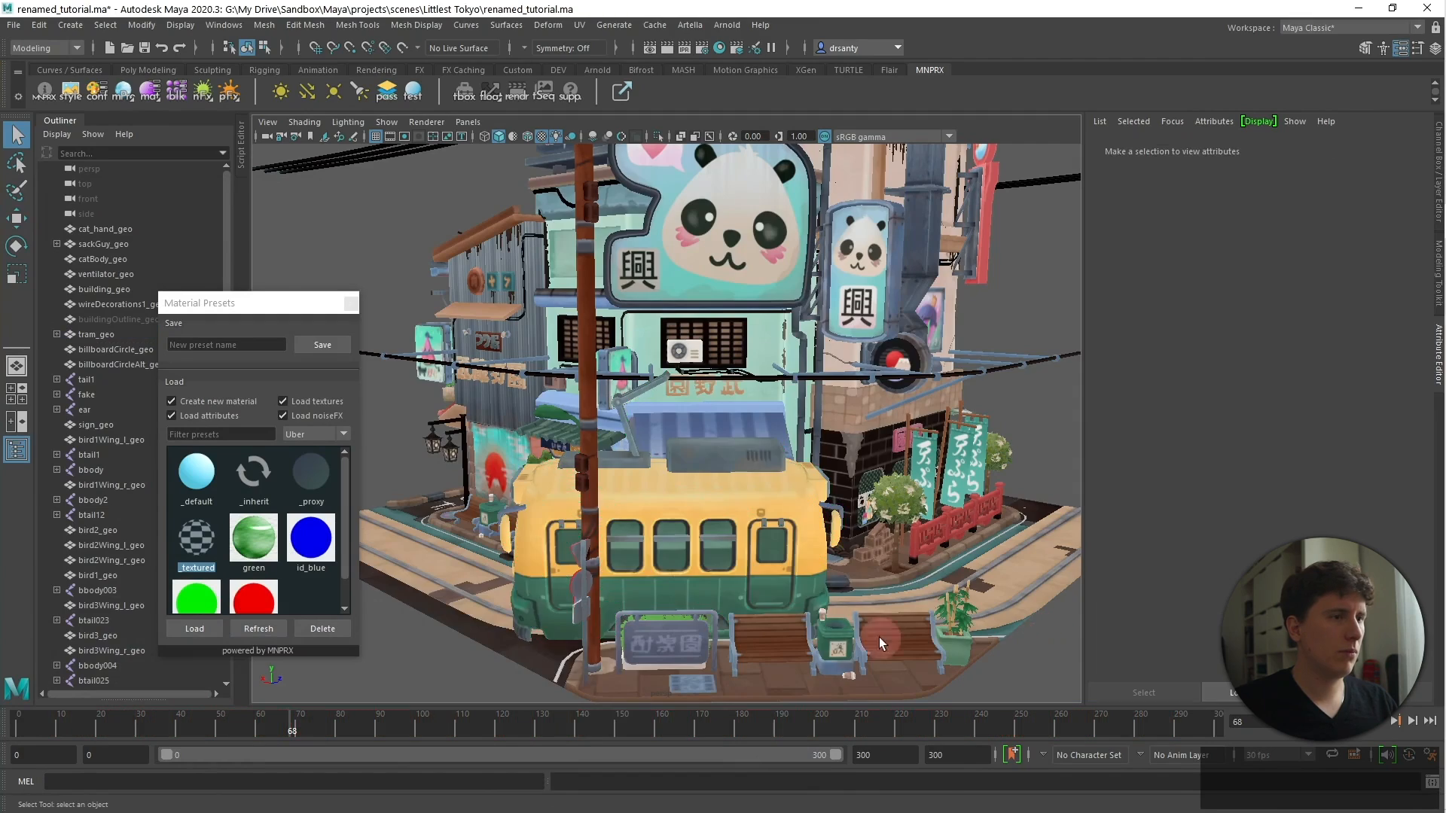
drag(875, 637, 802, 554)
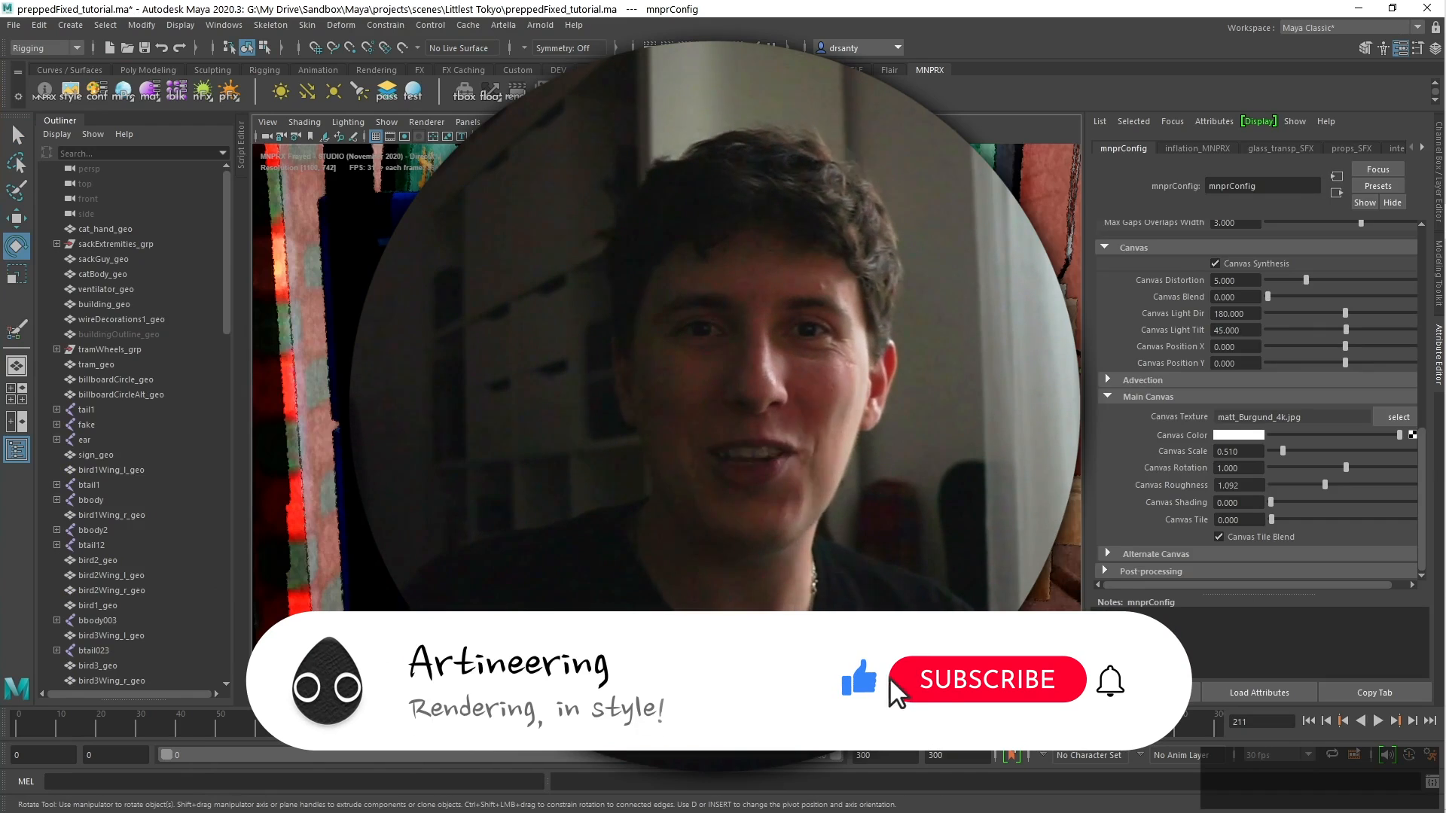
Step: Show preppedFixed_tutorial's mnprConfig Canvas settings with the matt_Burgund_4k.jpg texture
click(984, 679)
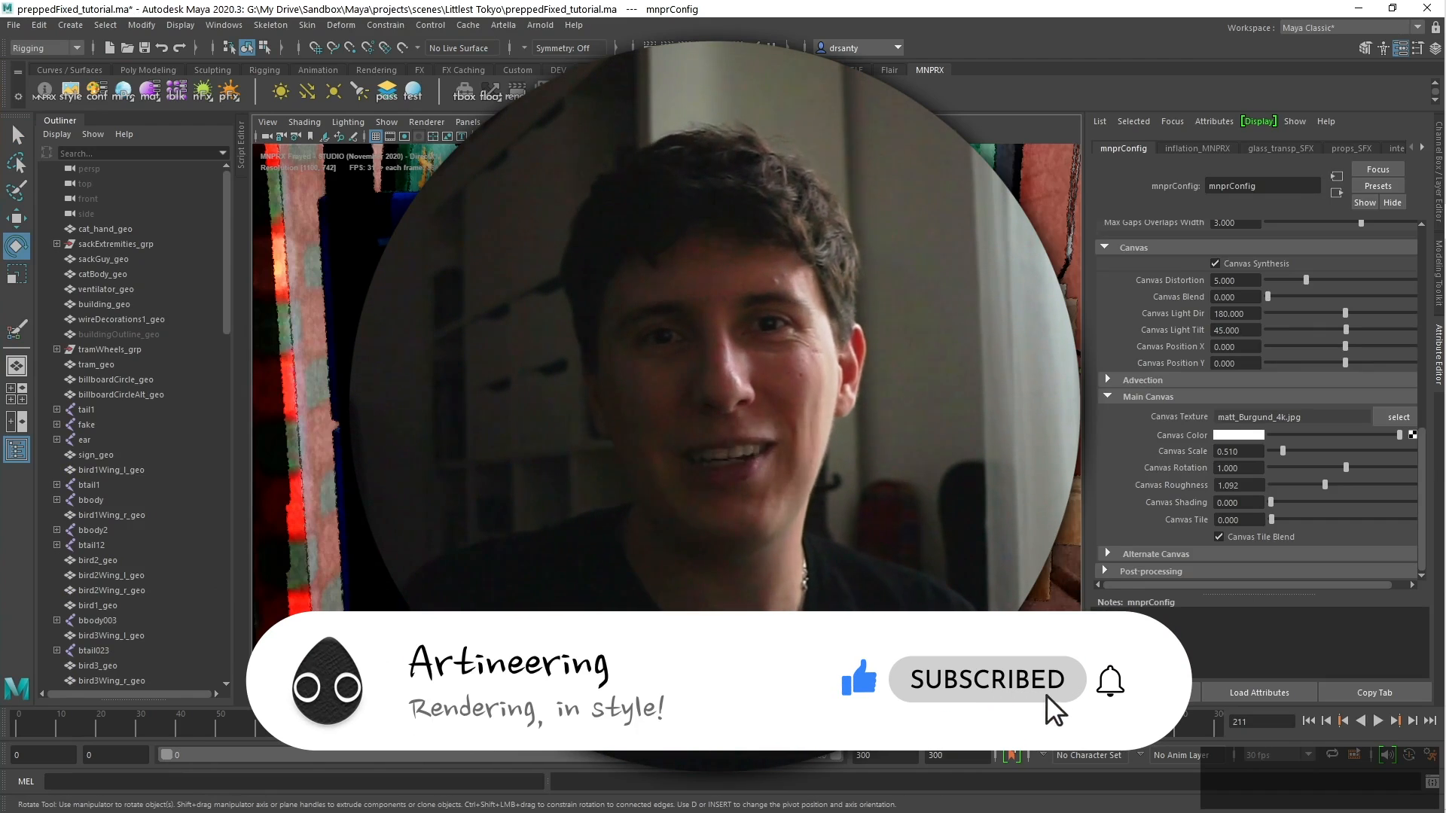